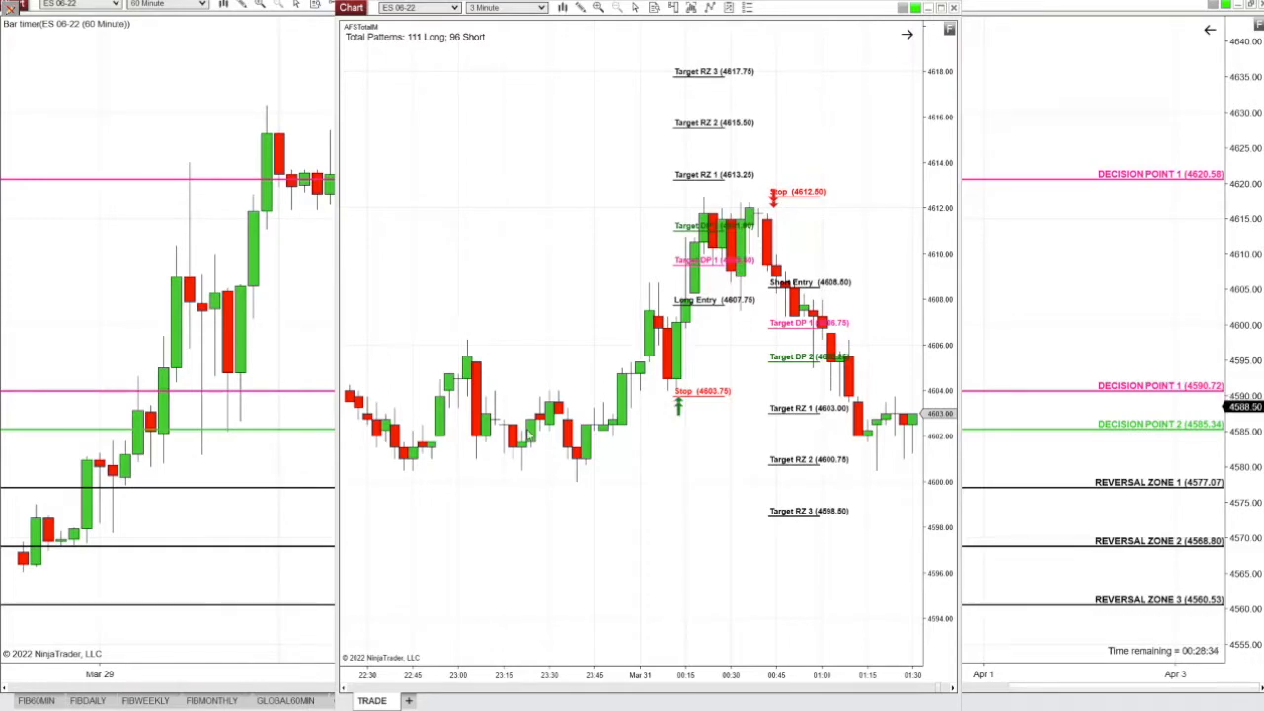
{"action": "mouse_move", "coordinate": [660, 255]}
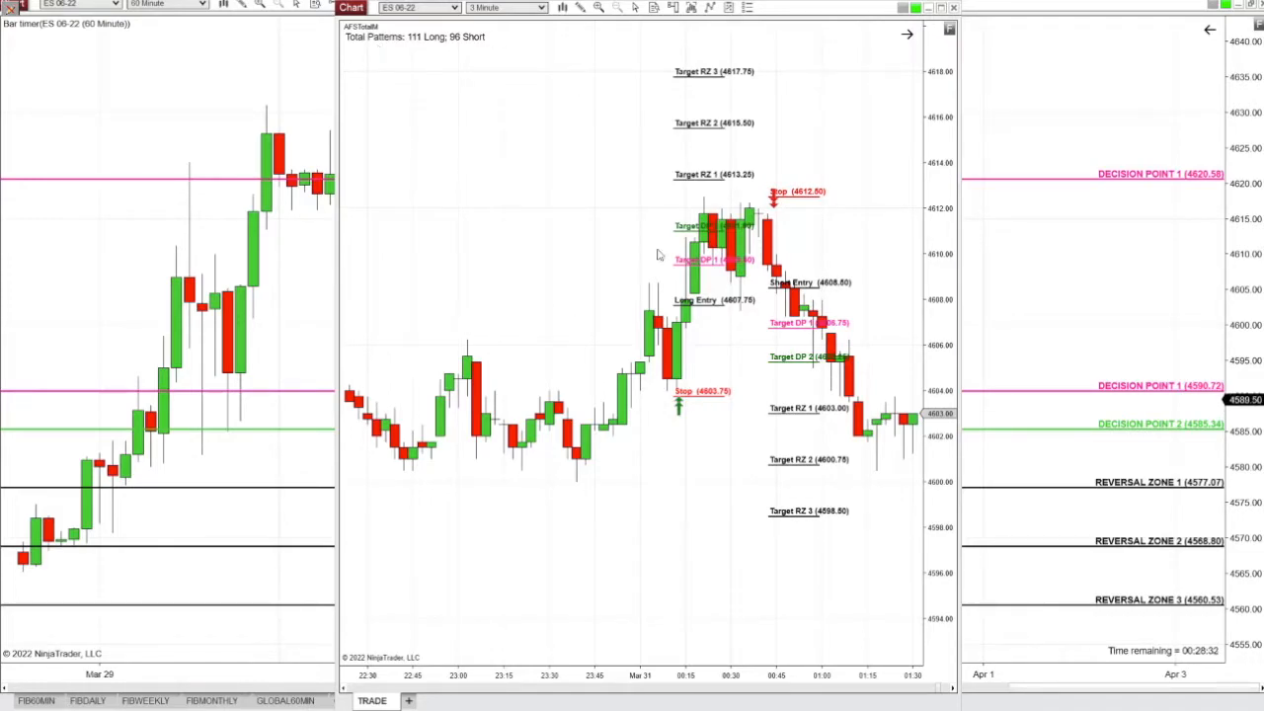
{"action": "mouse_move", "coordinate": [679, 334]}
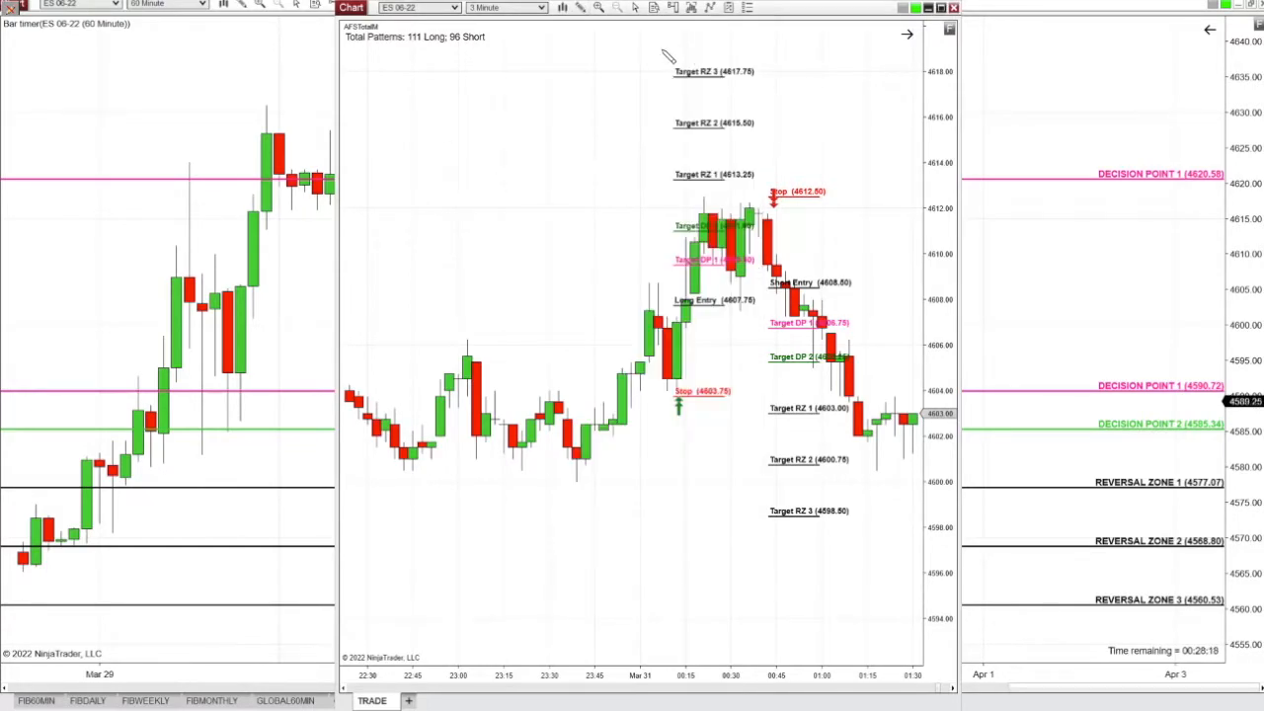
- Draw a downward blue arrow above the recent ES highs and reposition its endpoints
{"action": "left_click_drag", "start_coordinate": [640, 54], "coordinate": [660, 217]}
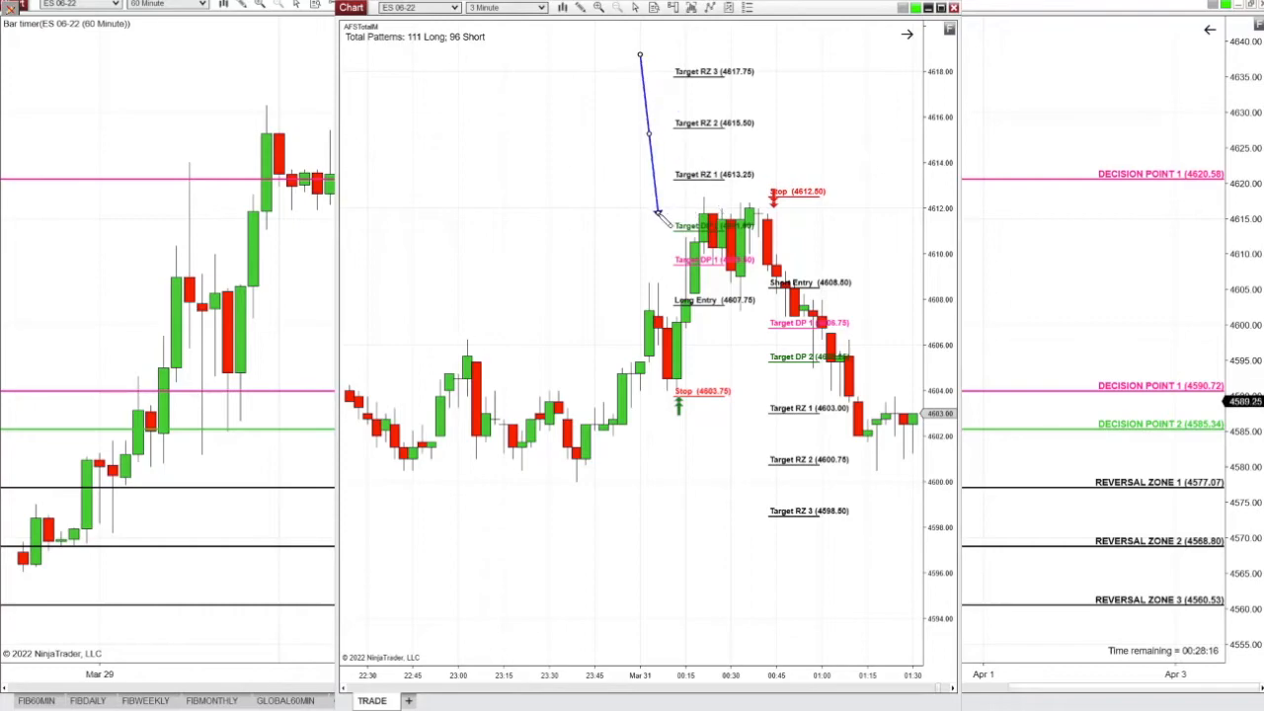
{"action": "left_click_drag", "start_coordinate": [657, 213], "coordinate": [805, 357]}
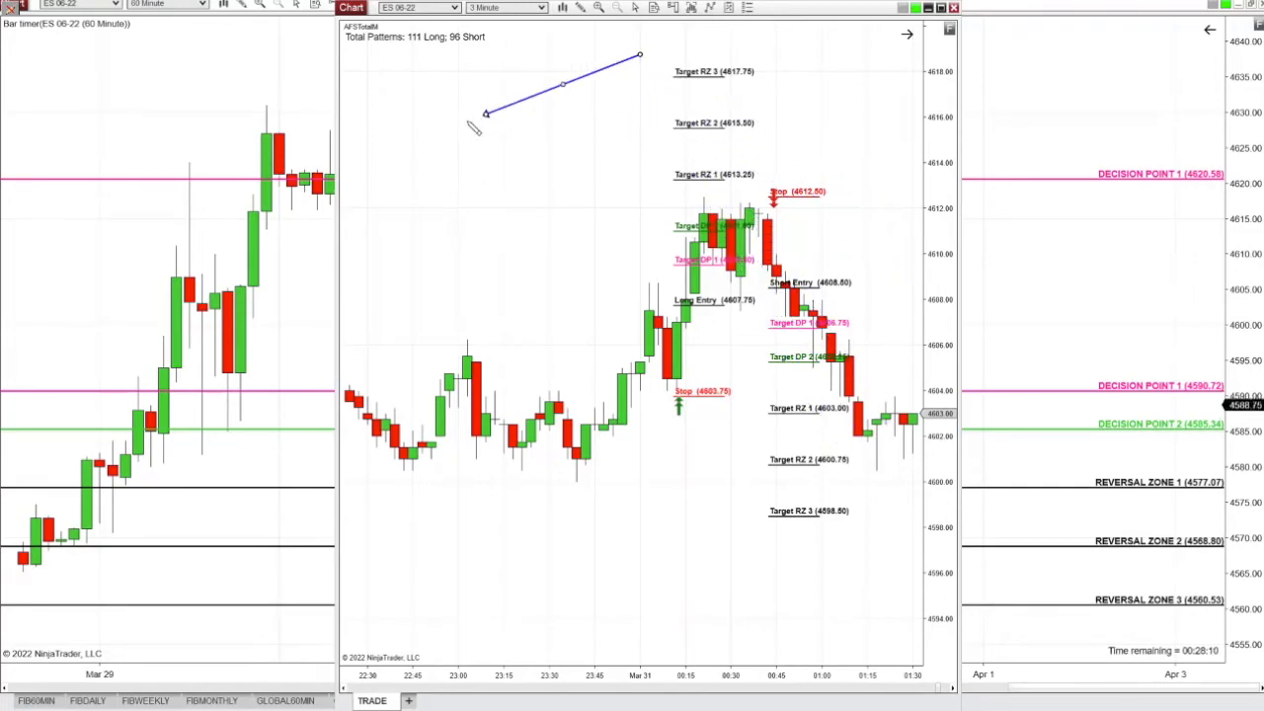
{"action": "left_click_drag", "start_coordinate": [484, 111], "coordinate": [785, 453]}
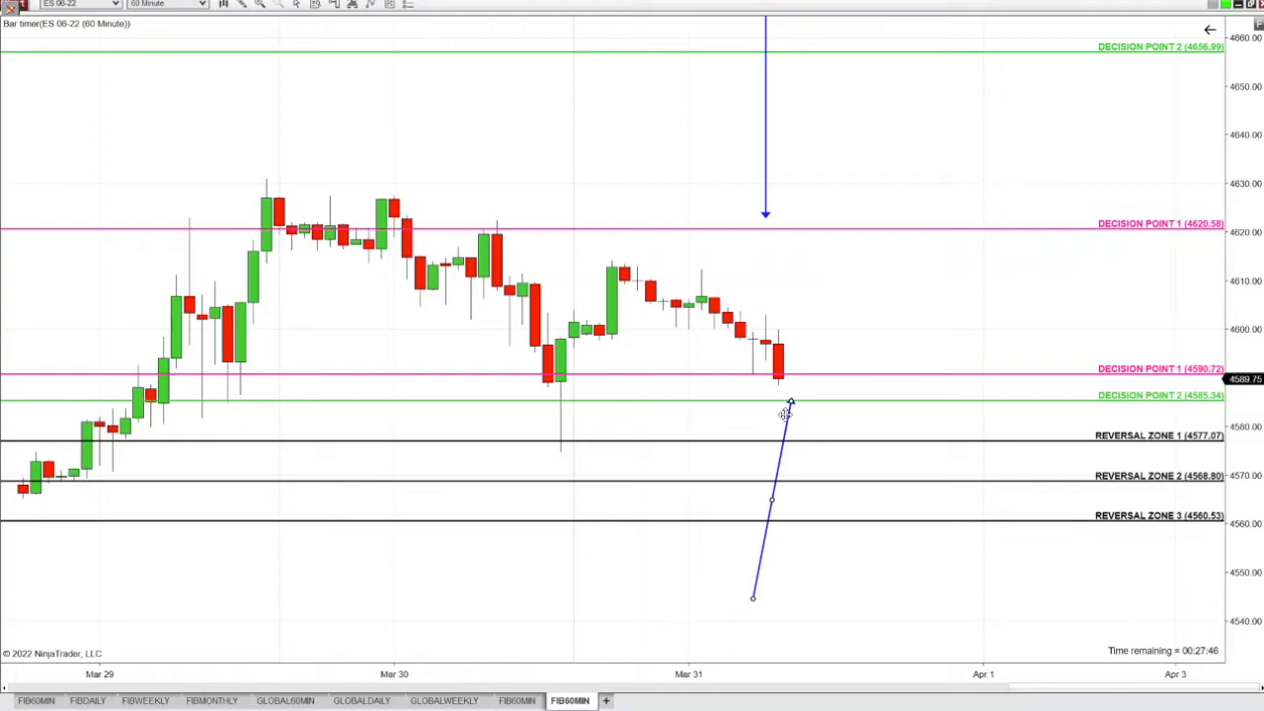
- Drag the upward arrow's anchors until its tip rests on Reversal Zone 2 (4568.80)
{"action": "left_click_drag", "start_coordinate": [785, 413], "coordinate": [785, 521]}
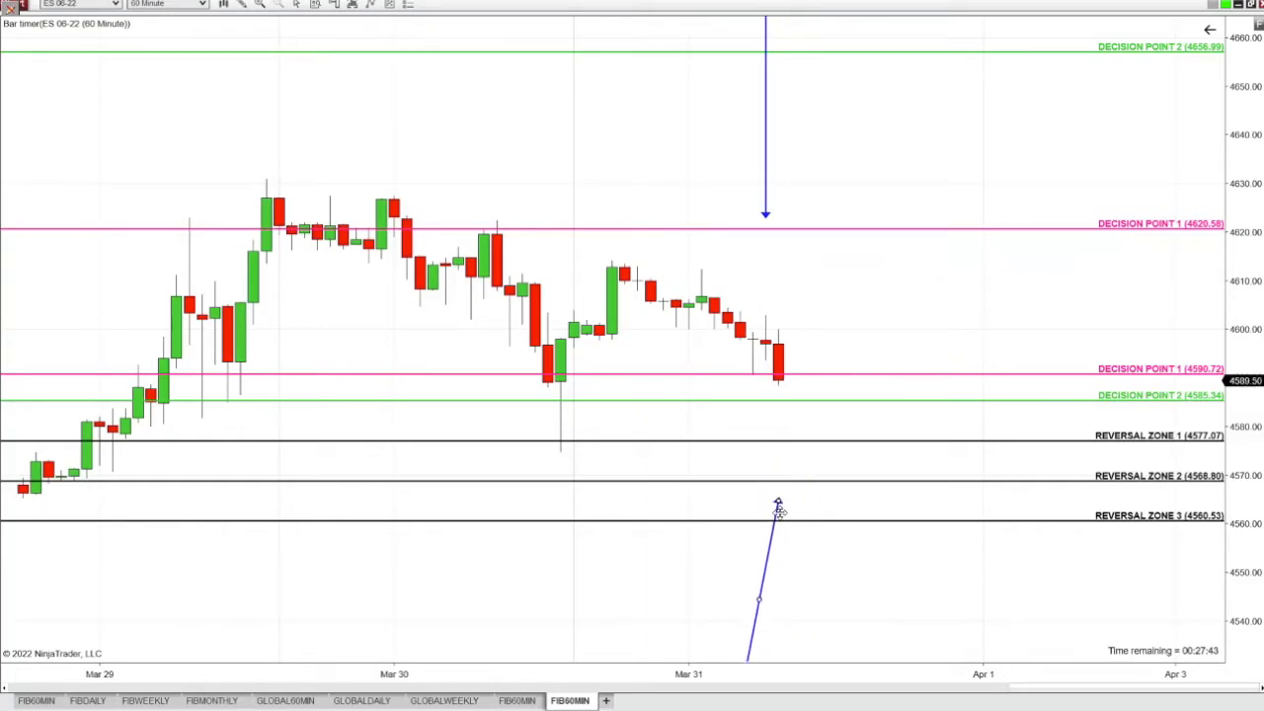
{"action": "left_click_drag", "start_coordinate": [778, 503], "coordinate": [803, 472]}
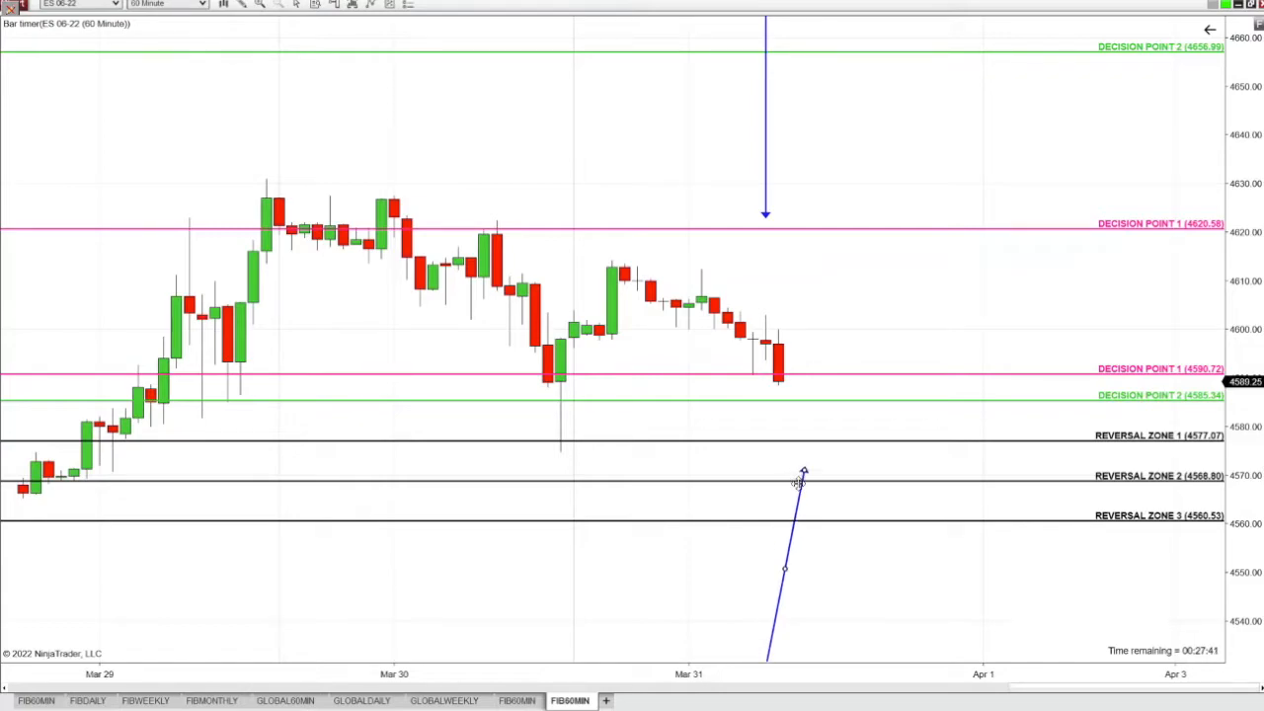
{"action": "left_click_drag", "start_coordinate": [802, 474], "coordinate": [765, 502]}
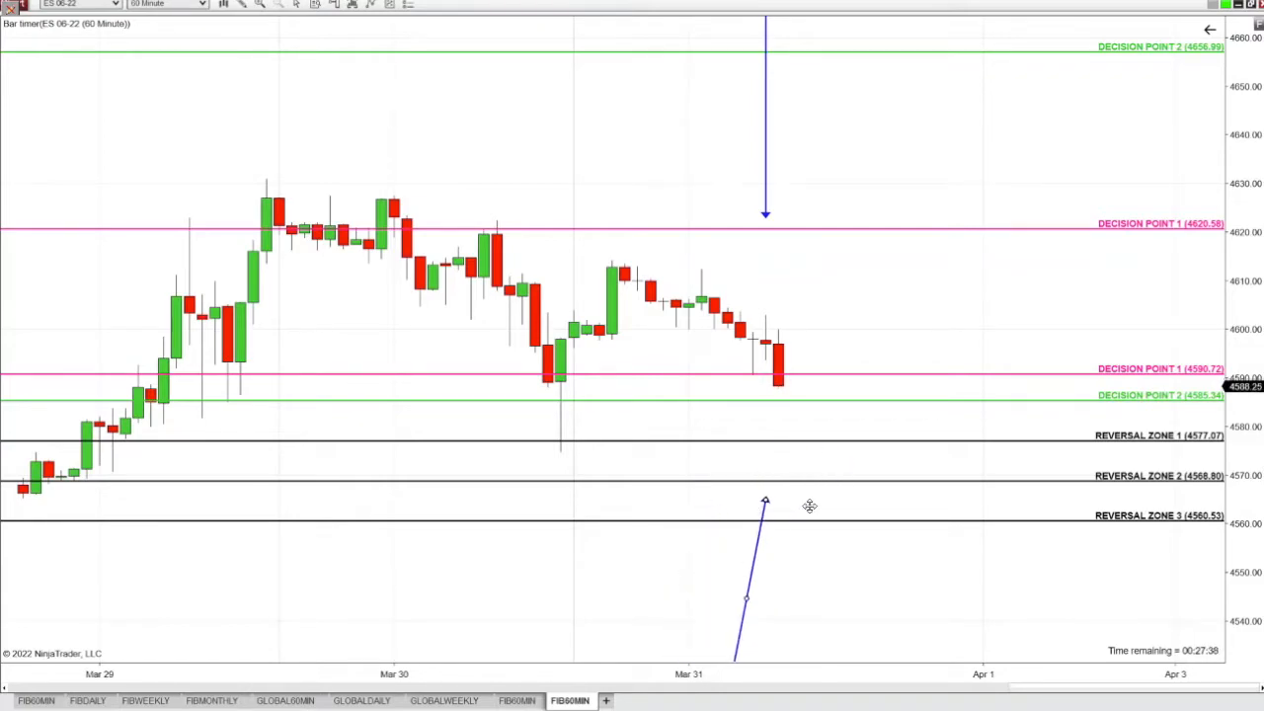
{"action": "left_click_drag", "start_coordinate": [766, 501], "coordinate": [790, 494]}
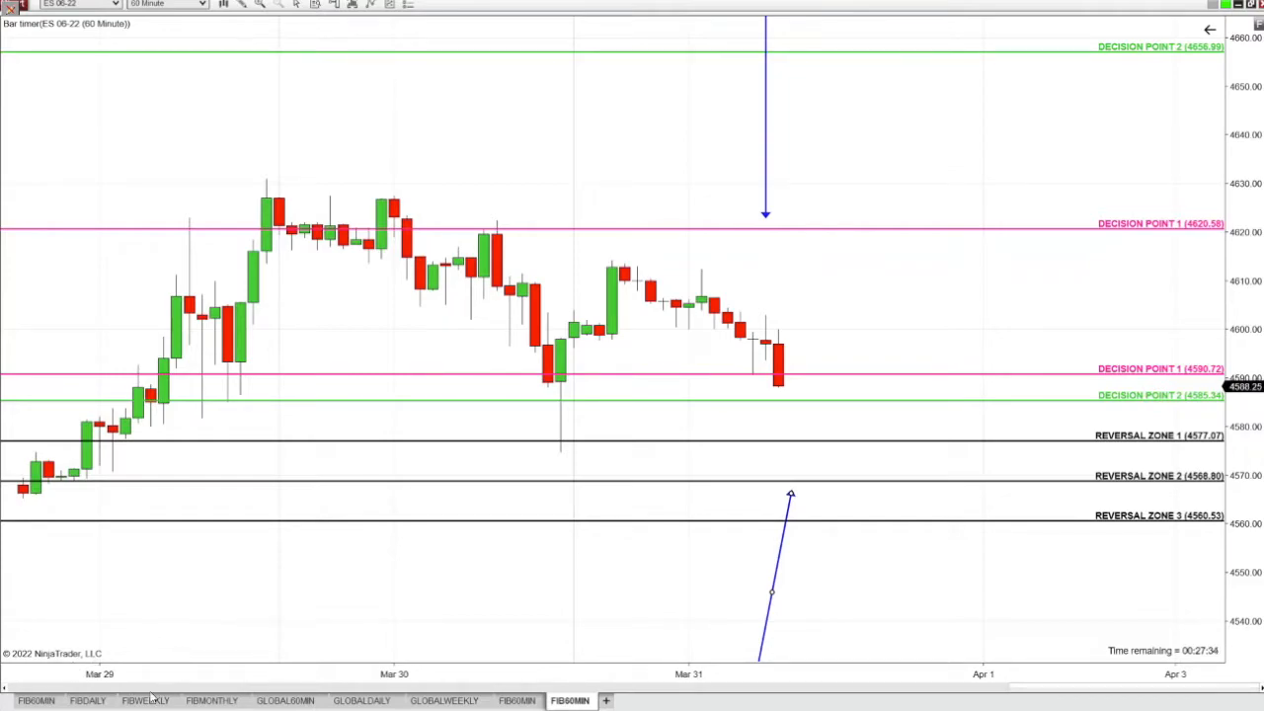
- On the FIBWEEKLY chart, set the upward arrow just below Decision Point 1 (4089.87)
{"action": "left_click", "coordinate": [144, 700]}
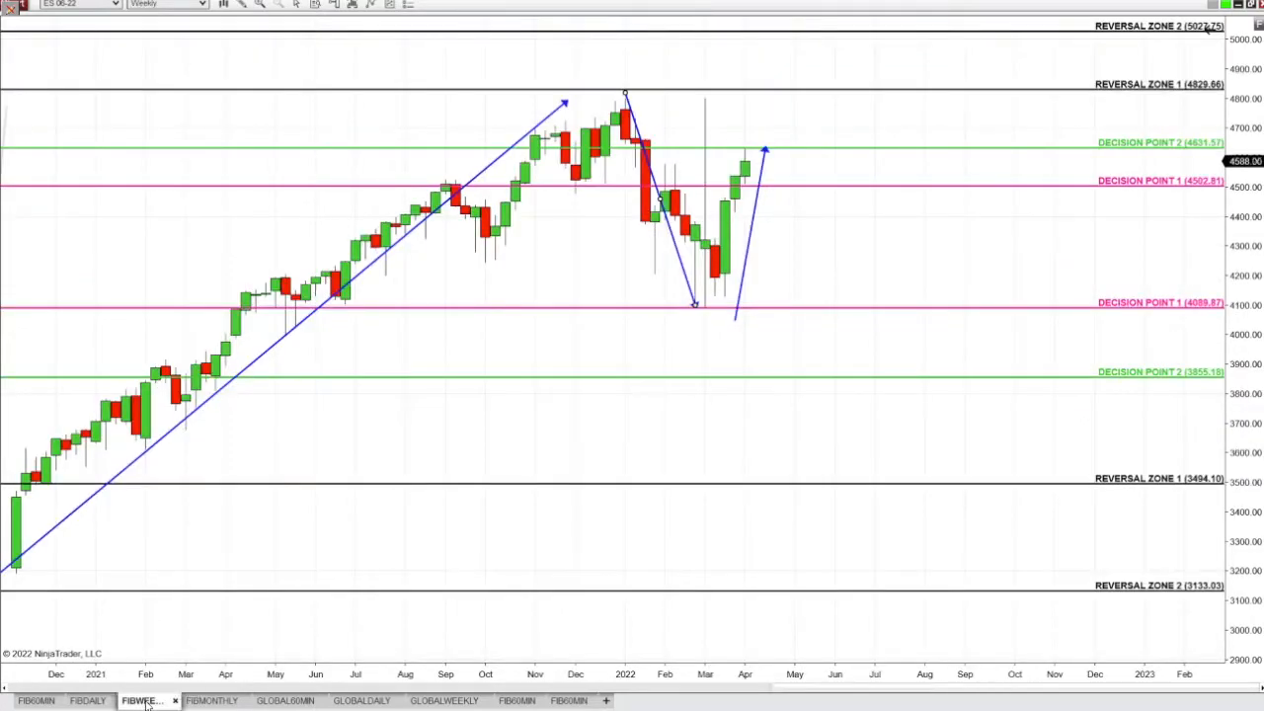
{"action": "left_click", "coordinate": [146, 700]}
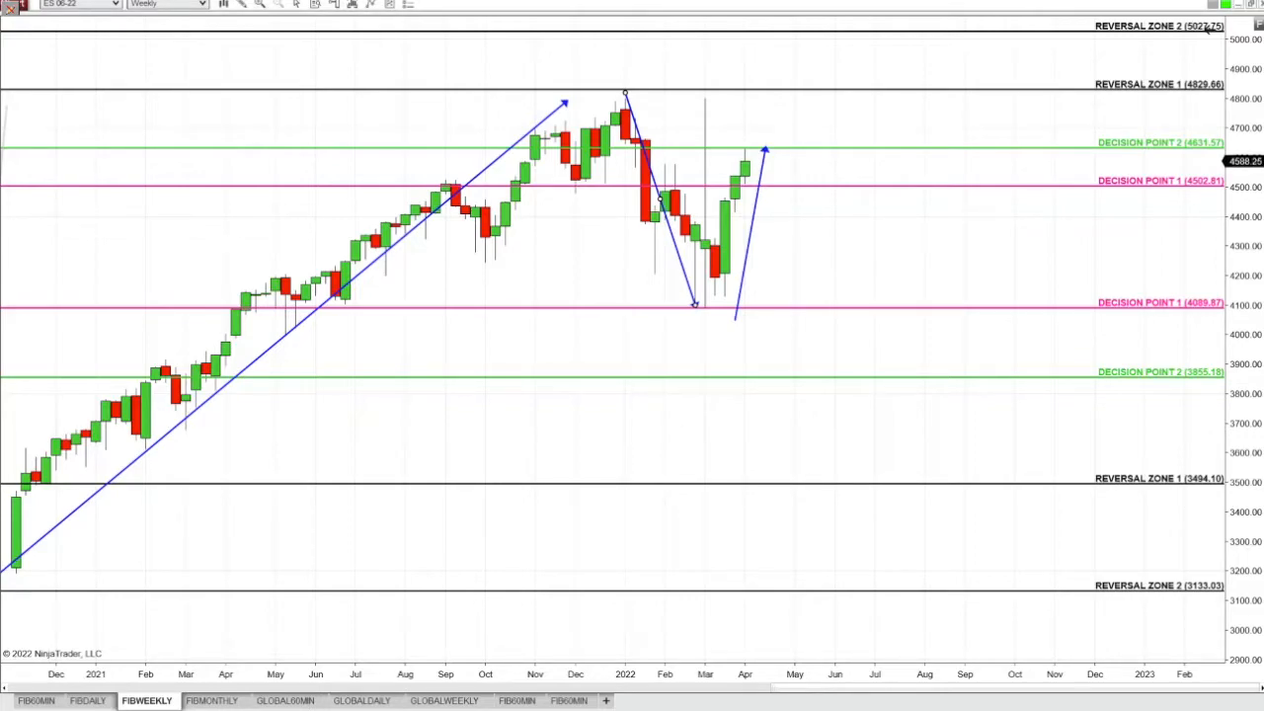
{"action": "mouse_move", "coordinate": [731, 250]}
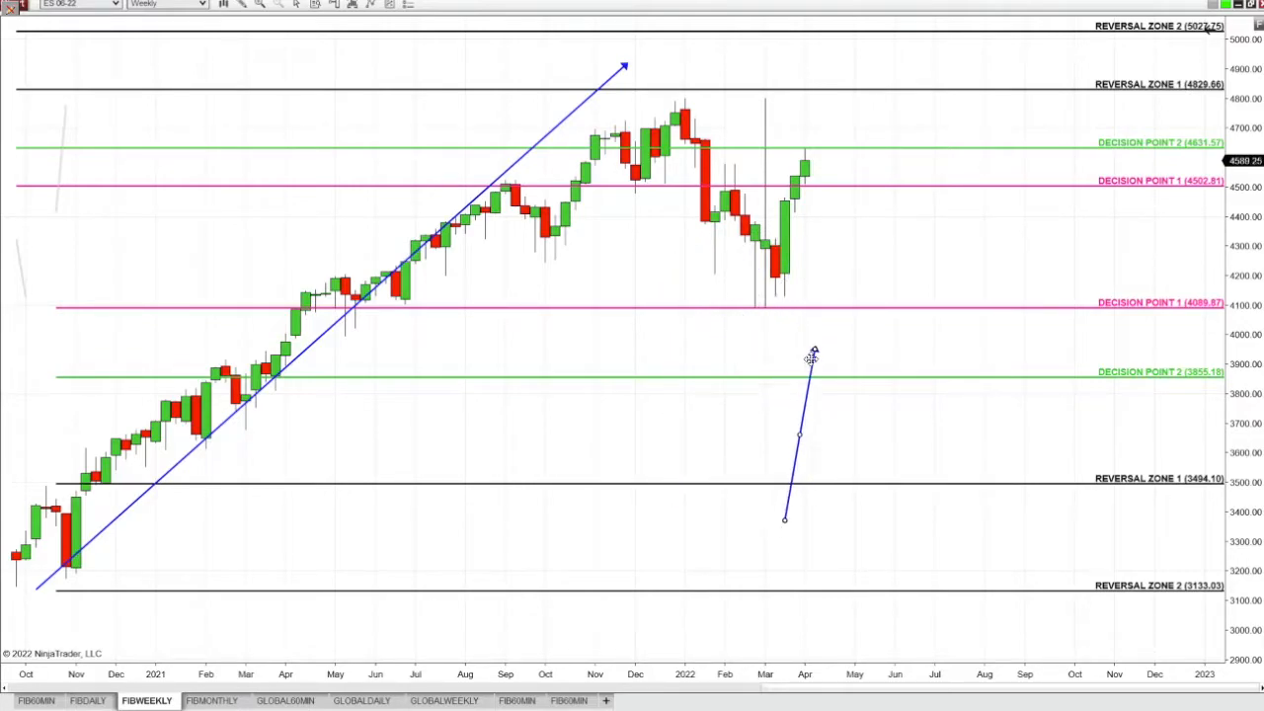
{"action": "left_click_drag", "start_coordinate": [810, 356], "coordinate": [815, 269]}
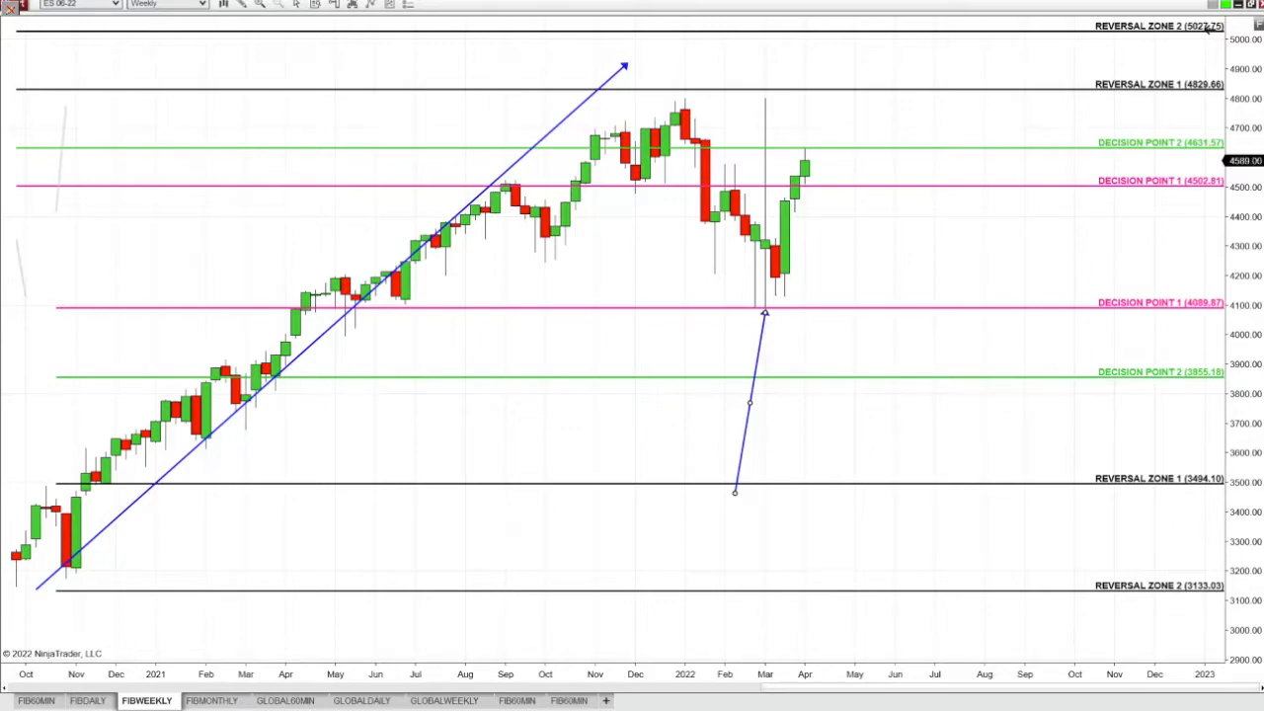
{"action": "mouse_move", "coordinate": [756, 338]}
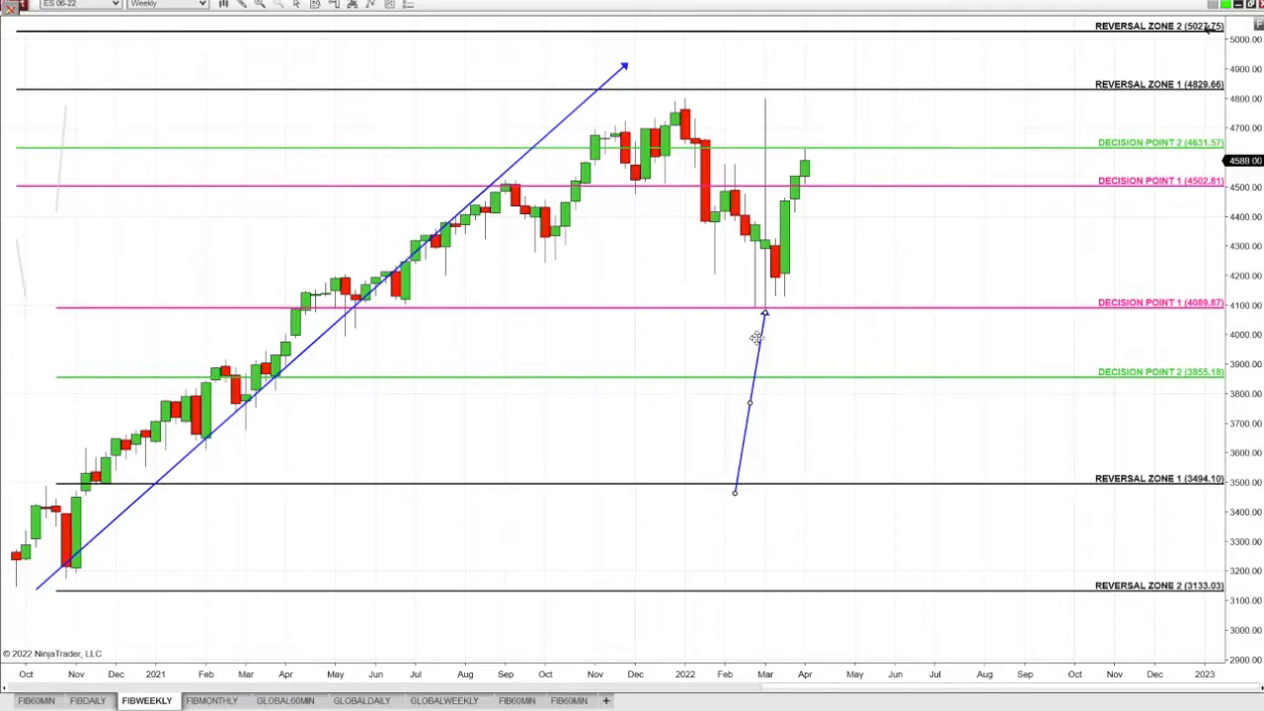
{"action": "left_click_drag", "start_coordinate": [764, 313], "coordinate": [746, 344]}
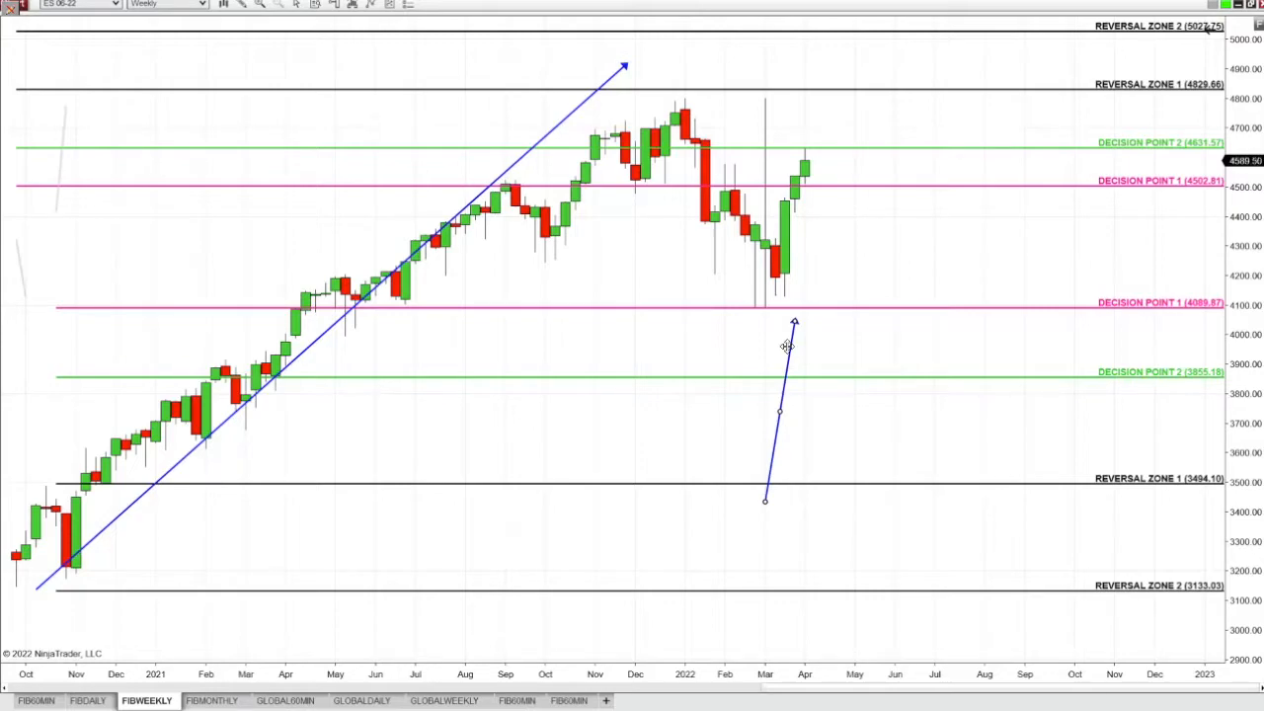
{"action": "left_click_drag", "start_coordinate": [787, 346], "coordinate": [872, 326]}
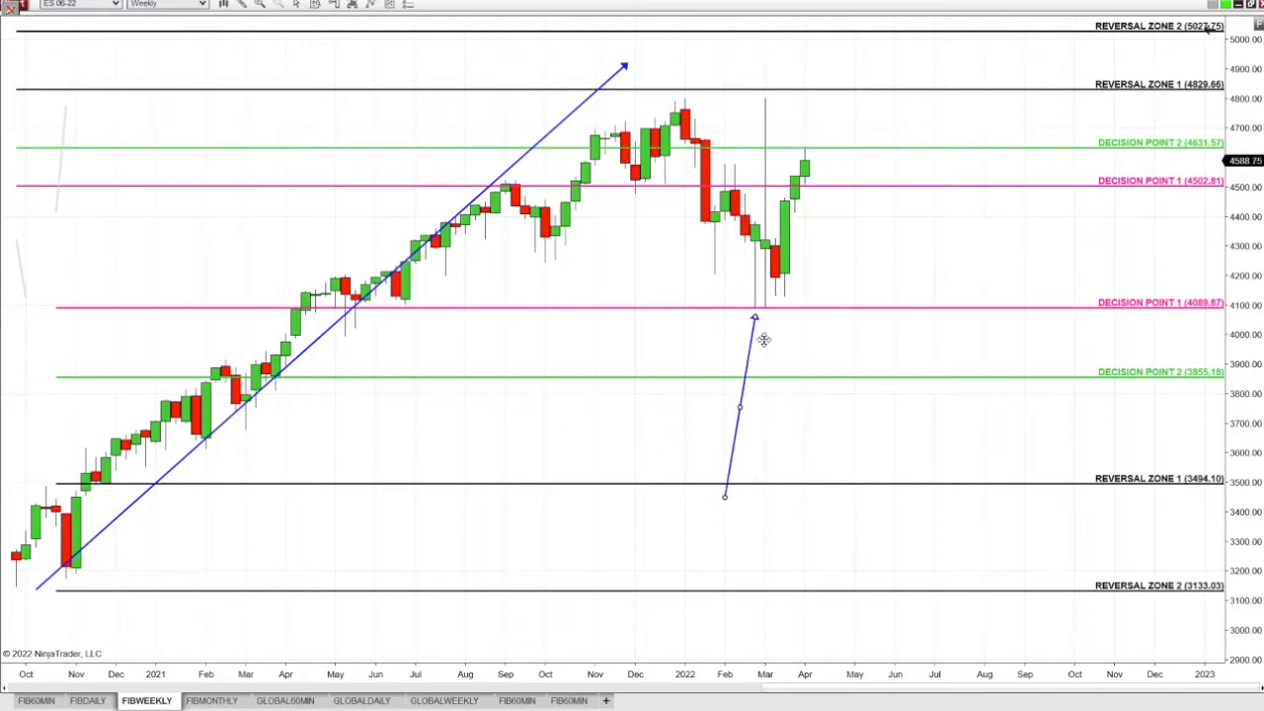
{"action": "left_click_drag", "start_coordinate": [725, 497], "coordinate": [735, 489]}
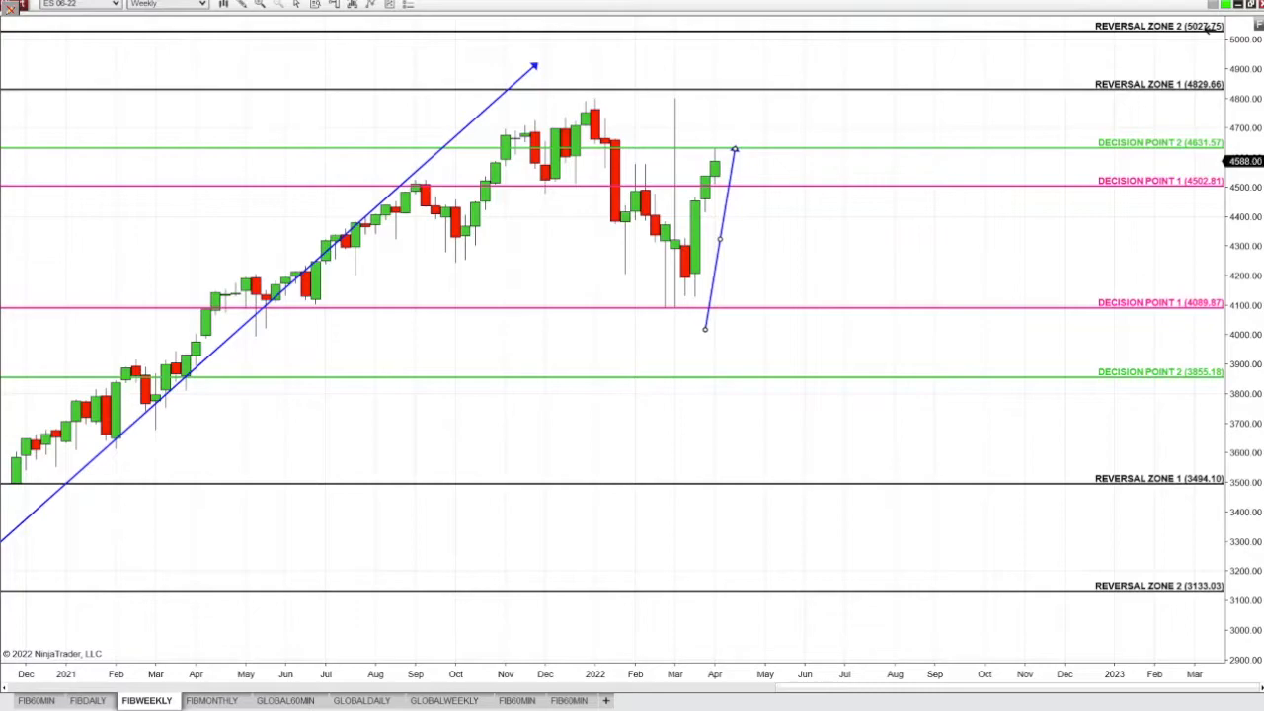
{"action": "mouse_move", "coordinate": [721, 235]}
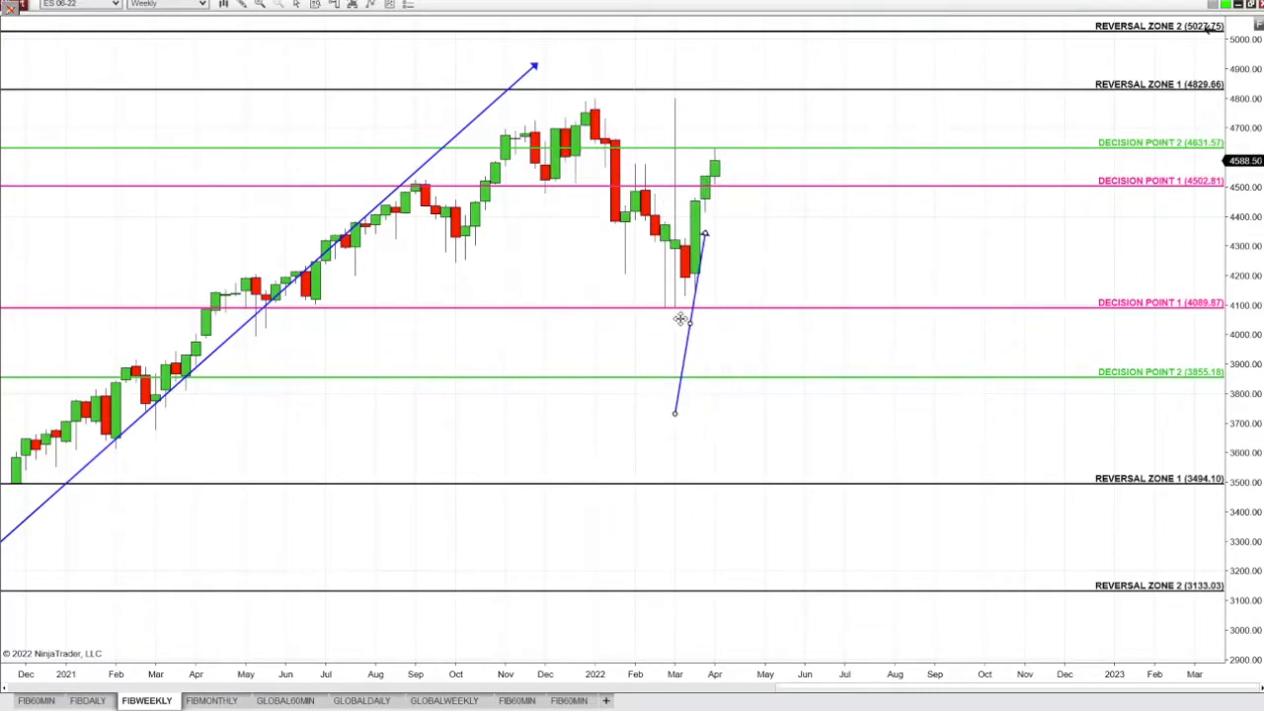
{"action": "left_click_drag", "start_coordinate": [680, 319], "coordinate": [696, 422]}
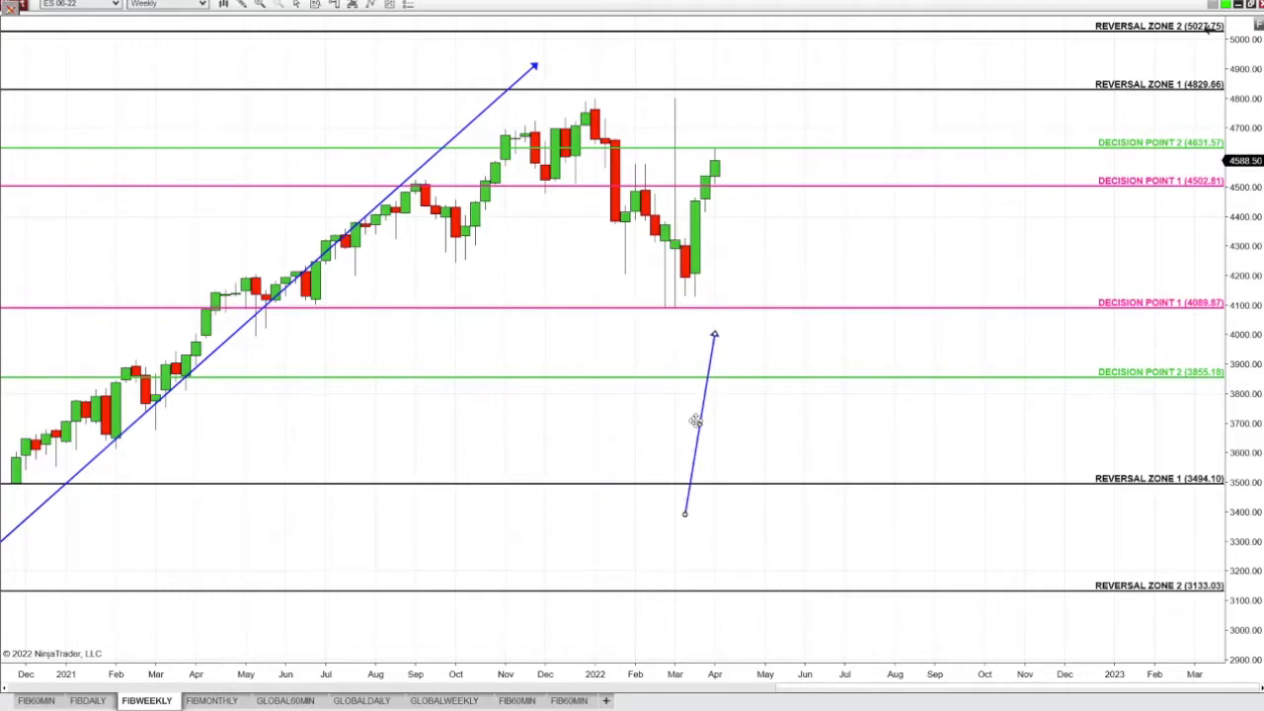
{"action": "left_click_drag", "start_coordinate": [696, 422], "coordinate": [687, 431]}
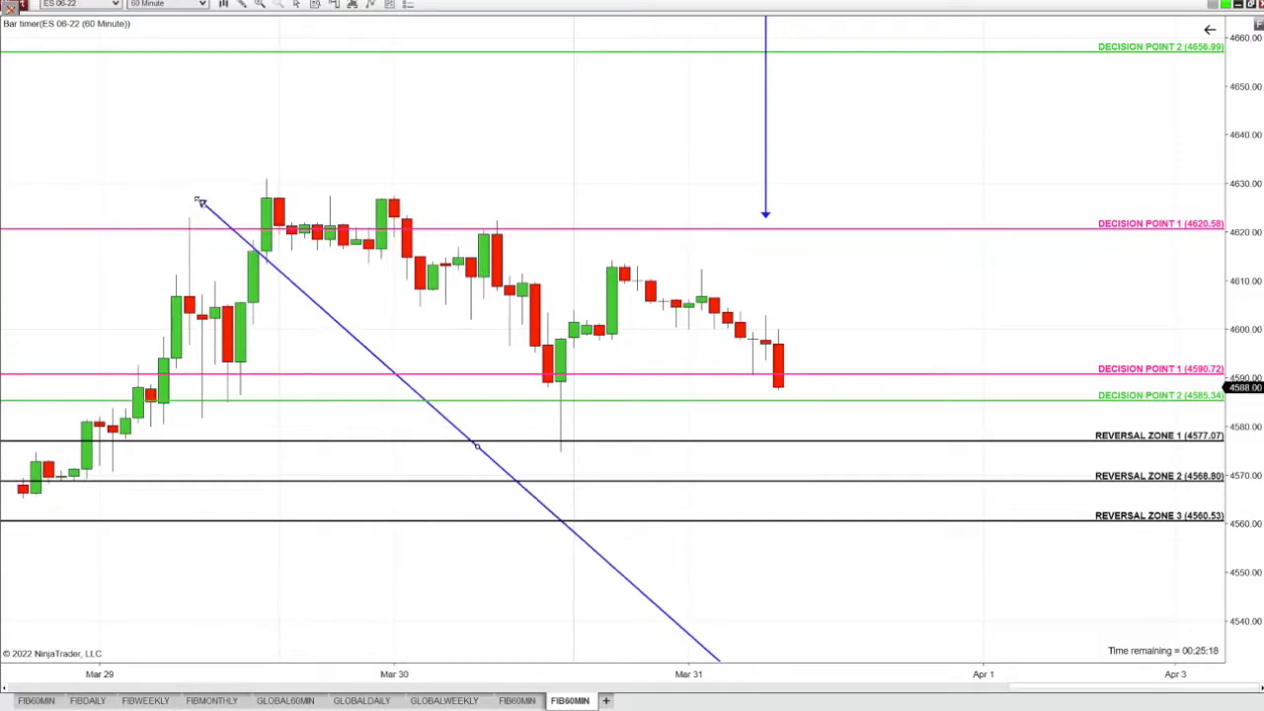
- Drag the hourly chart's arrow anchors so its head lands on Reversal Zone 3 (4560.53)
{"action": "left_click_drag", "start_coordinate": [201, 203], "coordinate": [321, 232]}
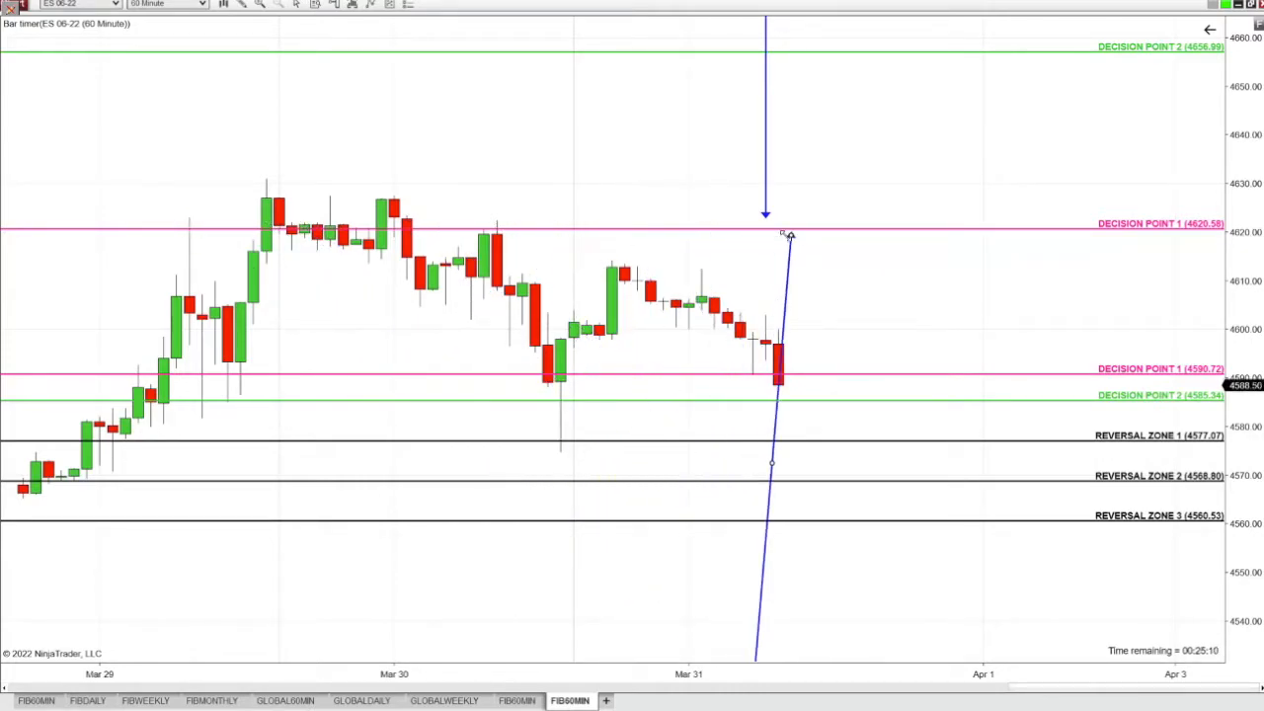
{"action": "left_click_drag", "start_coordinate": [785, 237], "coordinate": [306, 44]}
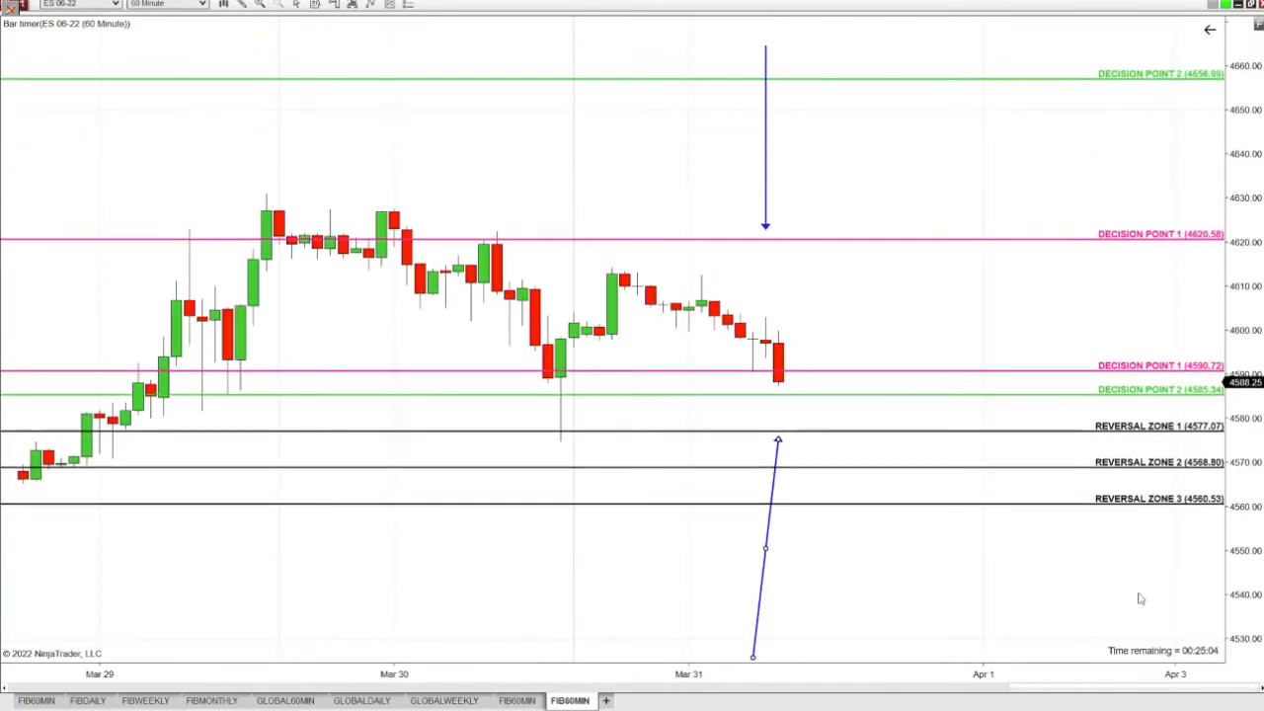
{"action": "left_click_drag", "start_coordinate": [778, 548], "coordinate": [765, 556]}
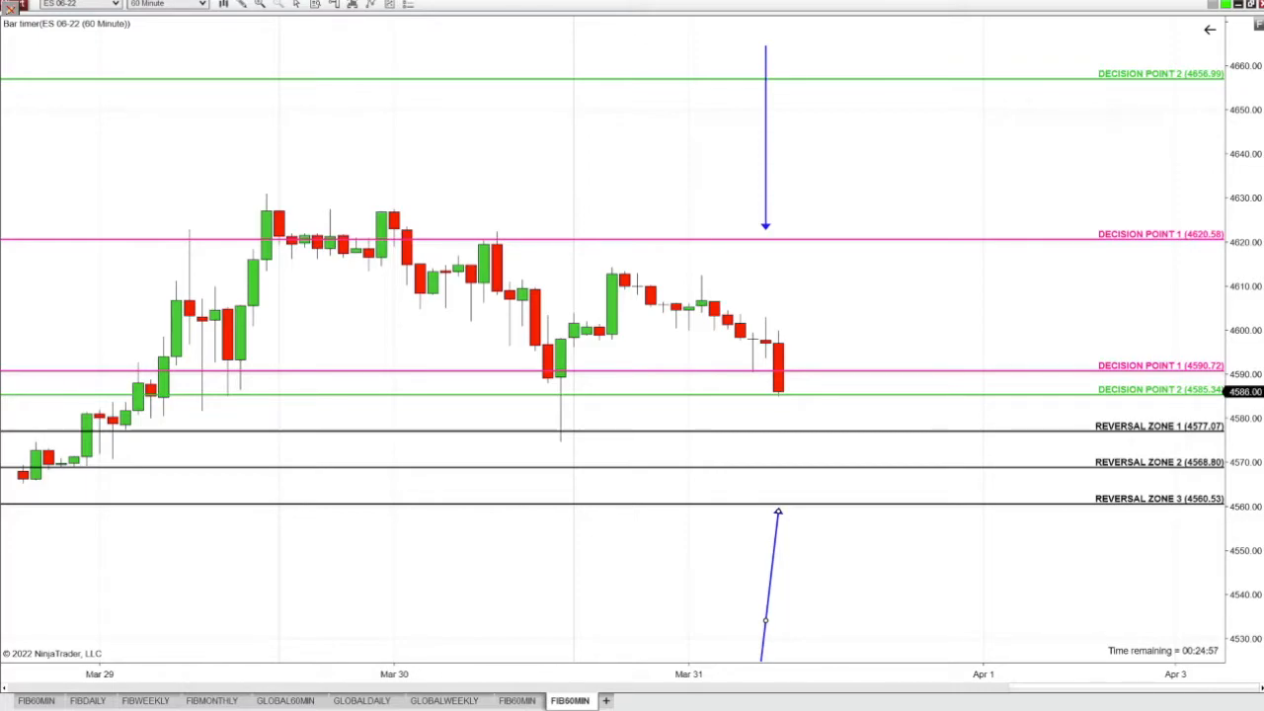
{"action": "mouse_move", "coordinate": [210, 114]}
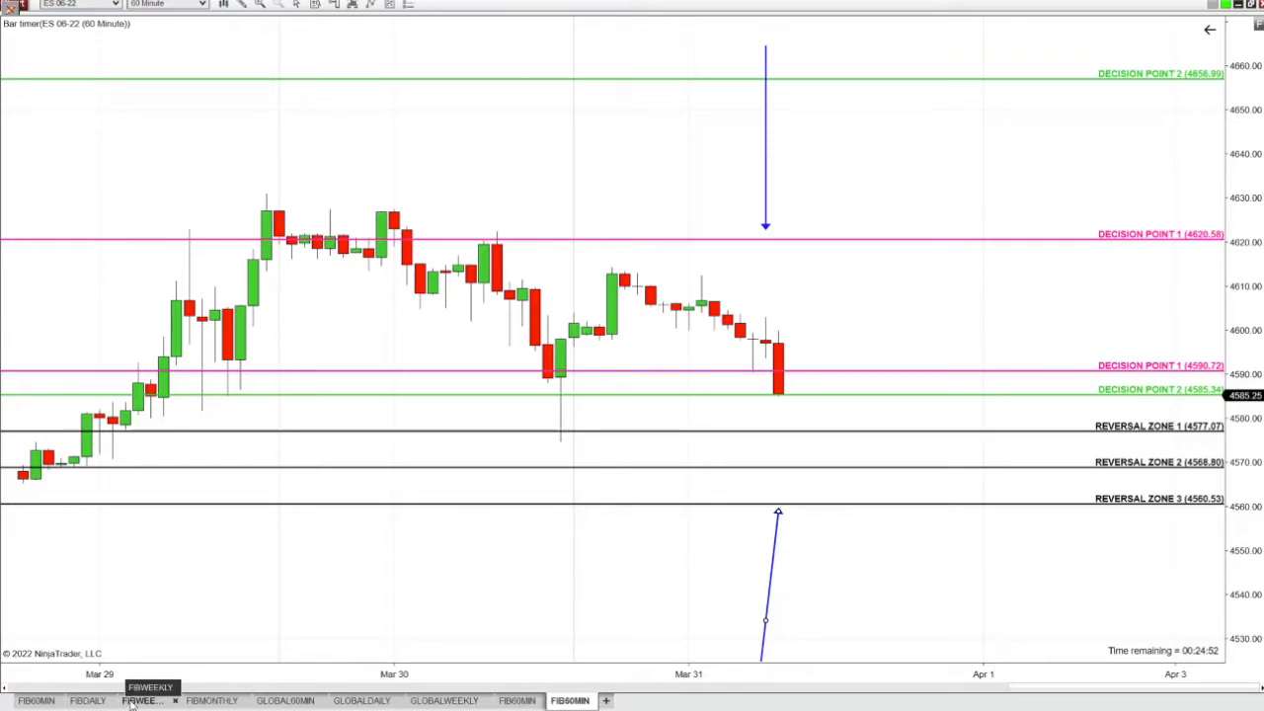
- On the weekly chart, settle the upward arrow's tip on Decision Point 1 in March 2022
{"action": "left_click", "coordinate": [150, 700]}
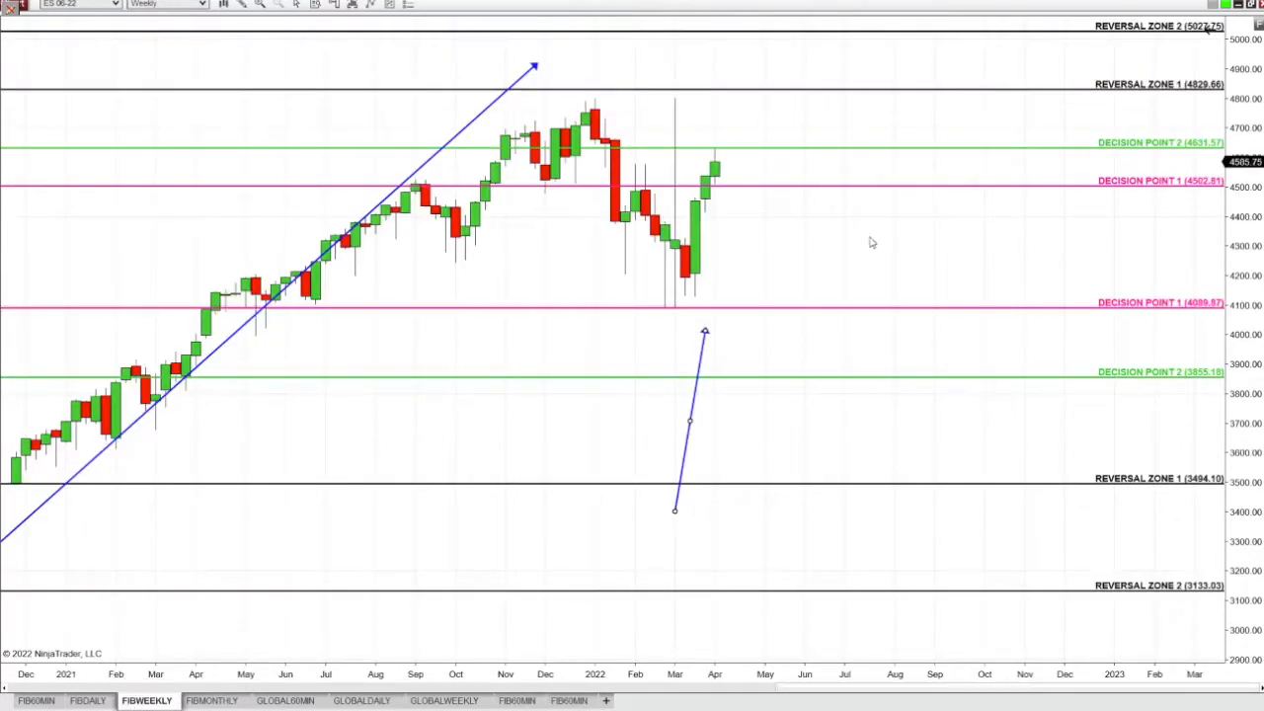
{"action": "left_click_drag", "start_coordinate": [705, 331], "coordinate": [694, 281]}
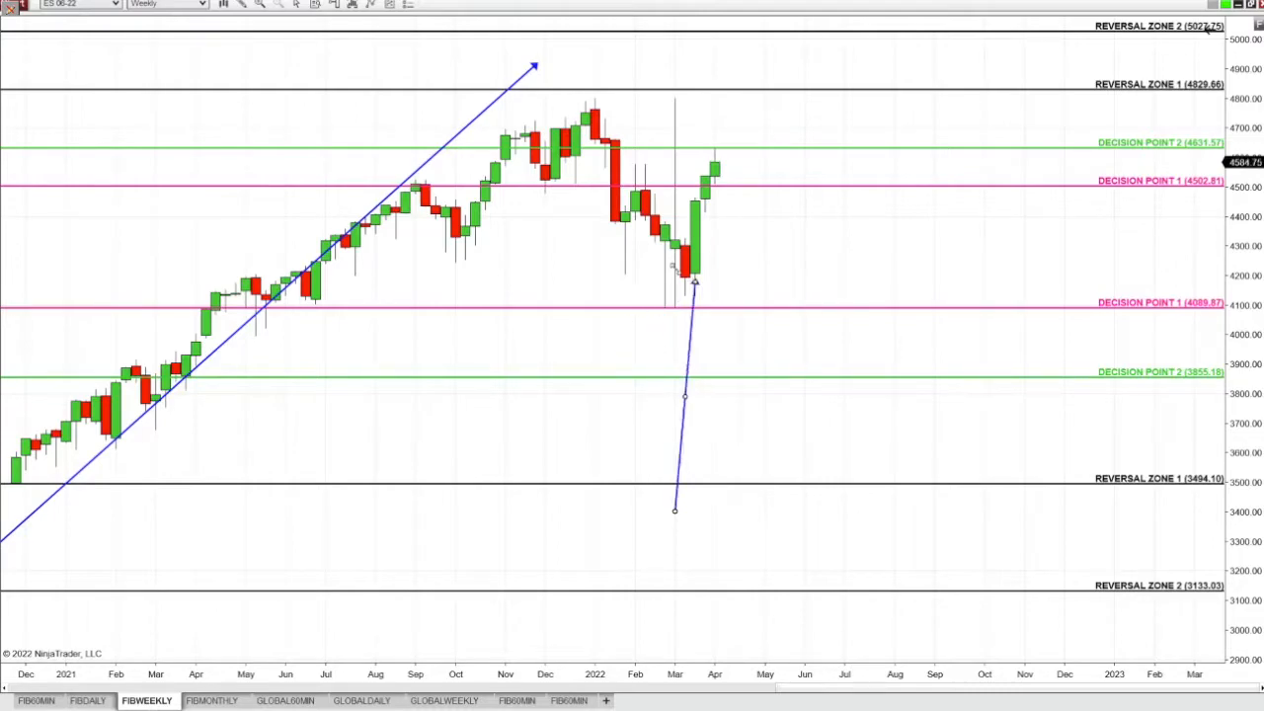
{"action": "left_click_drag", "start_coordinate": [694, 284], "coordinate": [694, 314]}
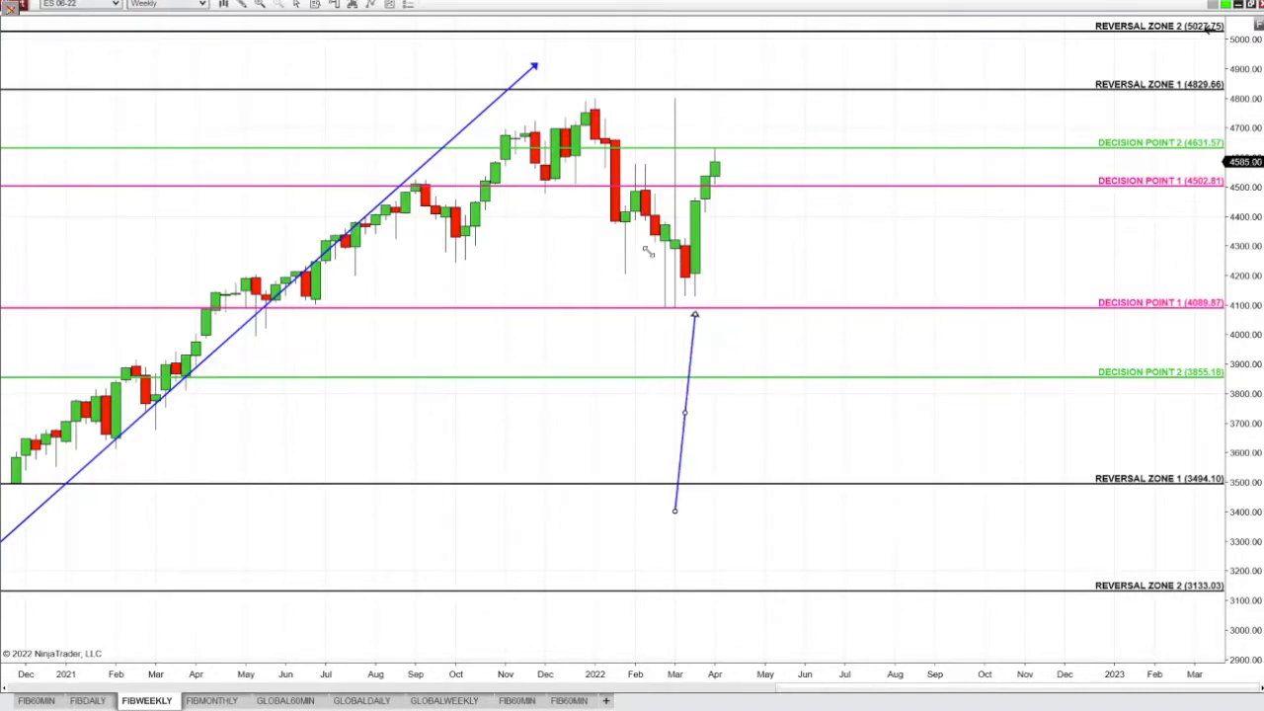
{"action": "left_click_drag", "start_coordinate": [694, 316], "coordinate": [637, 314]}
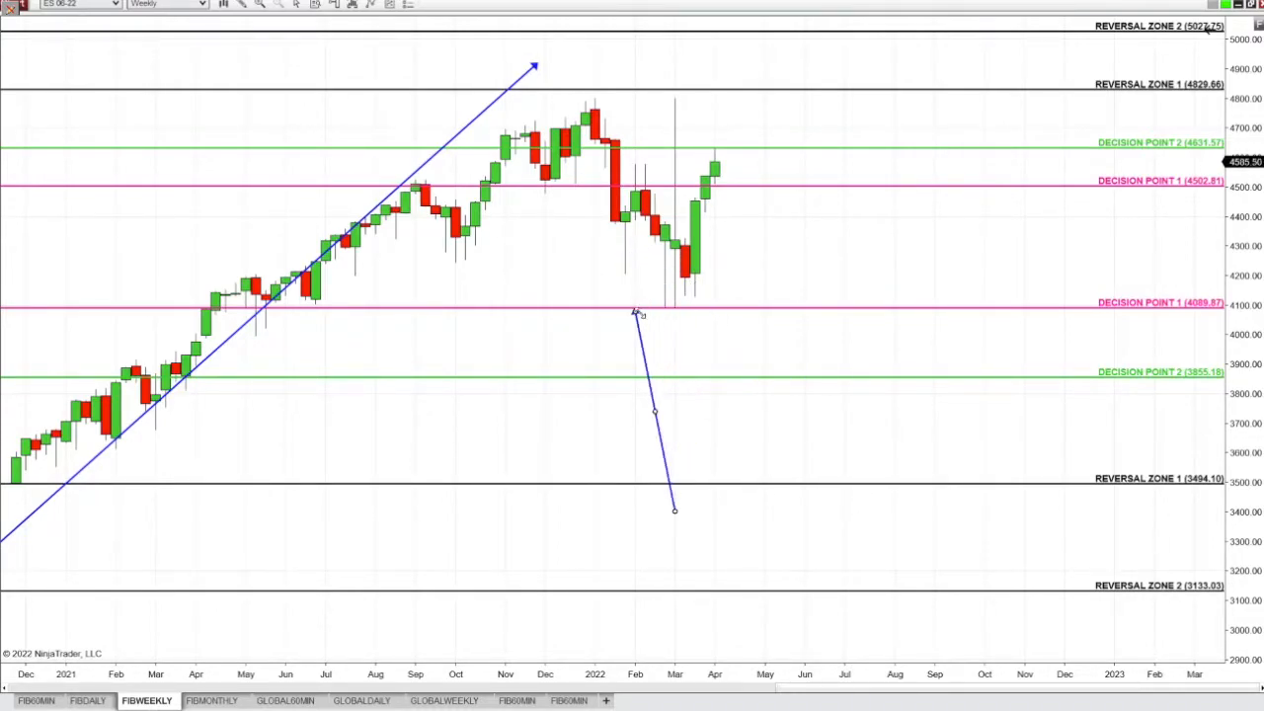
{"action": "left_click_drag", "start_coordinate": [637, 314], "coordinate": [684, 319]}
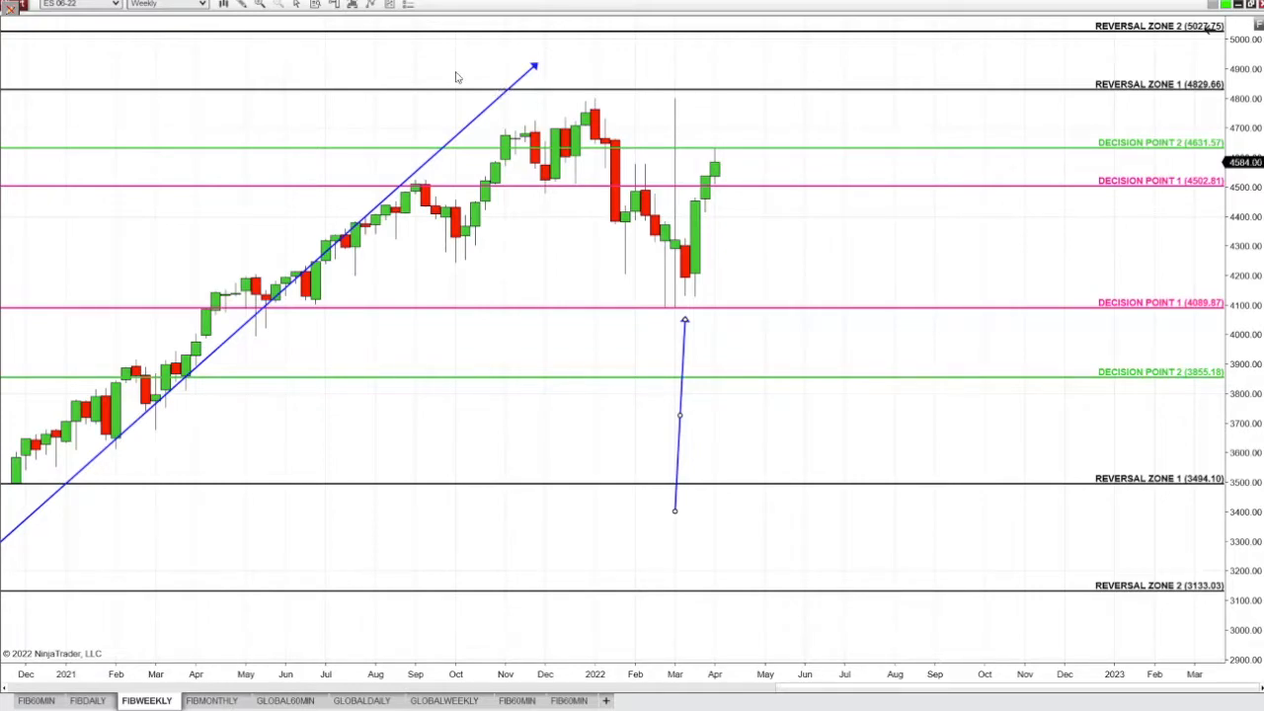
{"action": "left_click", "coordinate": [350, 5]}
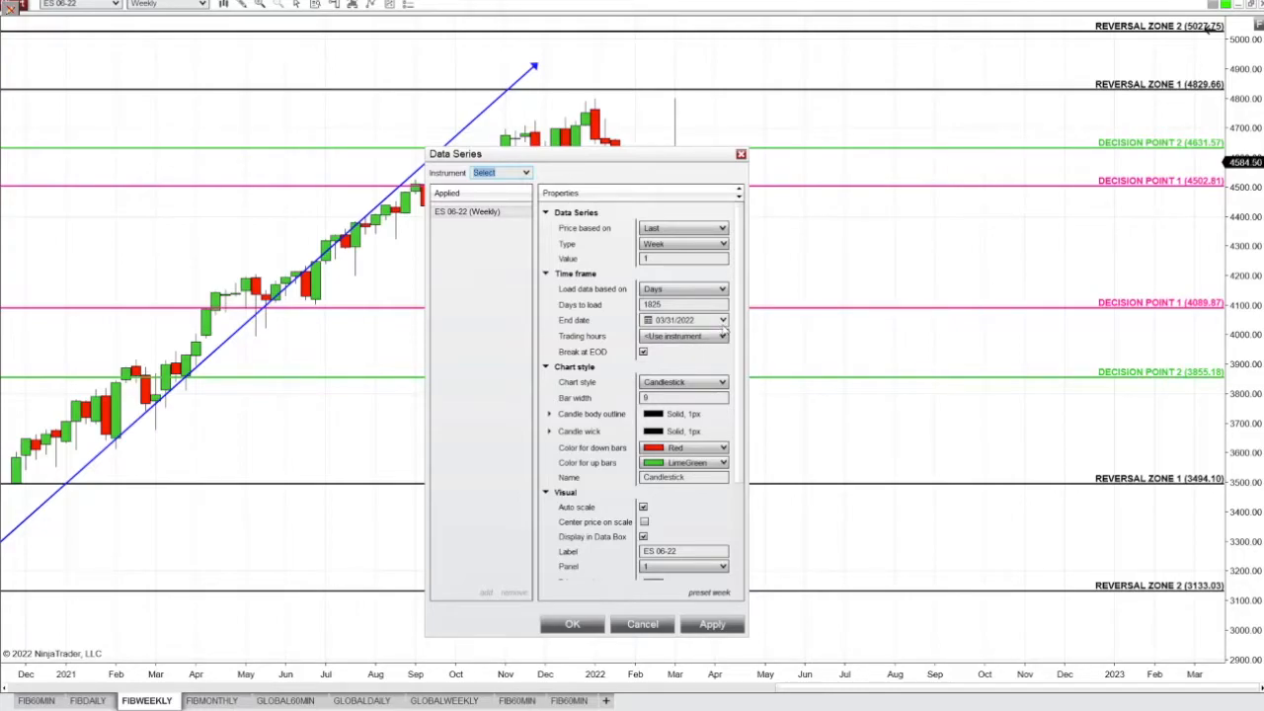
- Pick 05/03/2021 as the Data Series end date in the calendar and apply it
{"action": "left_click", "coordinate": [721, 319]}
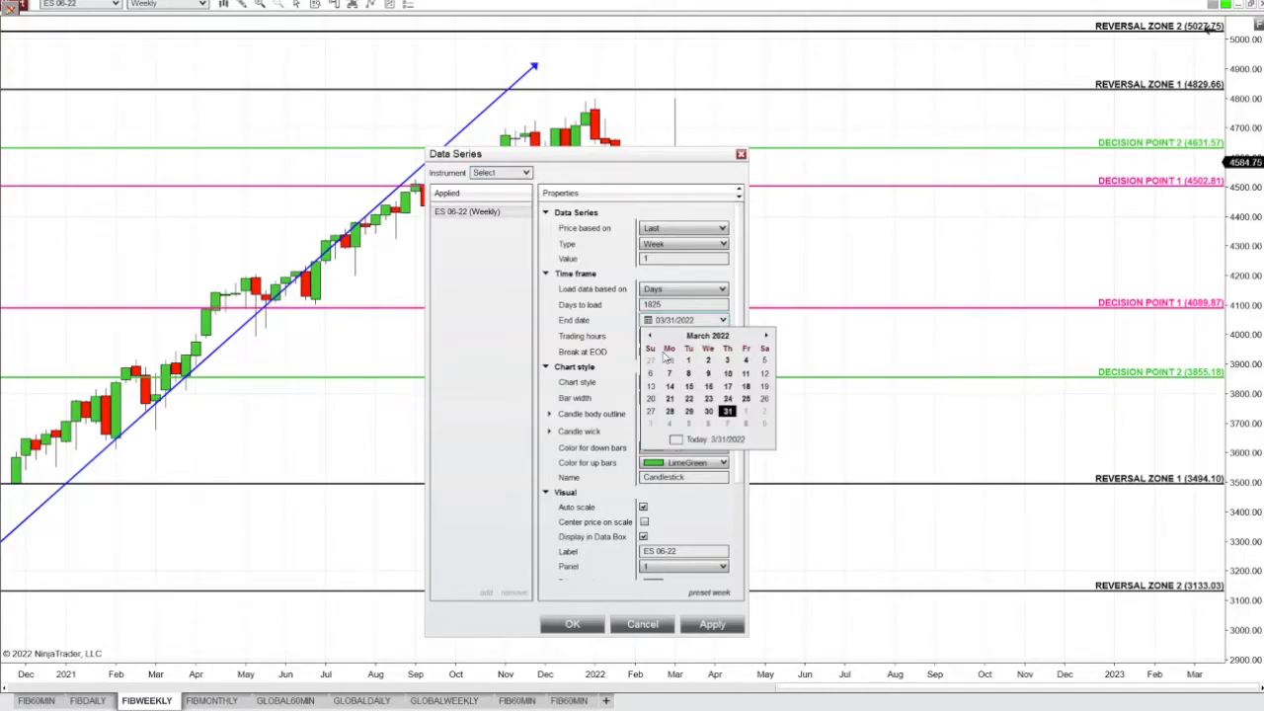
{"action": "left_click", "coordinate": [650, 336]}
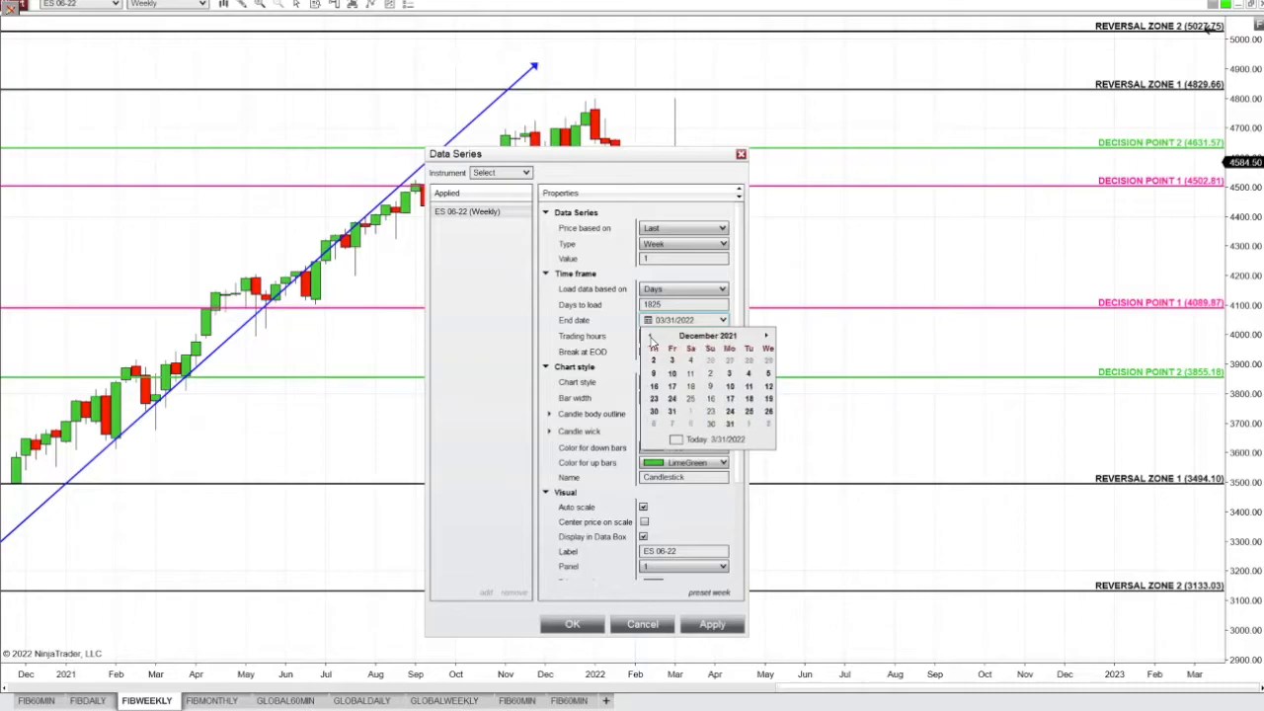
{"action": "left_click", "coordinate": [651, 336]}
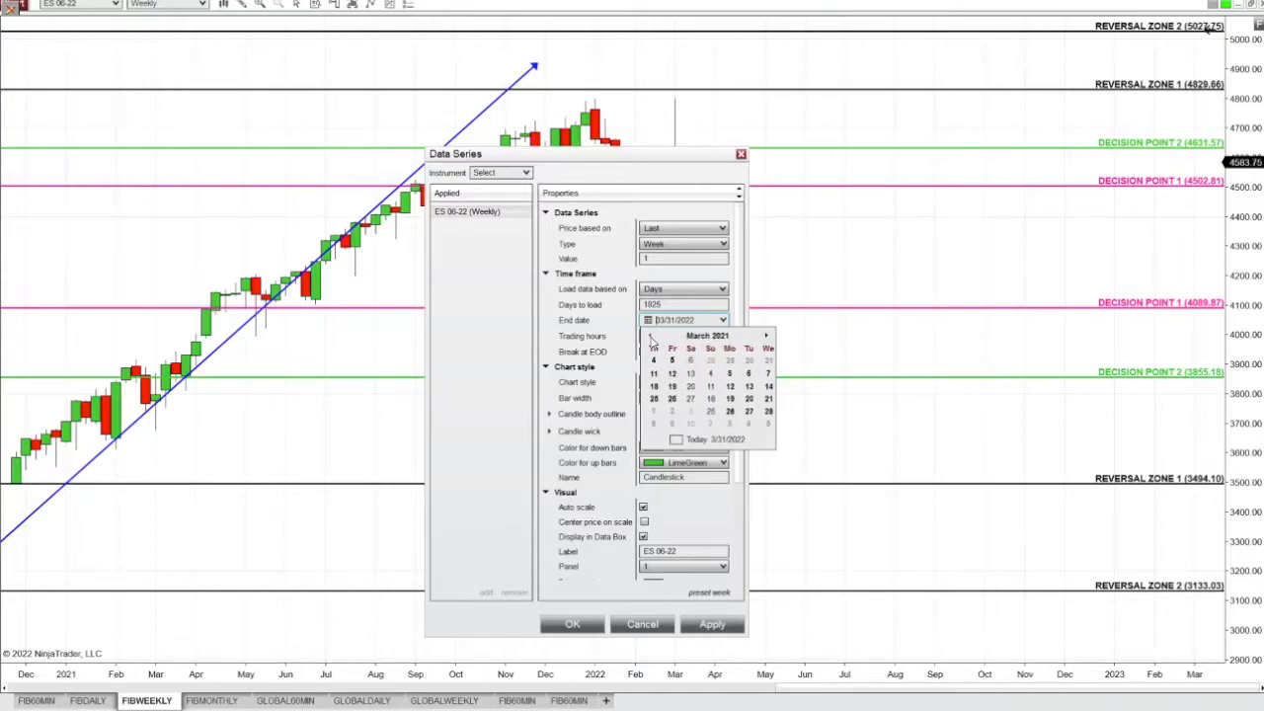
{"action": "left_click", "coordinate": [651, 336]}
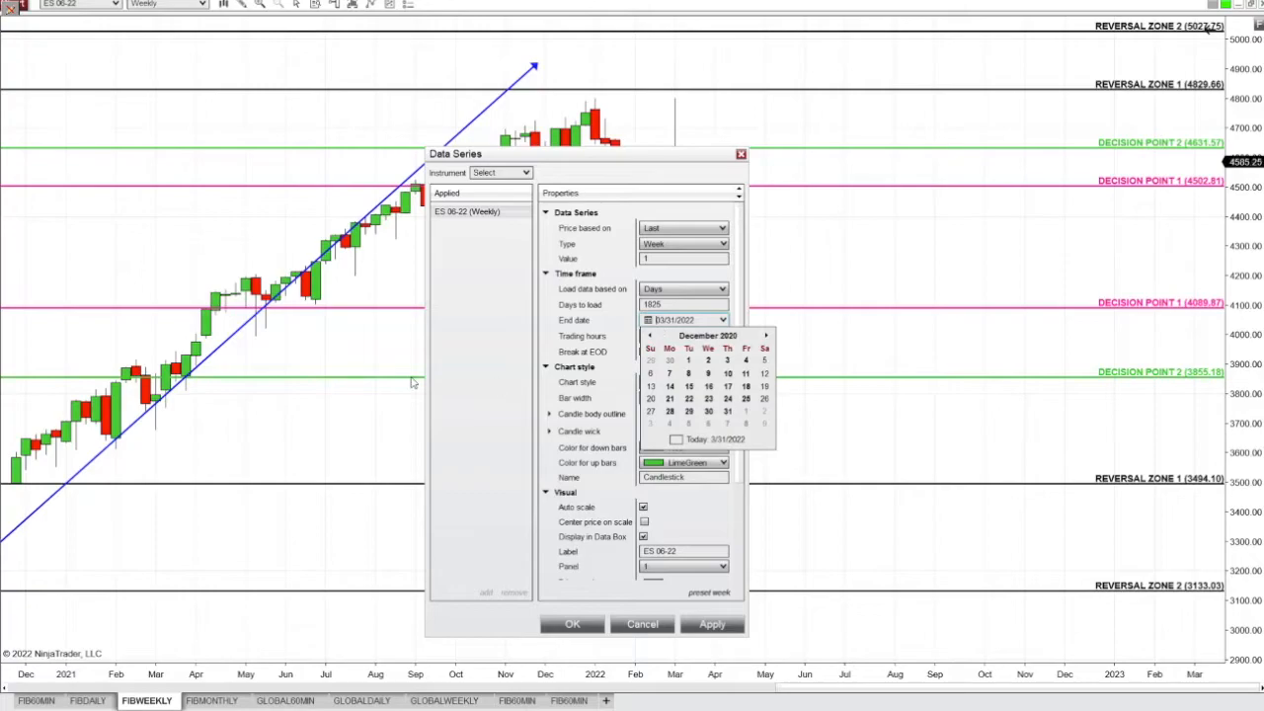
{"action": "left_click", "coordinate": [712, 623]}
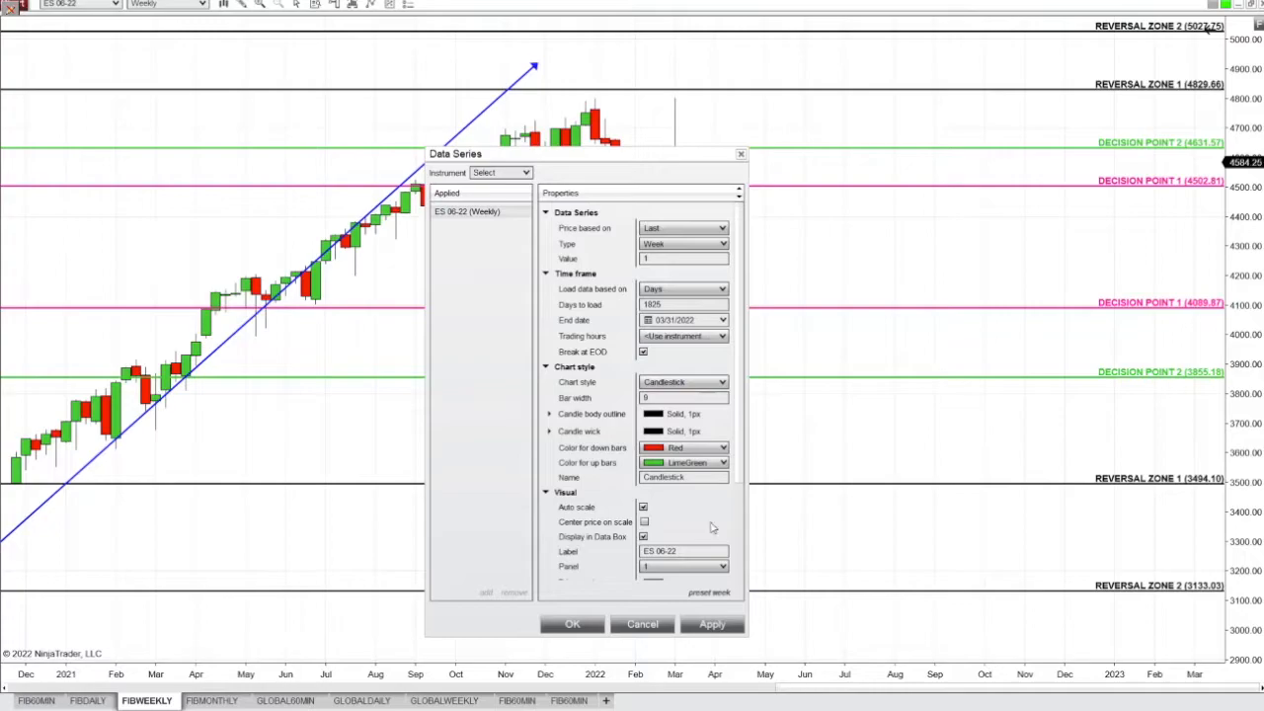
{"action": "mouse_move", "coordinate": [689, 336]}
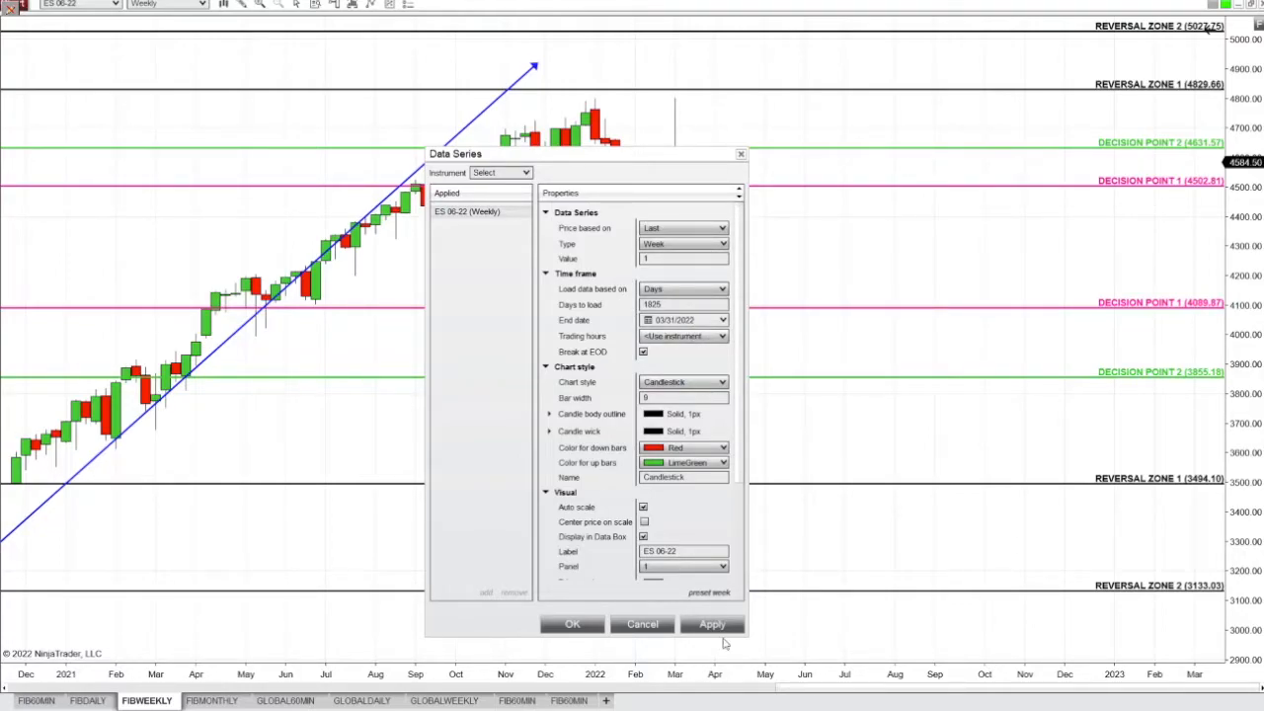
{"action": "left_click", "coordinate": [721, 319]}
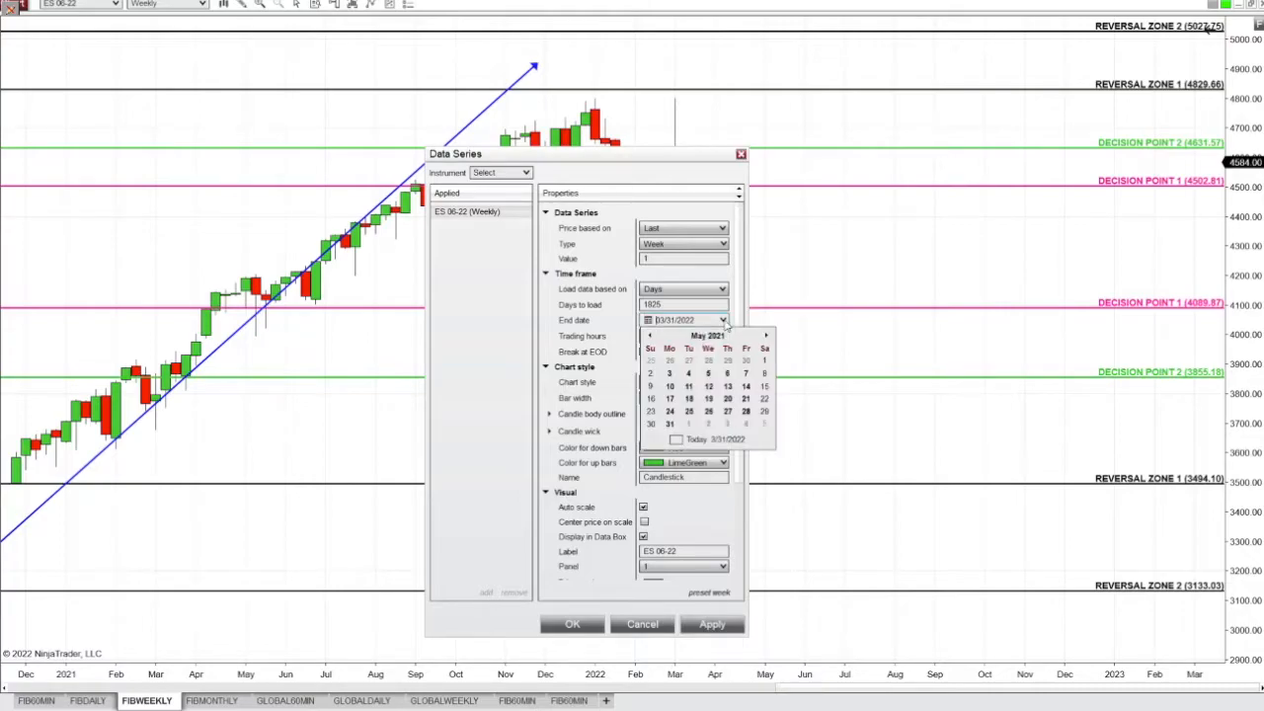
{"action": "left_click", "coordinate": [670, 373]}
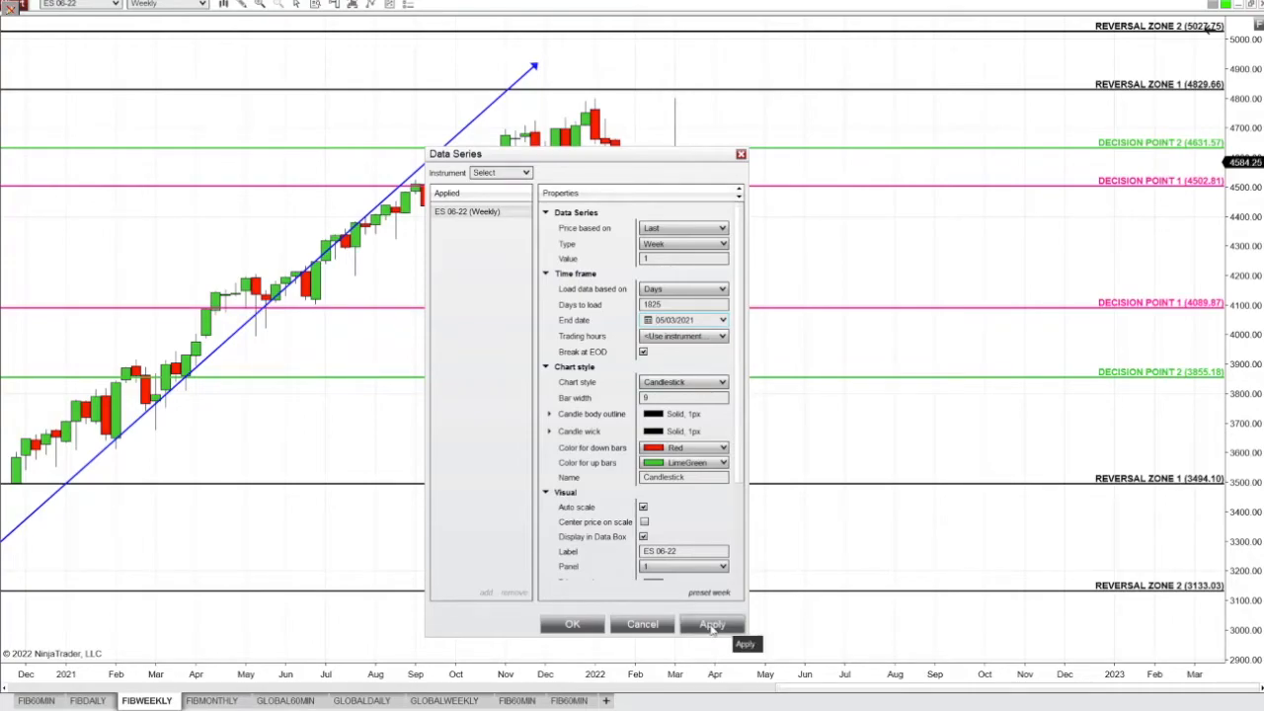
{"action": "left_click", "coordinate": [713, 624]}
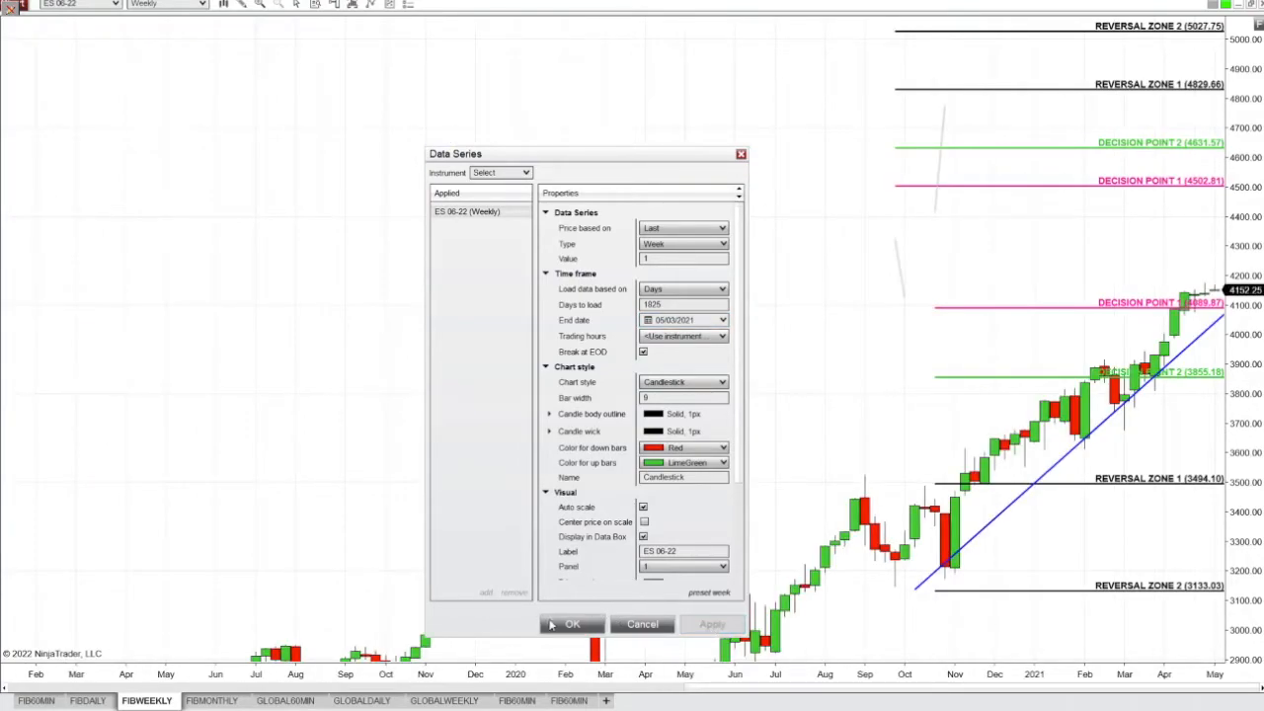
- Draw a downward arrow onto Reversal Zone 1 (4829.66) and readjust the rising arrow's tip
{"action": "left_click", "coordinate": [572, 624]}
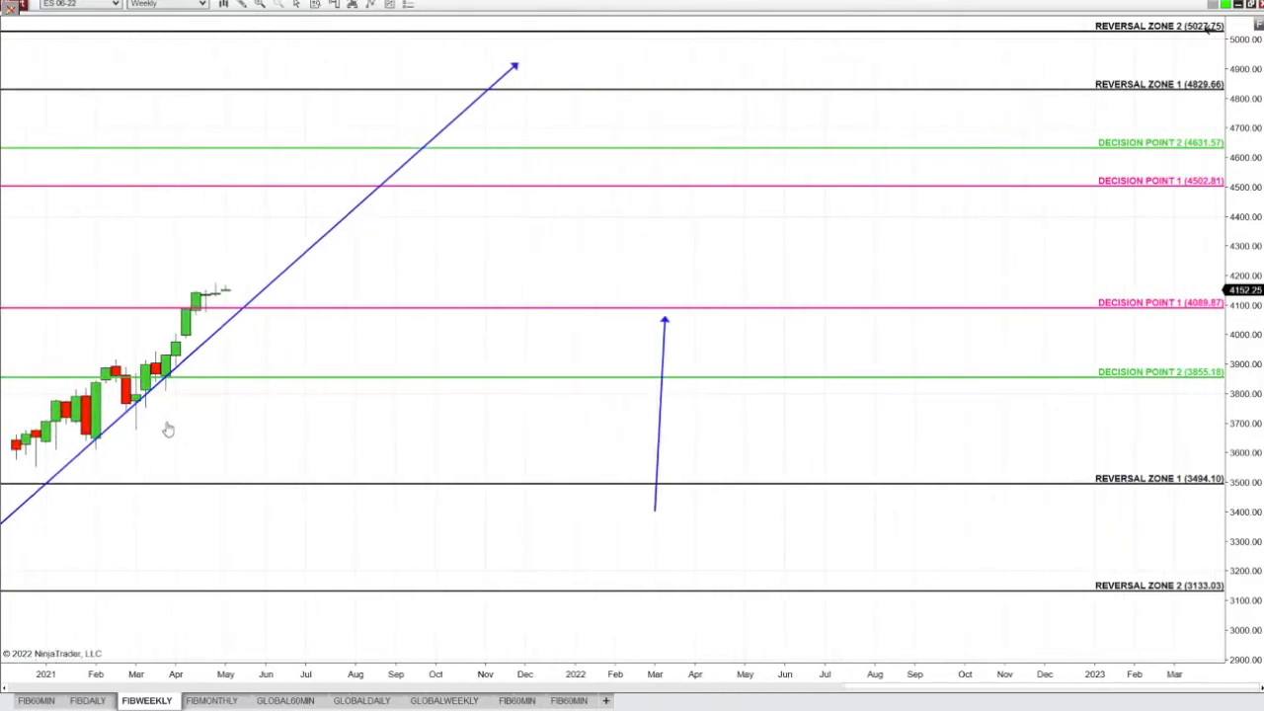
{"action": "scroll", "scroll_direction": "right", "scroll_amount": 3}
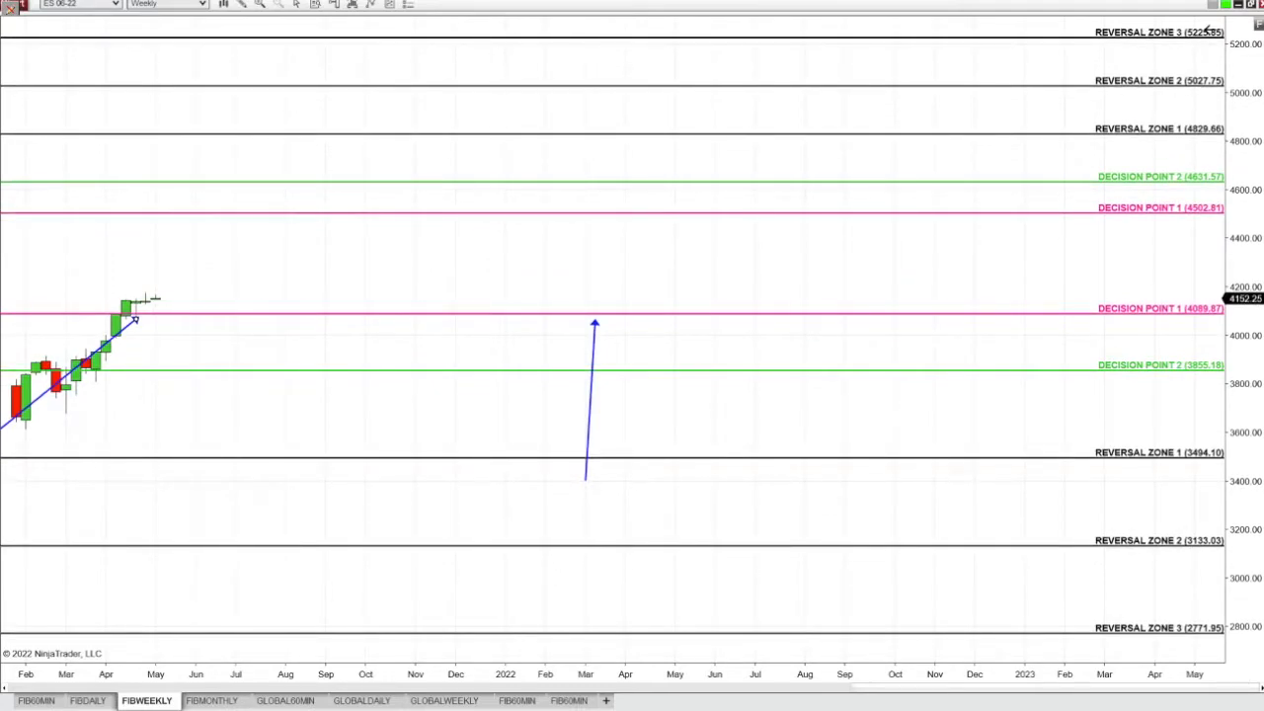
{"action": "mouse_move", "coordinate": [592, 485]}
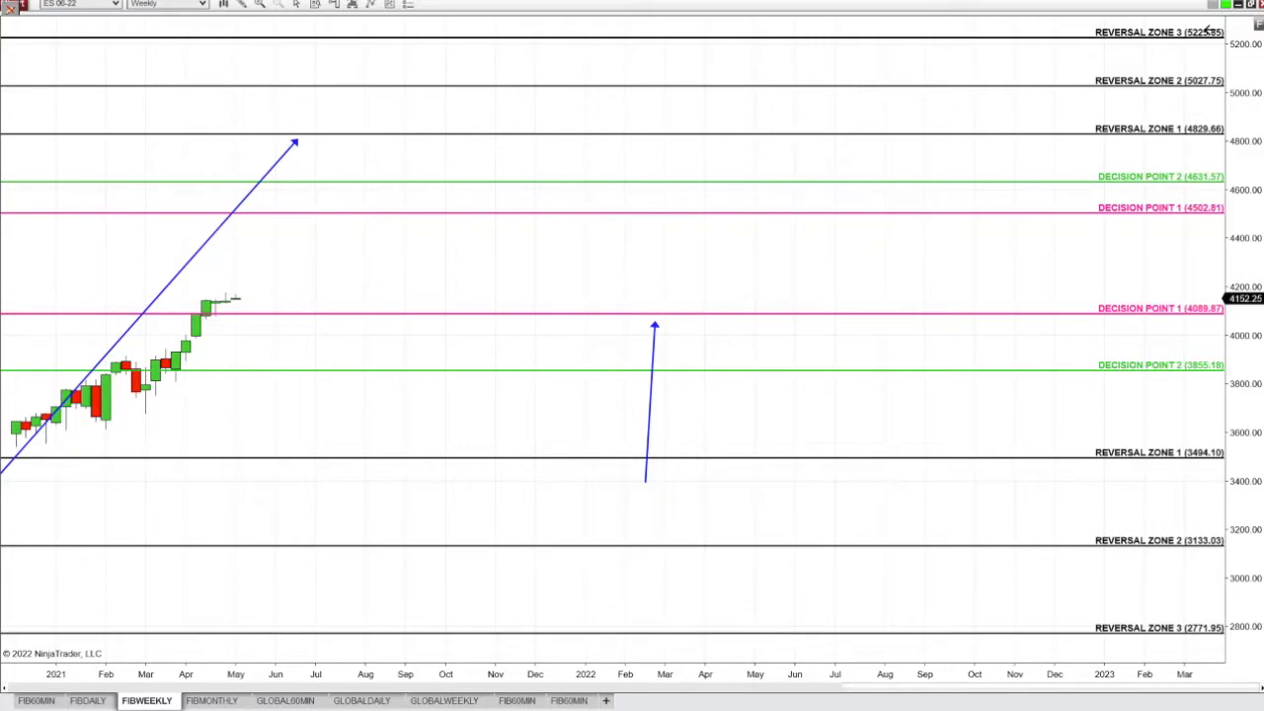
{"action": "left_click", "coordinate": [242, 5]}
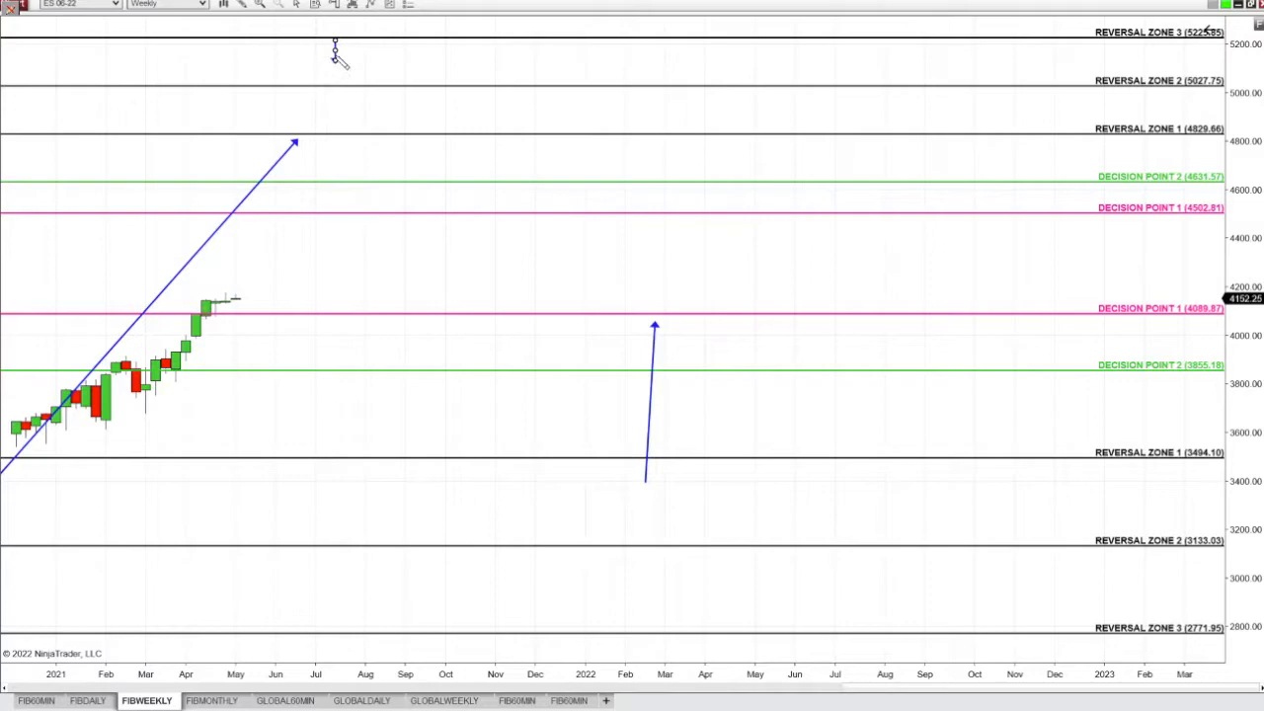
{"action": "left_click_drag", "start_coordinate": [336, 47], "coordinate": [348, 122]}
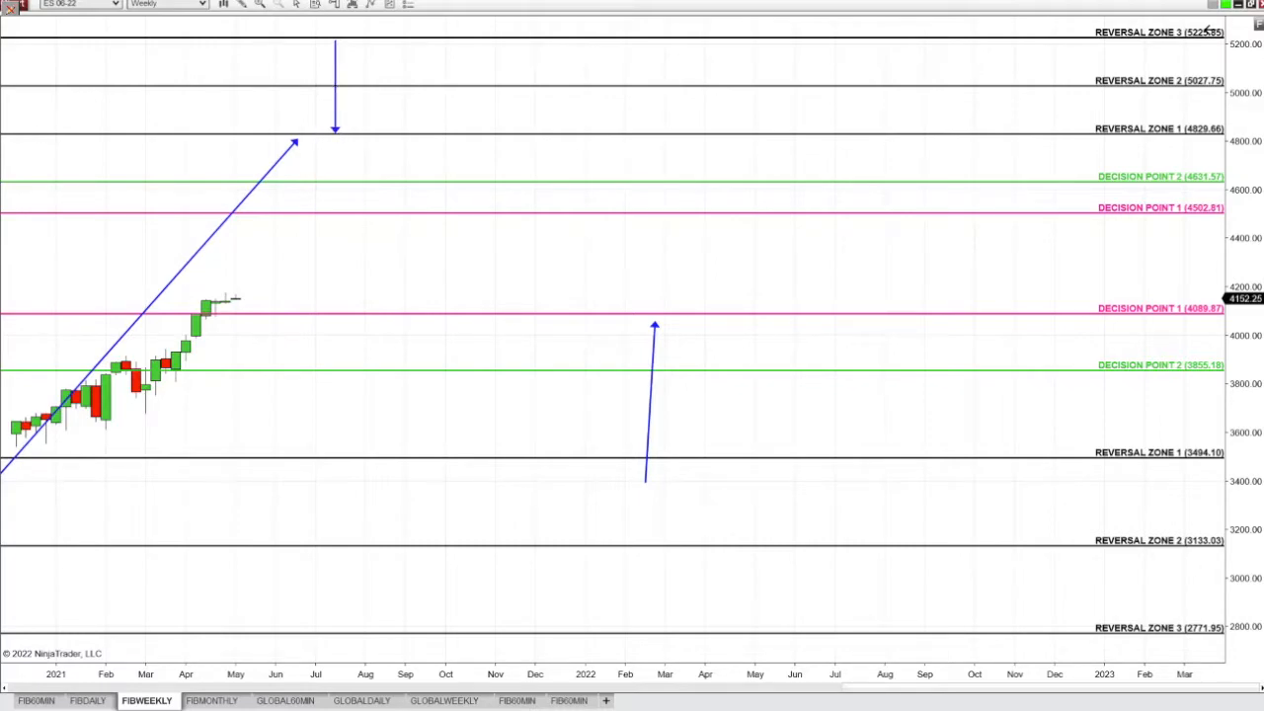
{"action": "mouse_move", "coordinate": [300, 142]}
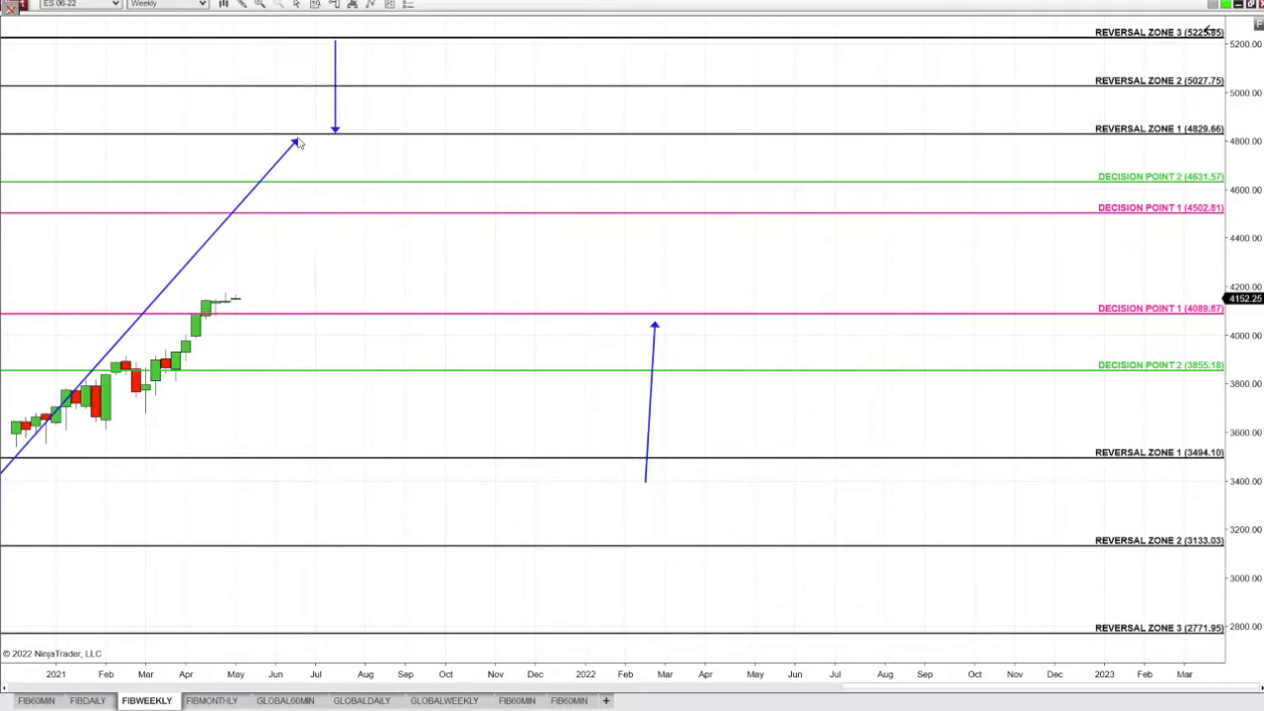
{"action": "left_click_drag", "start_coordinate": [302, 138], "coordinate": [266, 316]}
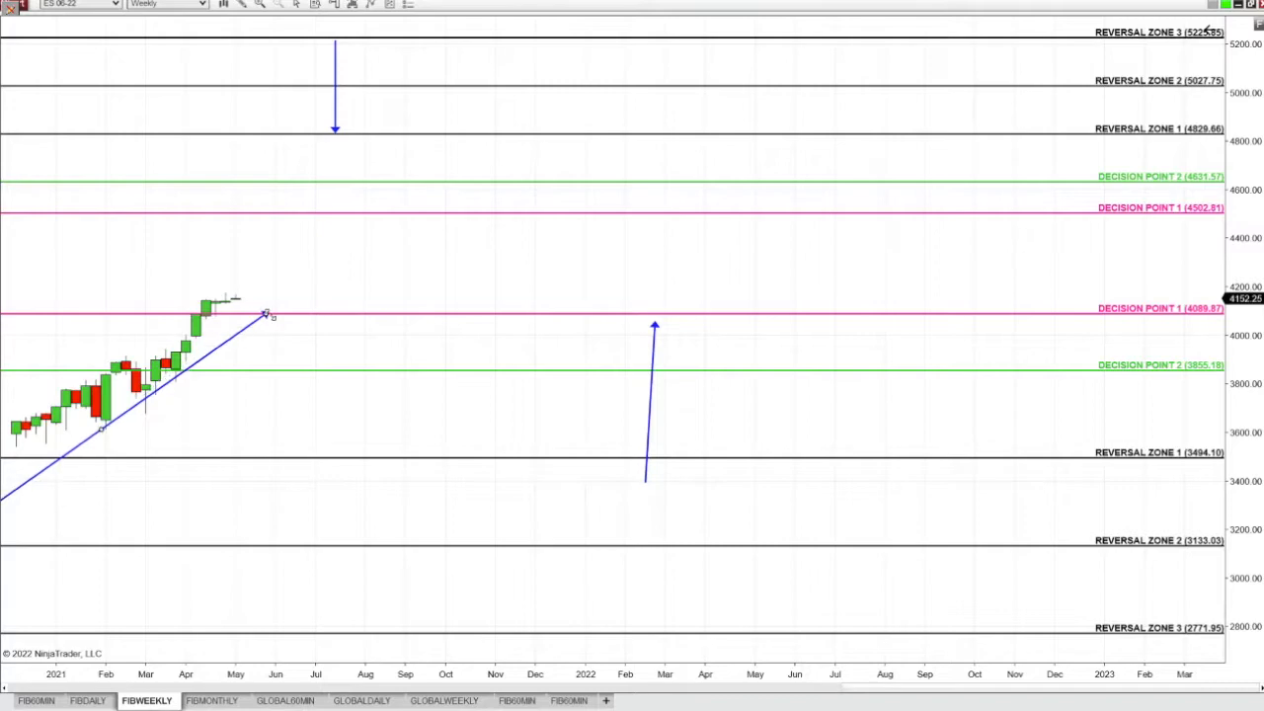
{"action": "left_click_drag", "start_coordinate": [267, 314], "coordinate": [234, 165]}
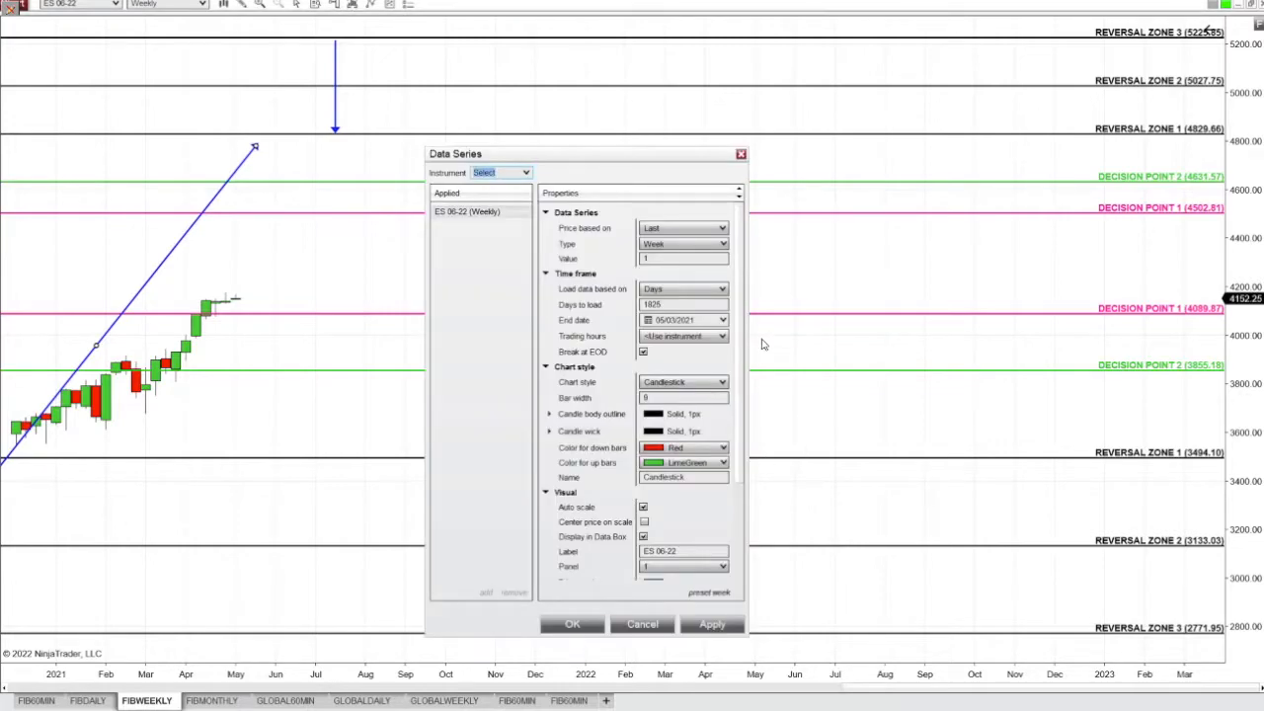
- Step the end-date calendar forward month by month toward February 2022
{"action": "left_click", "coordinate": [720, 319]}
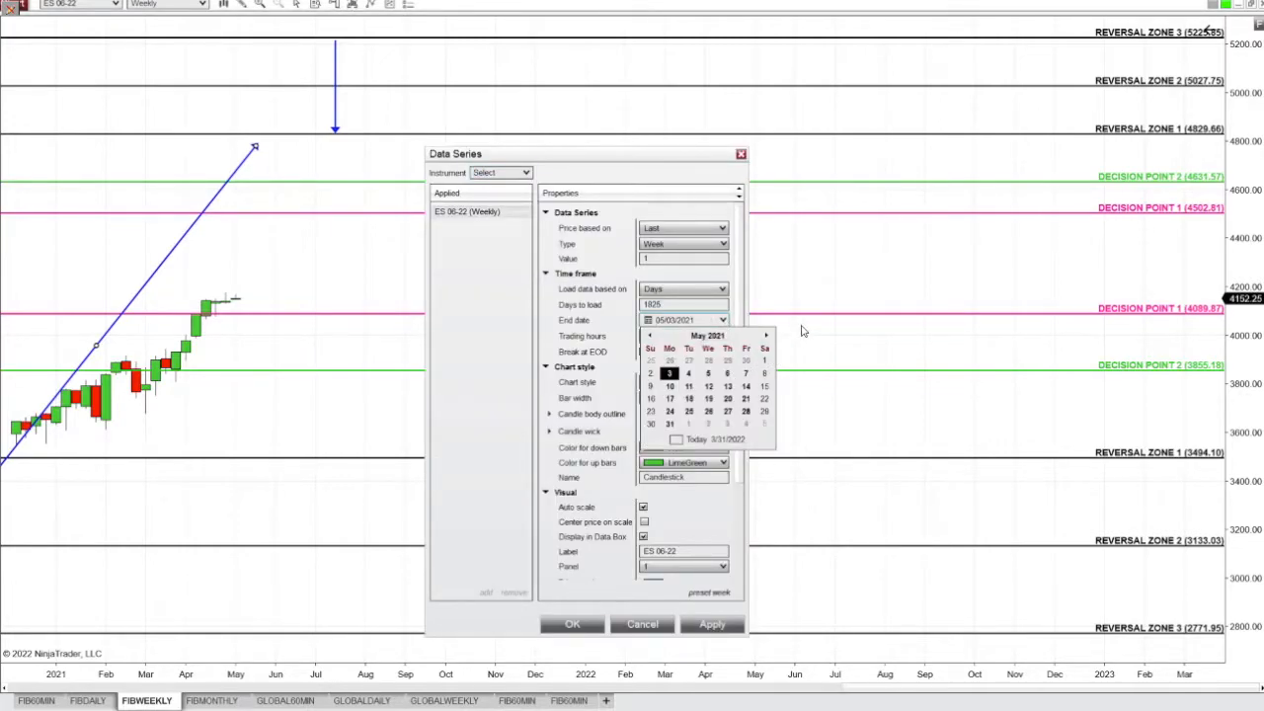
{"action": "left_click", "coordinate": [765, 334]}
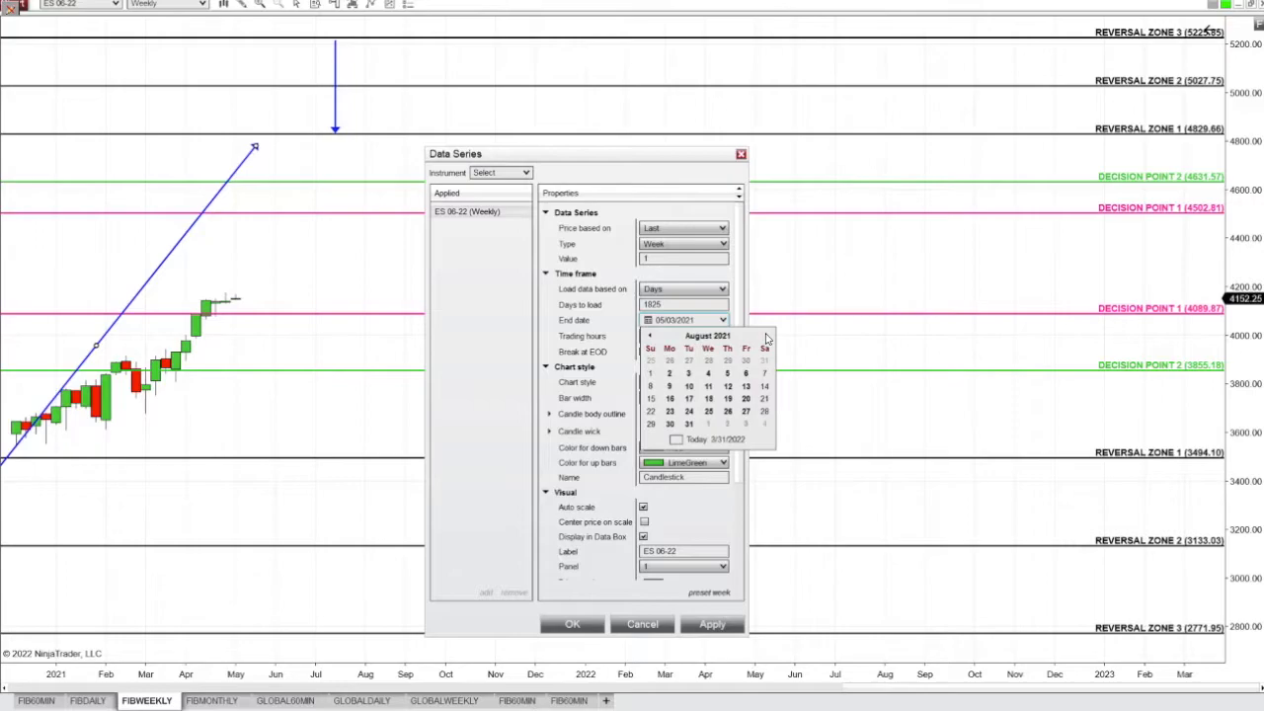
{"action": "left_click", "coordinate": [764, 336]}
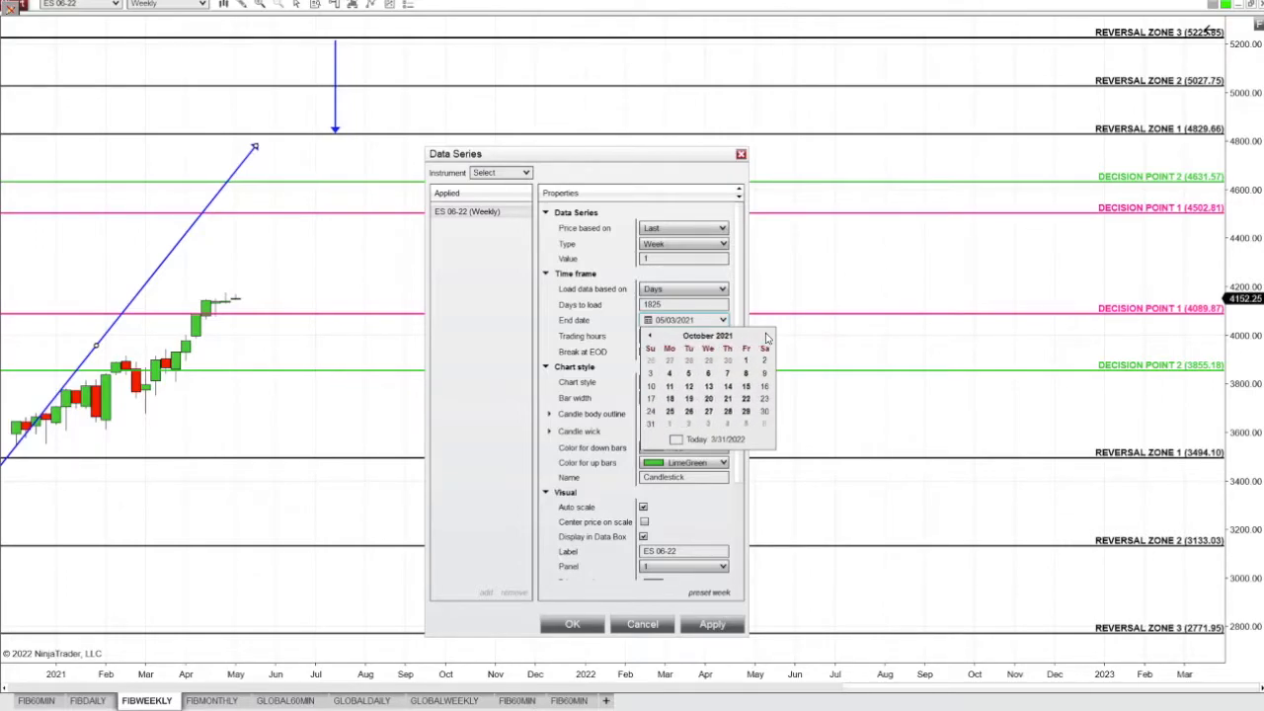
{"action": "left_click", "coordinate": [766, 336]}
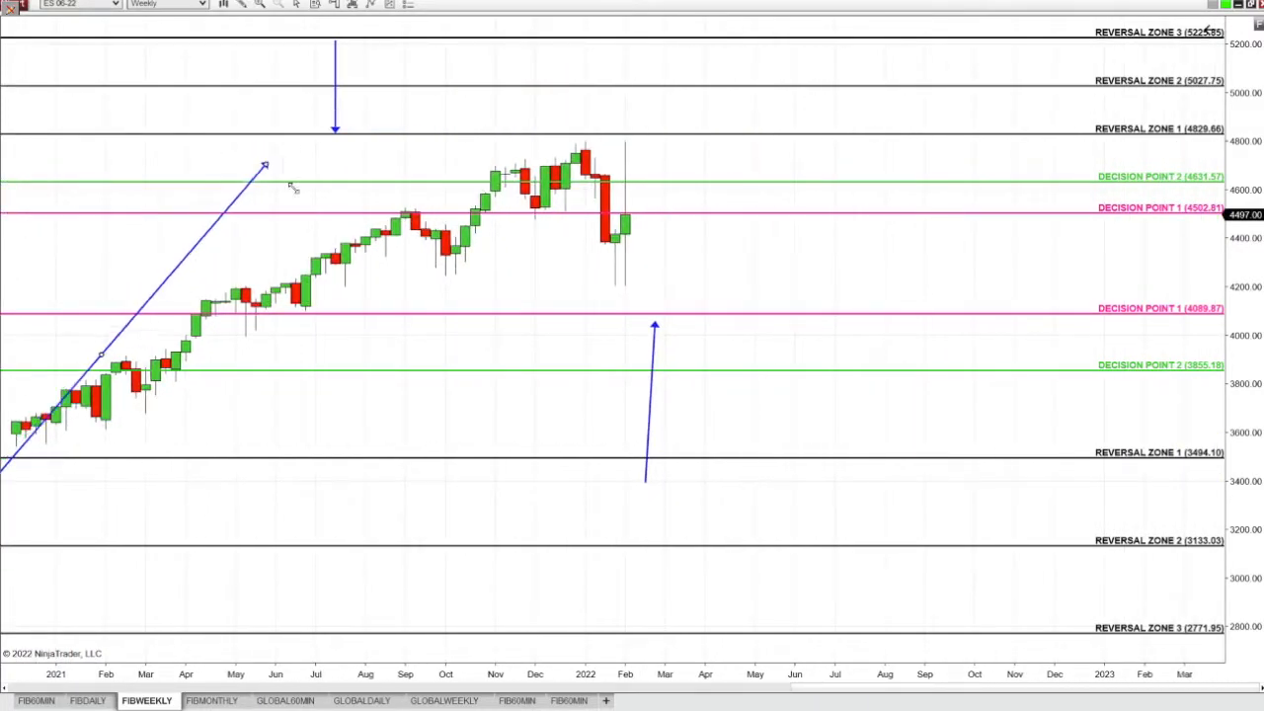
- Stretch the rising trend line to Reversal Zone 1 and move the down arrow above January 2022
{"action": "left_click_drag", "start_coordinate": [267, 163], "coordinate": [484, 132]}
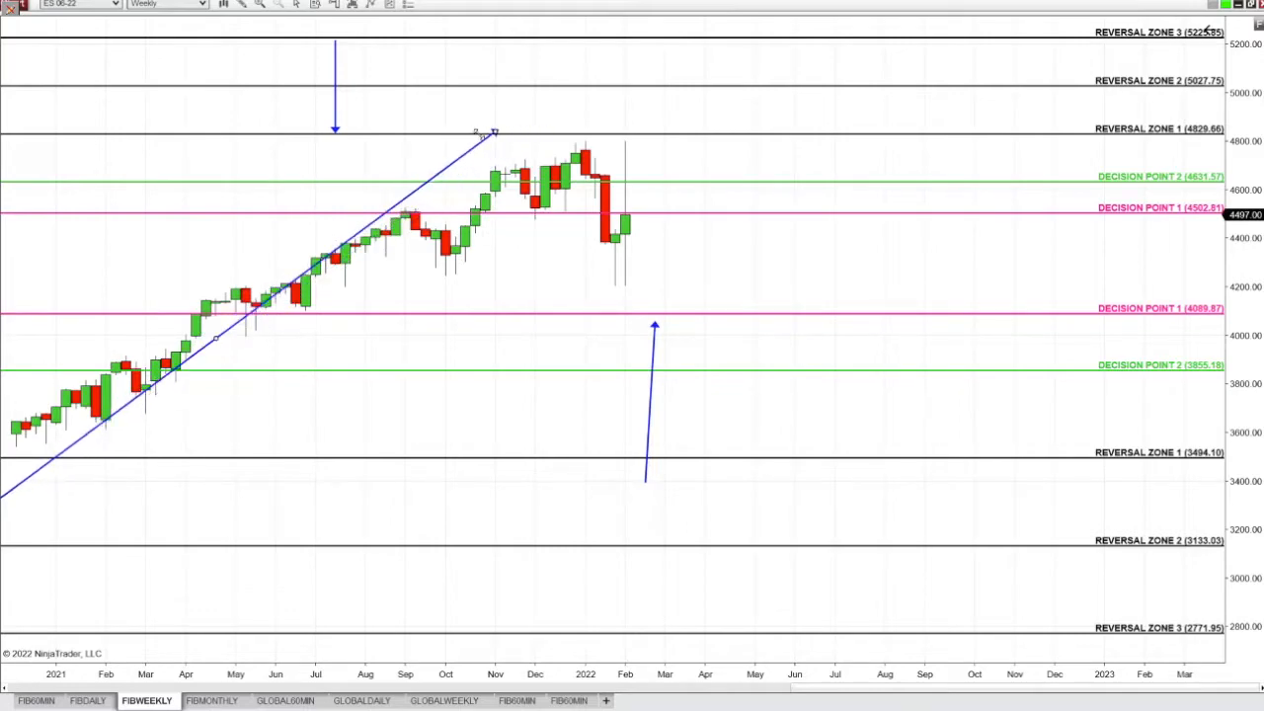
{"action": "left_click_drag", "start_coordinate": [493, 131], "coordinate": [514, 138]}
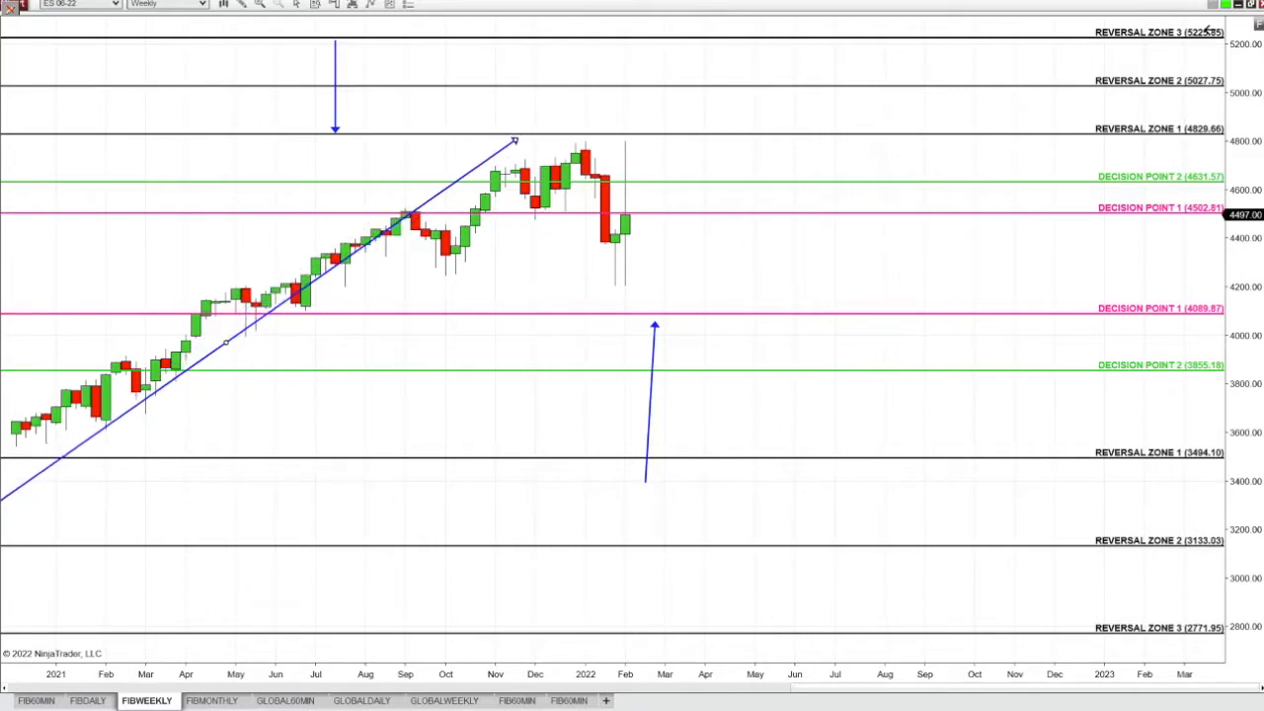
{"action": "mouse_move", "coordinate": [351, 102]}
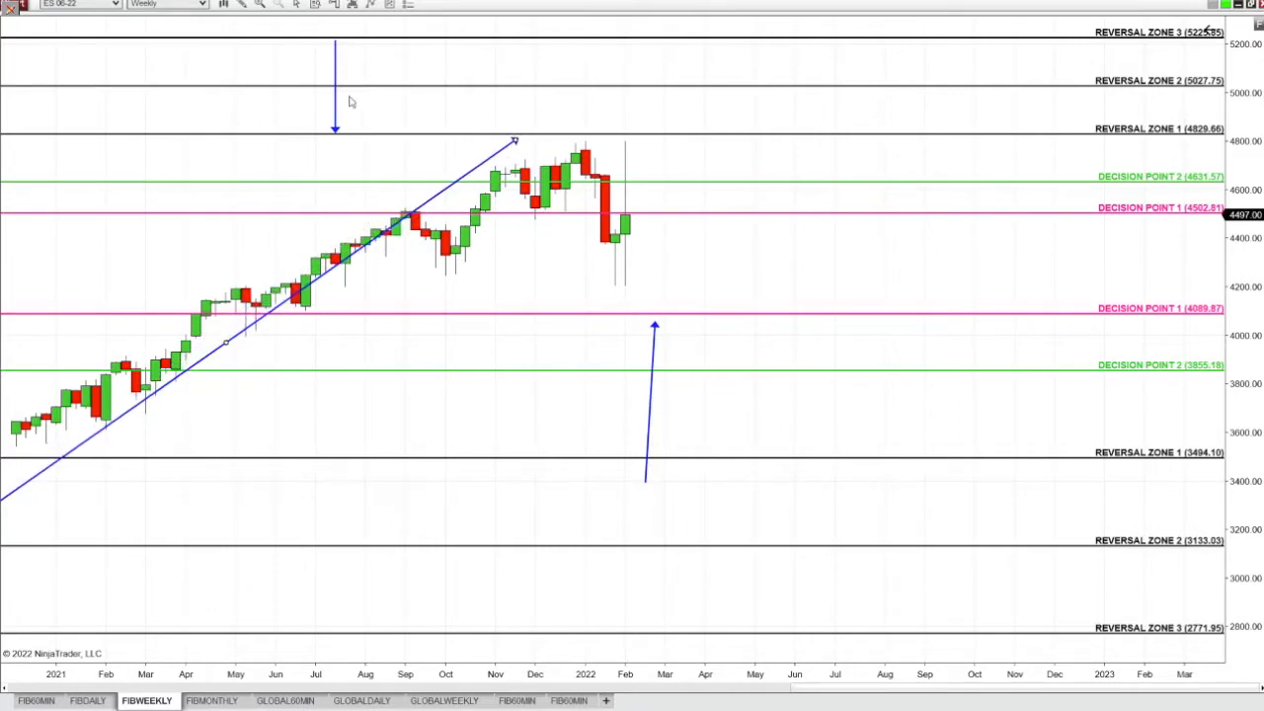
{"action": "left_click_drag", "start_coordinate": [334, 89], "coordinate": [585, 89]}
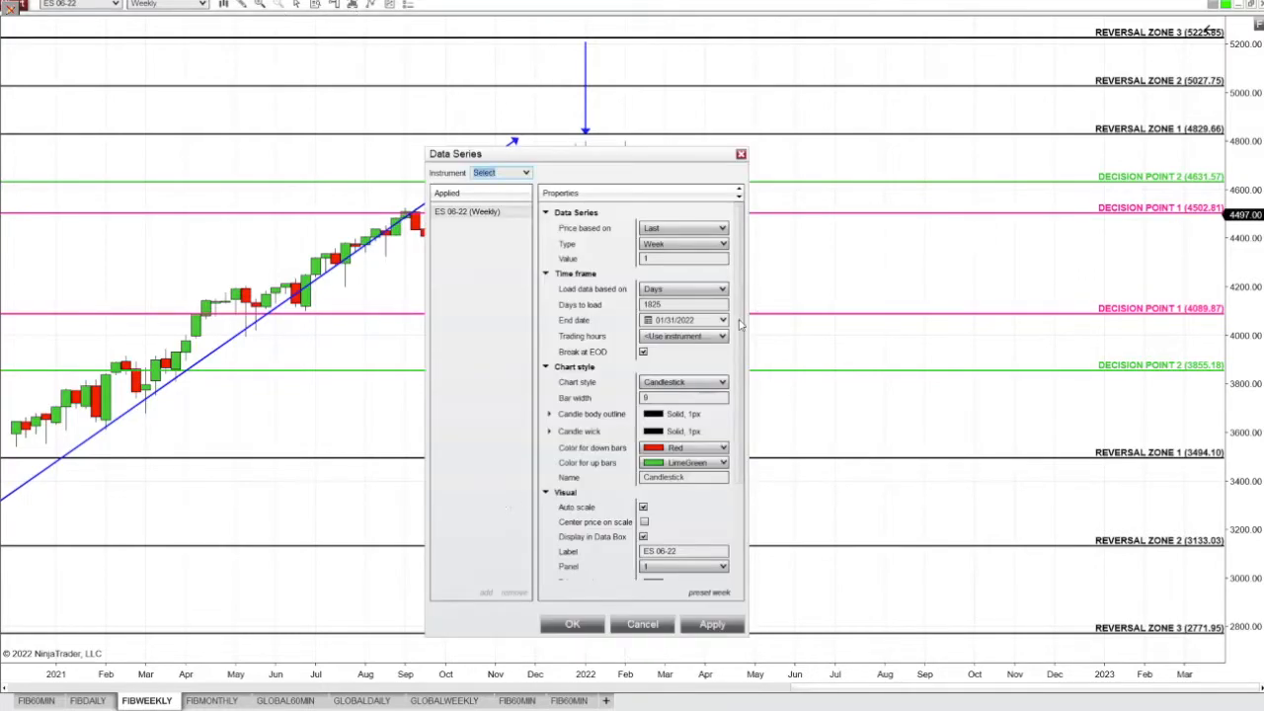
- Choose February 28, 2022 as the Data Series end date and apply it
{"action": "left_click", "coordinate": [722, 320]}
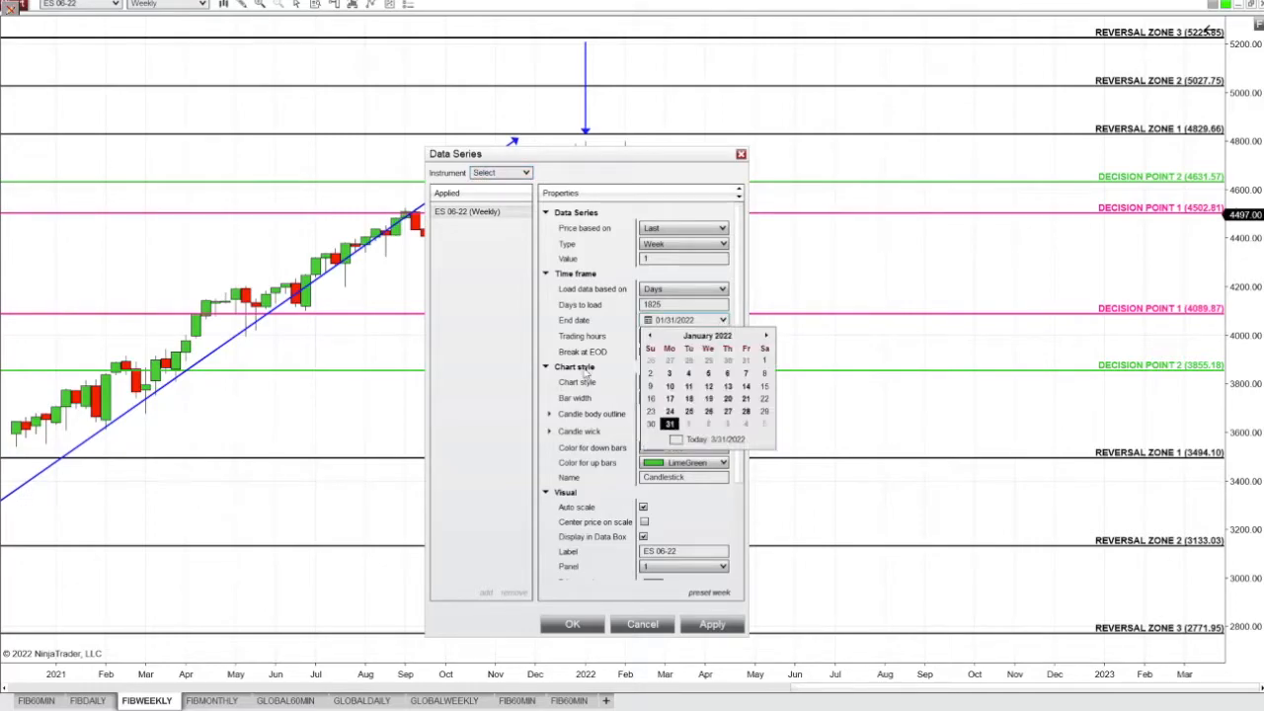
{"action": "left_click", "coordinate": [765, 335]}
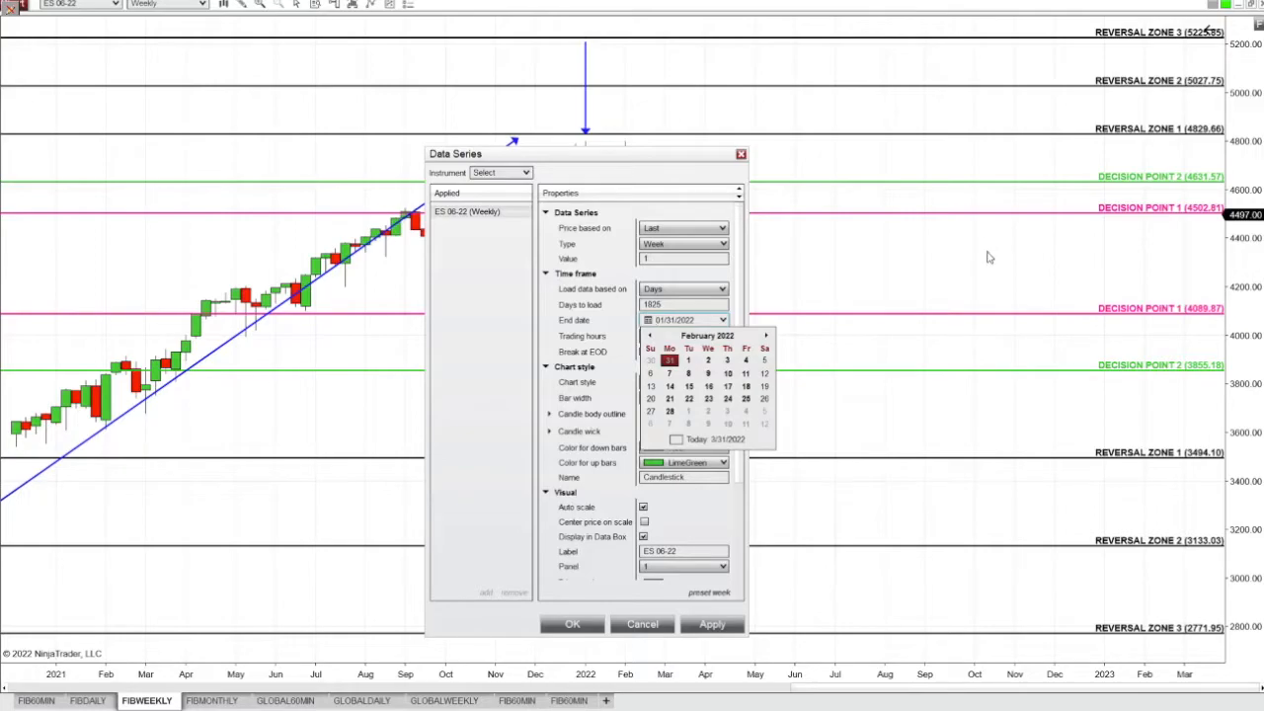
{"action": "left_click", "coordinate": [689, 410]}
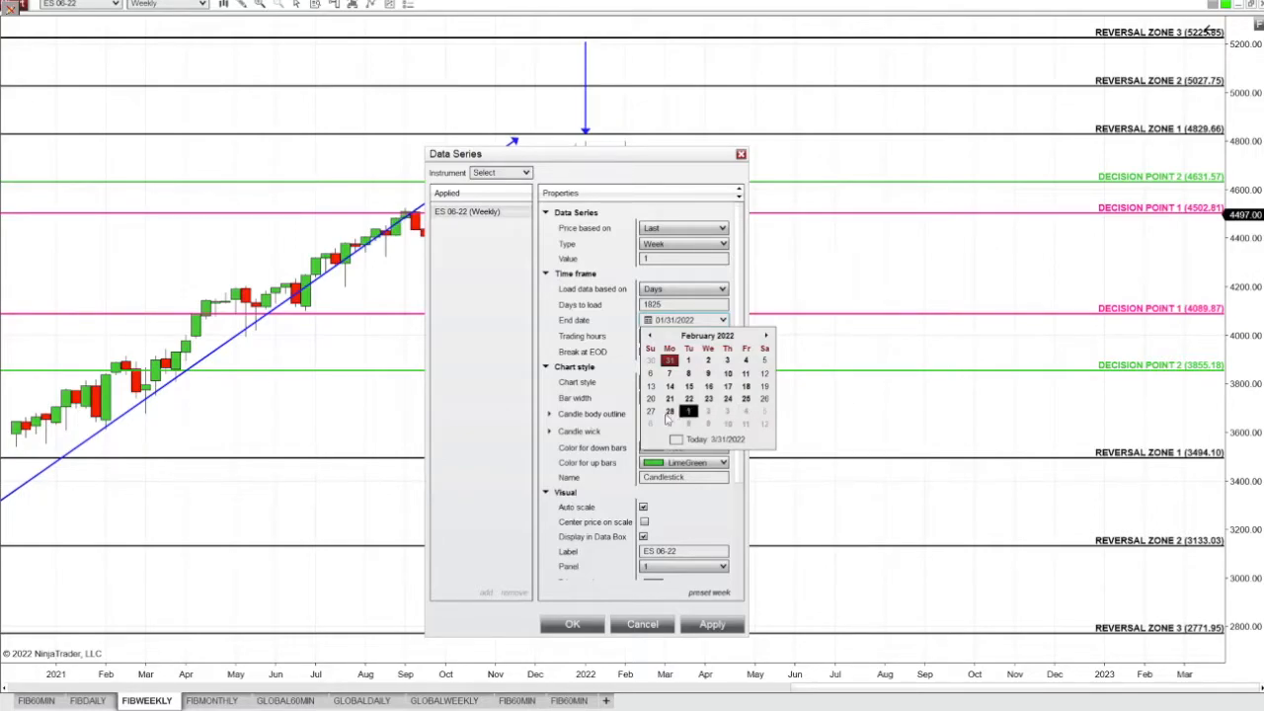
{"action": "left_click", "coordinate": [670, 411]}
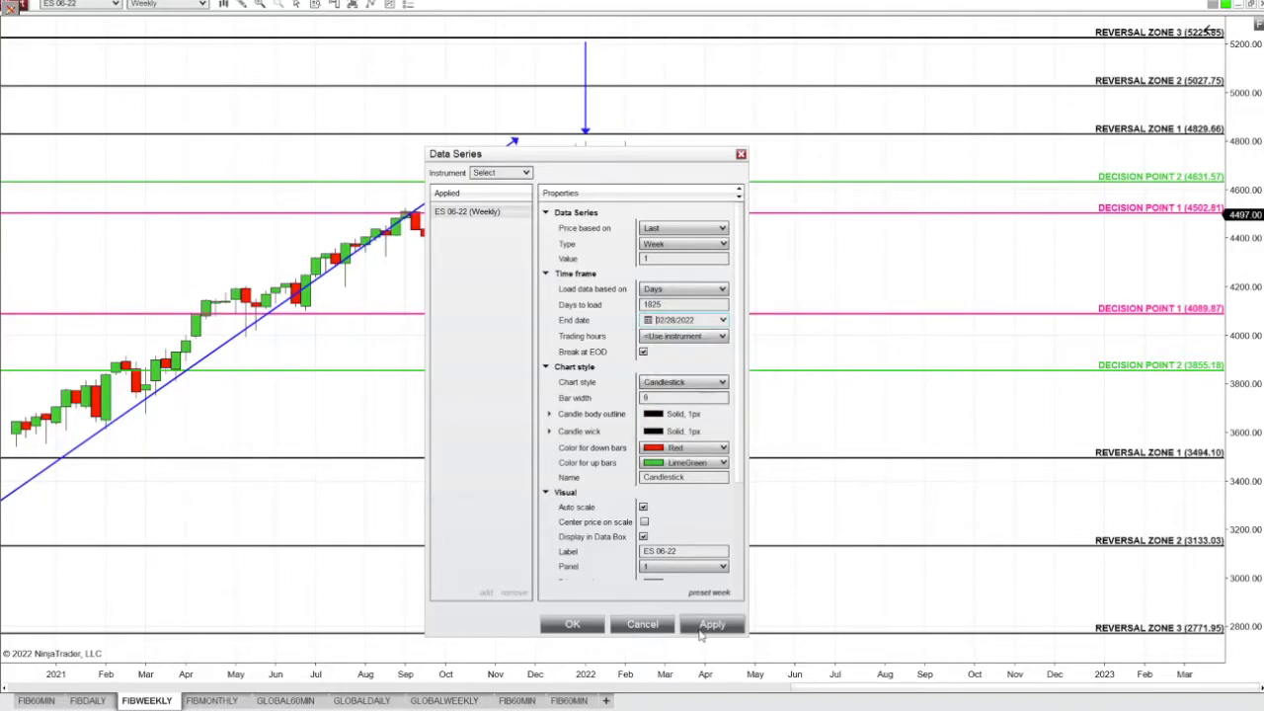
{"action": "left_click", "coordinate": [572, 623]}
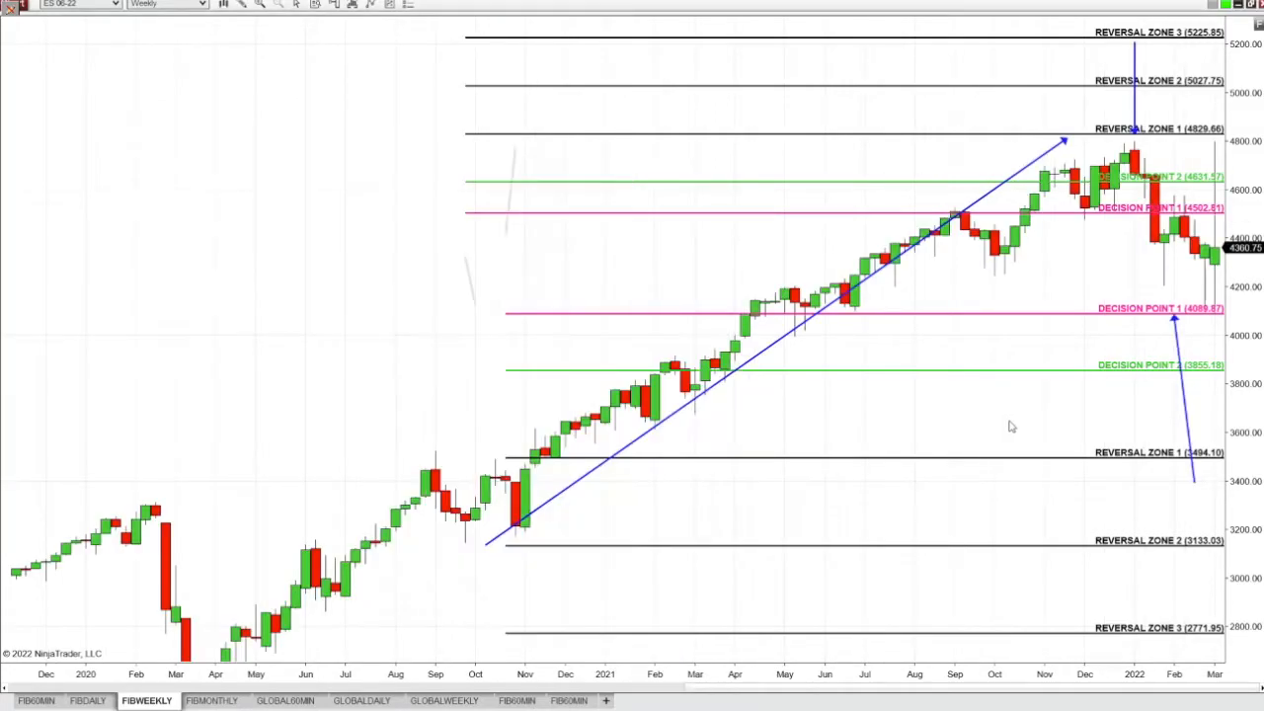
- Scroll the weekly chart and reopen Data Series with the end-date calendar (02/28/2022) showing
{"action": "scroll", "scroll_direction": "right", "scroll_amount": 3}
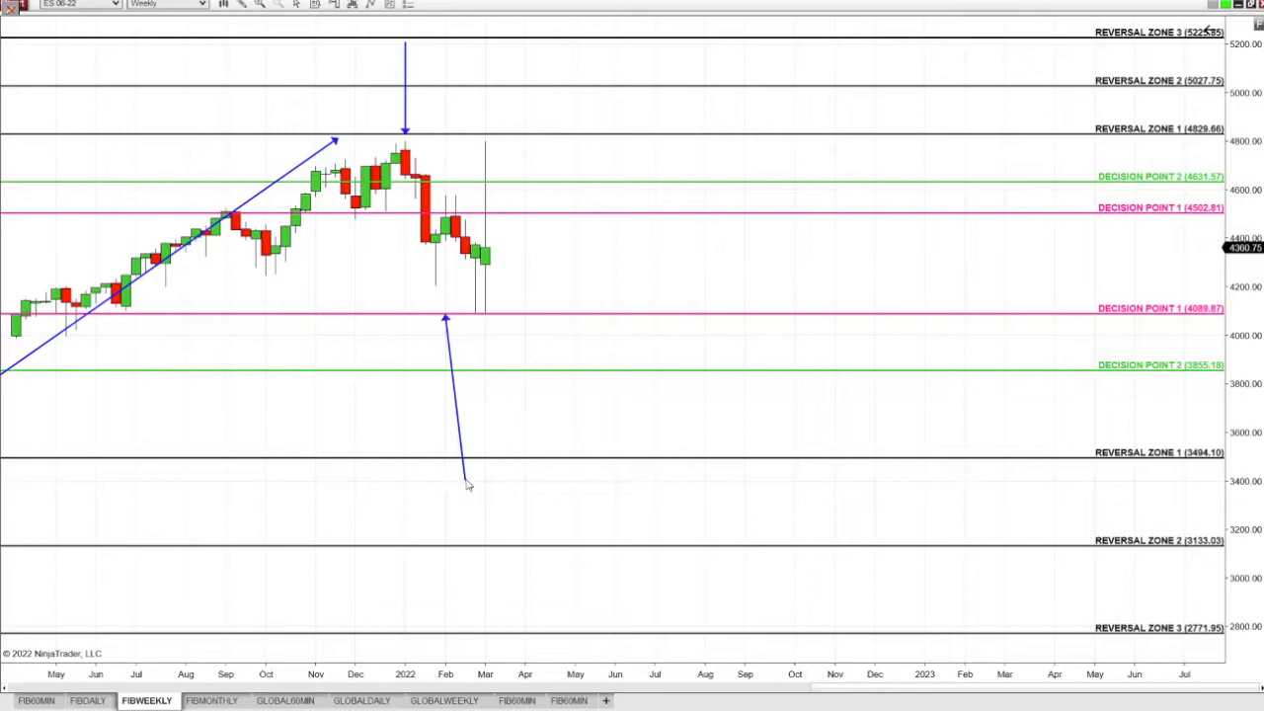
{"action": "left_click_drag", "start_coordinate": [464, 484], "coordinate": [386, 530]}
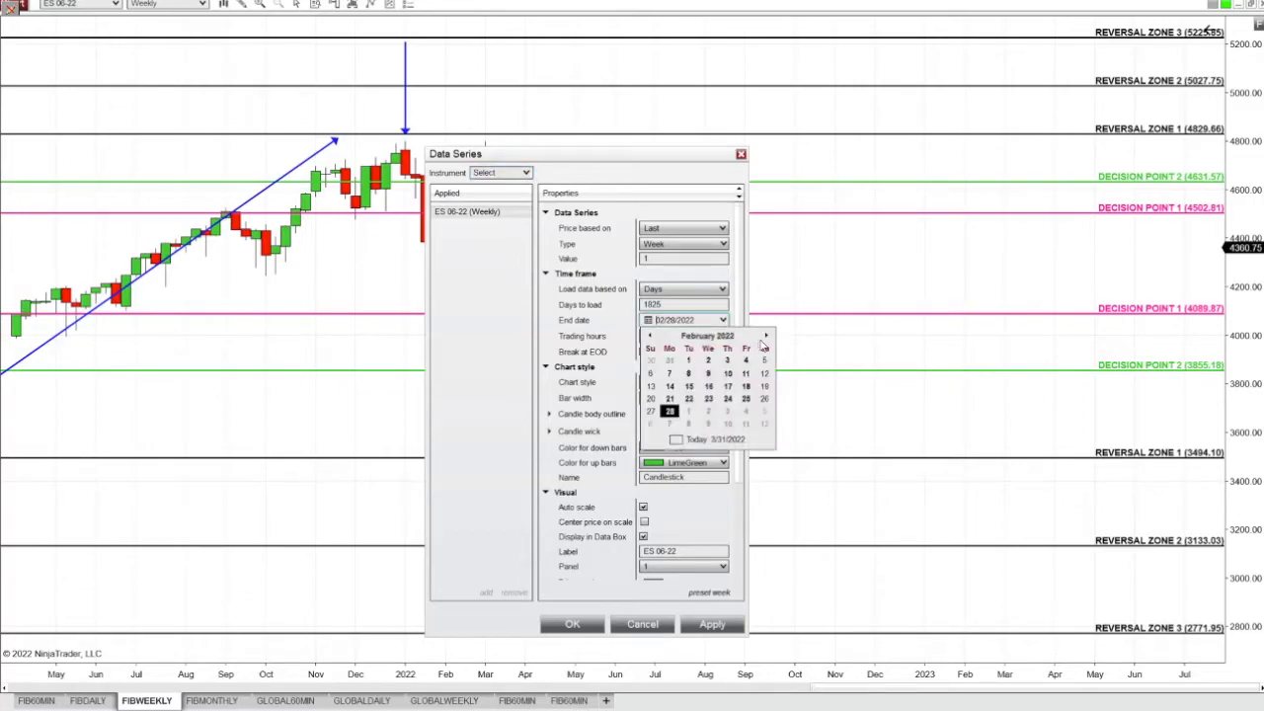
- Set the weekly chart's end date to March 31, 2022
{"action": "left_click", "coordinate": [766, 336]}
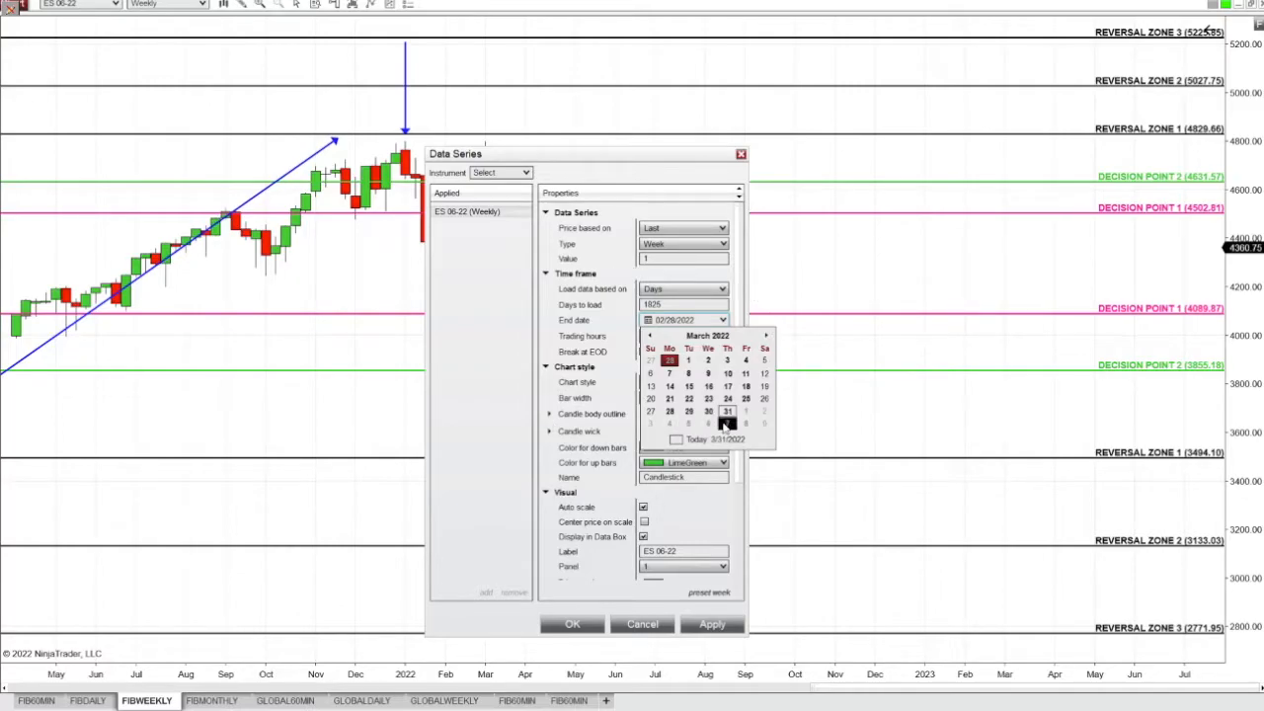
{"action": "left_click", "coordinate": [727, 411]}
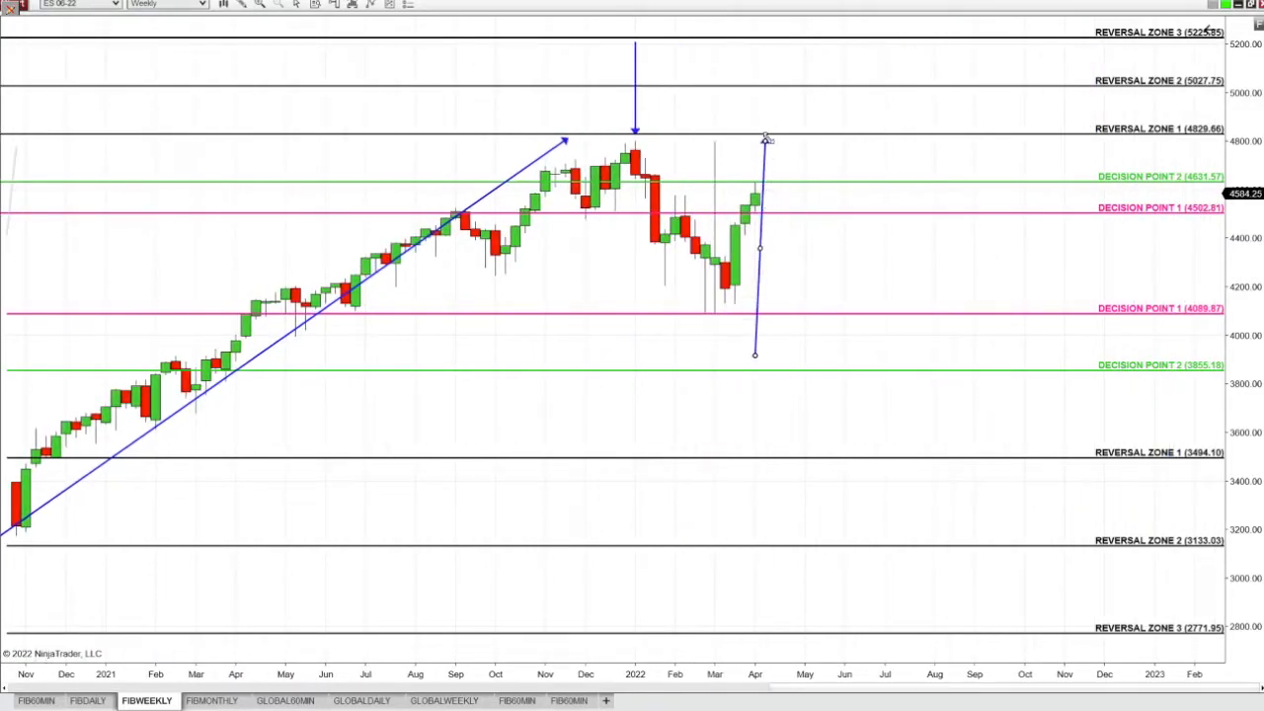
- Move the down arrow beside the newest April bars and anchor the up arrow at Decision Point 1
{"action": "left_click_drag", "start_coordinate": [766, 138], "coordinate": [795, 182]}
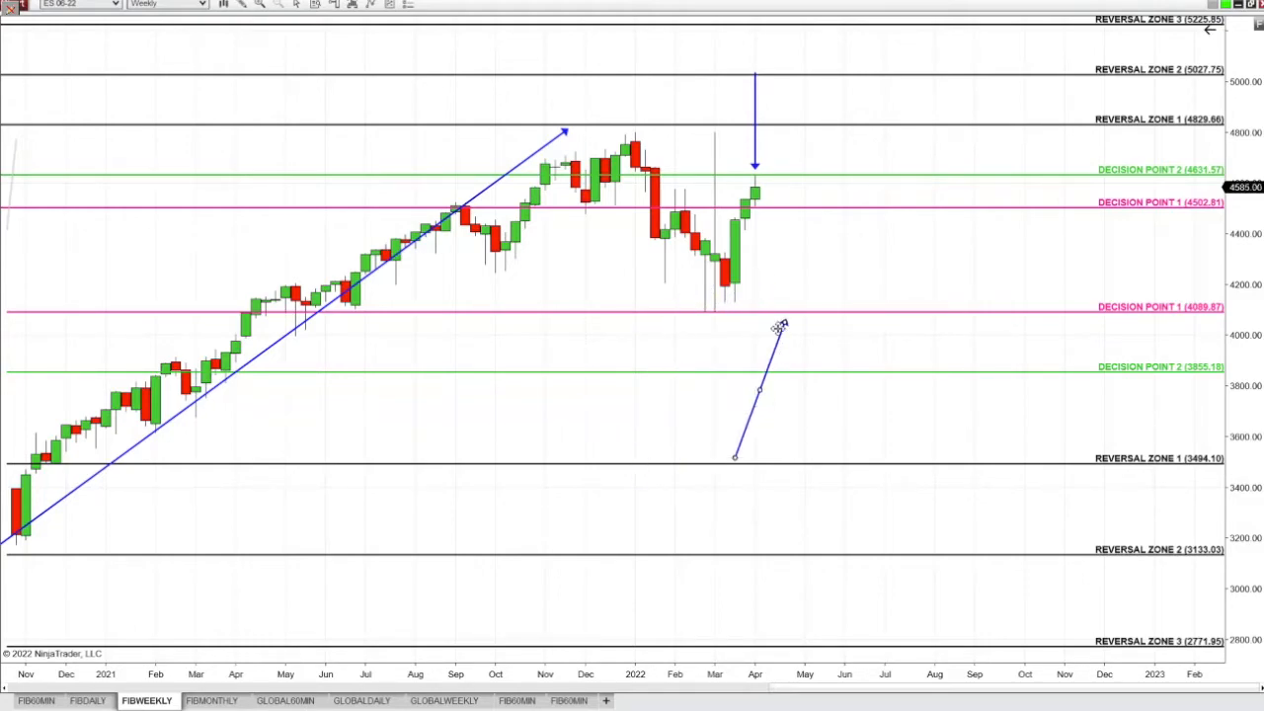
{"action": "left_click_drag", "start_coordinate": [775, 328], "coordinate": [766, 299]}
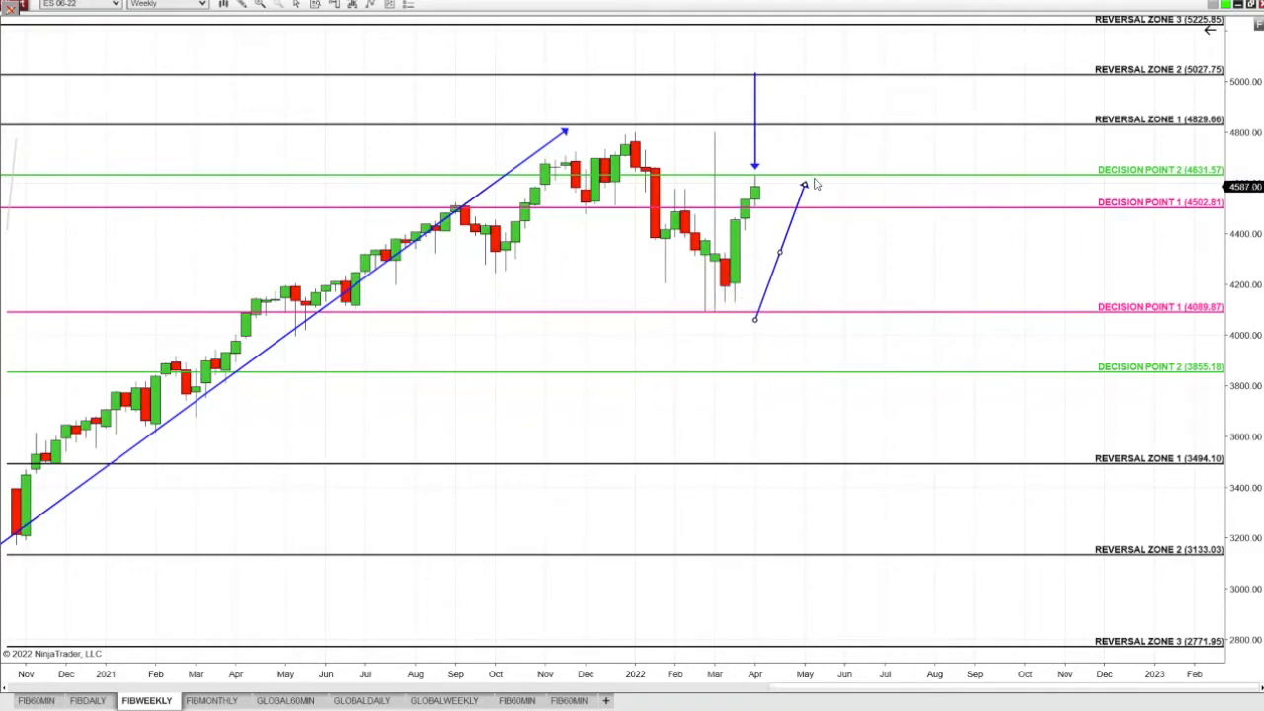
{"action": "mouse_move", "coordinate": [1135, 392]}
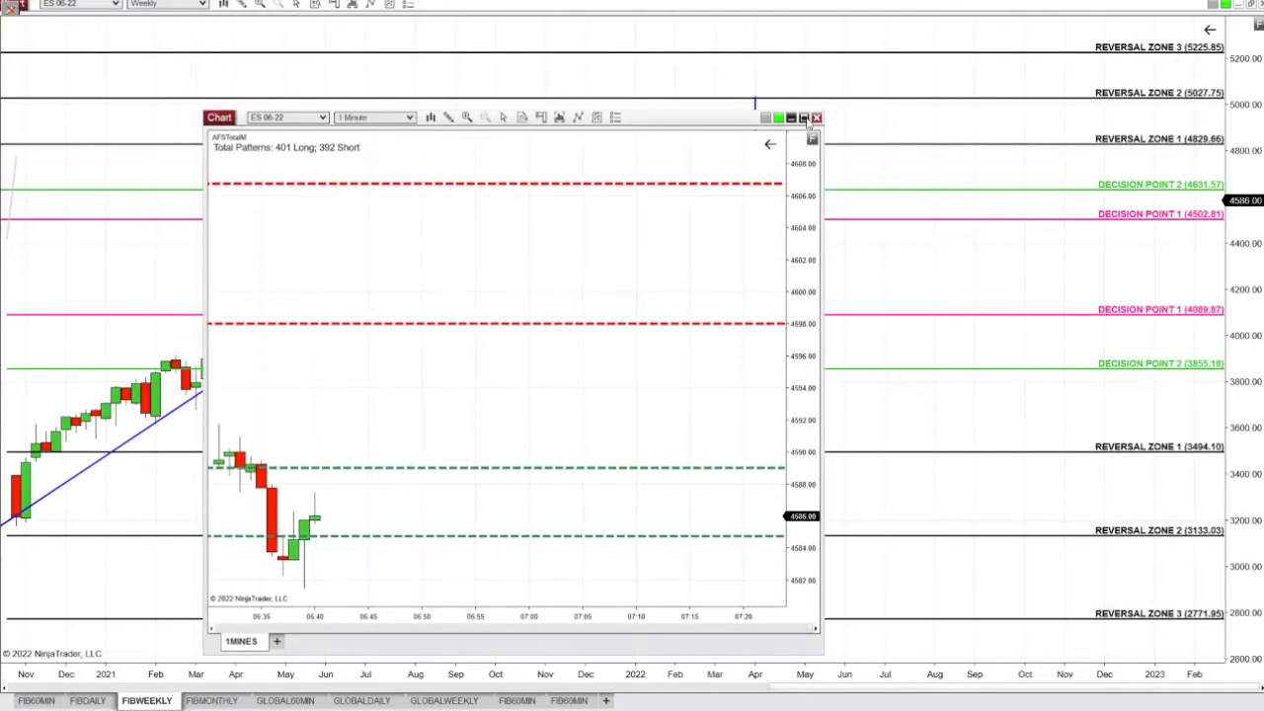
- Maximize the 1-minute ES chart and draw an Arrow Line upward from the recent low
{"action": "left_click", "coordinate": [804, 116]}
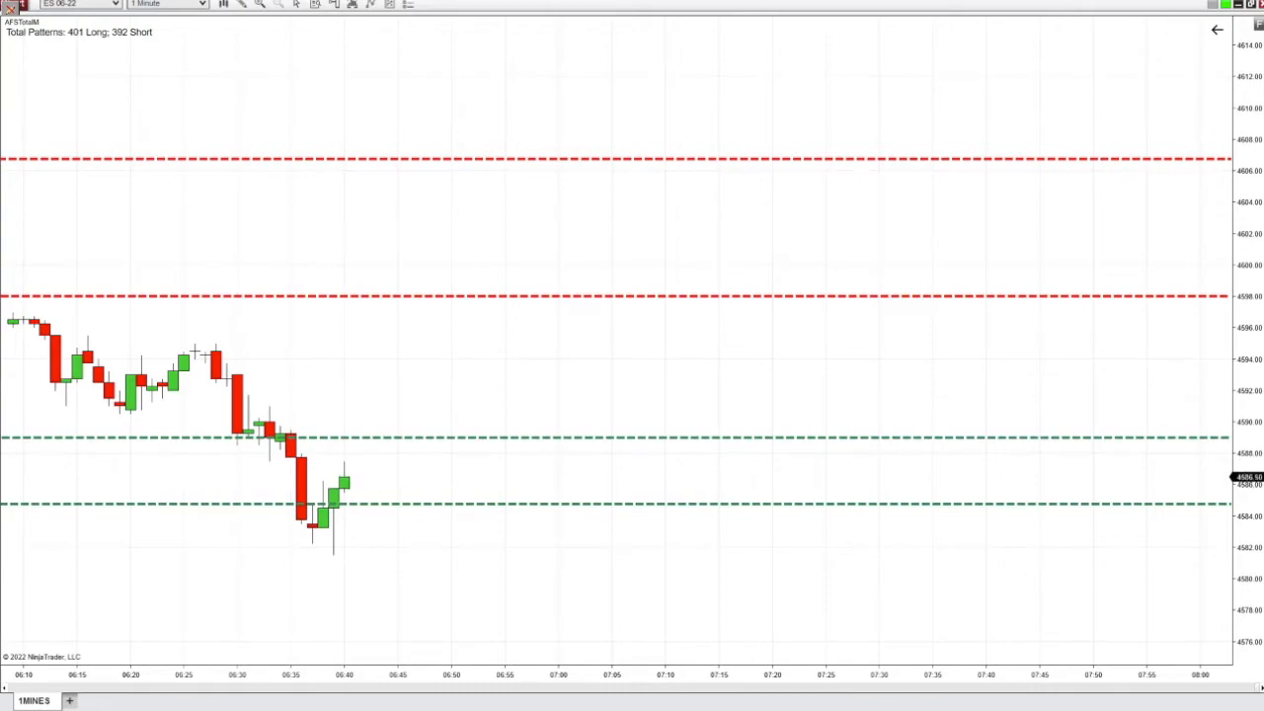
{"action": "mouse_move", "coordinate": [269, 24]}
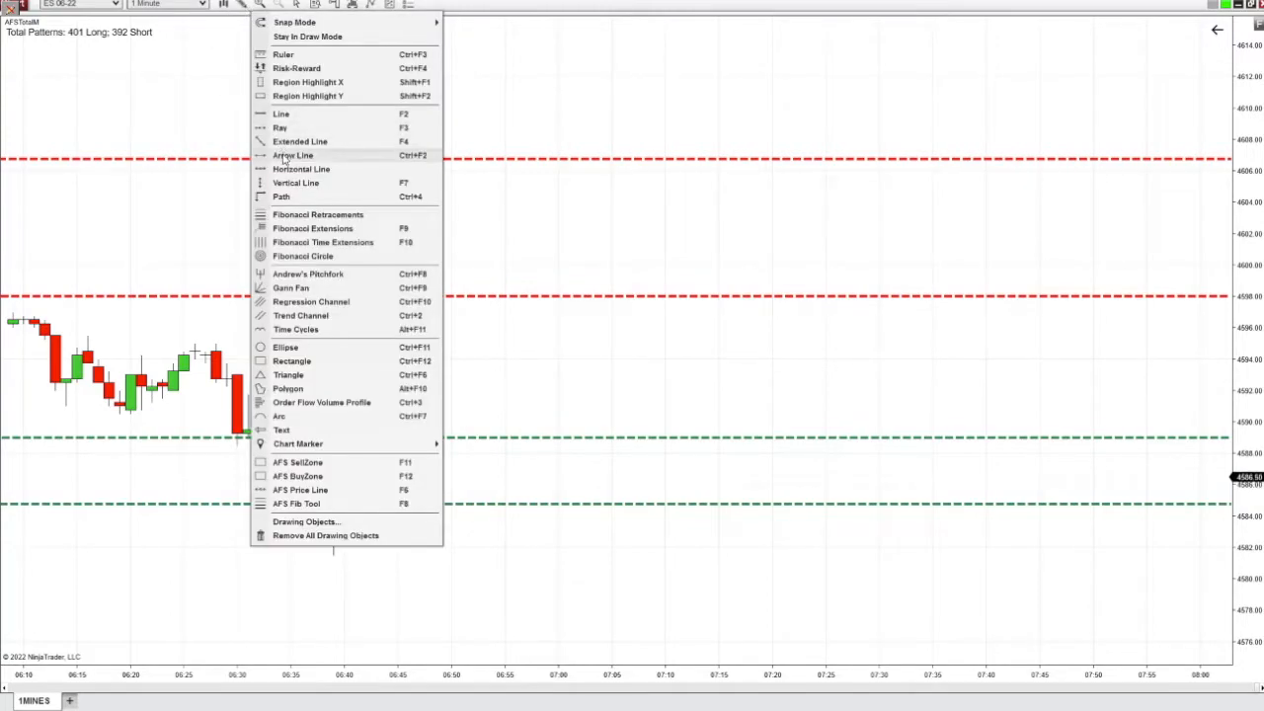
{"action": "left_click", "coordinate": [292, 155]}
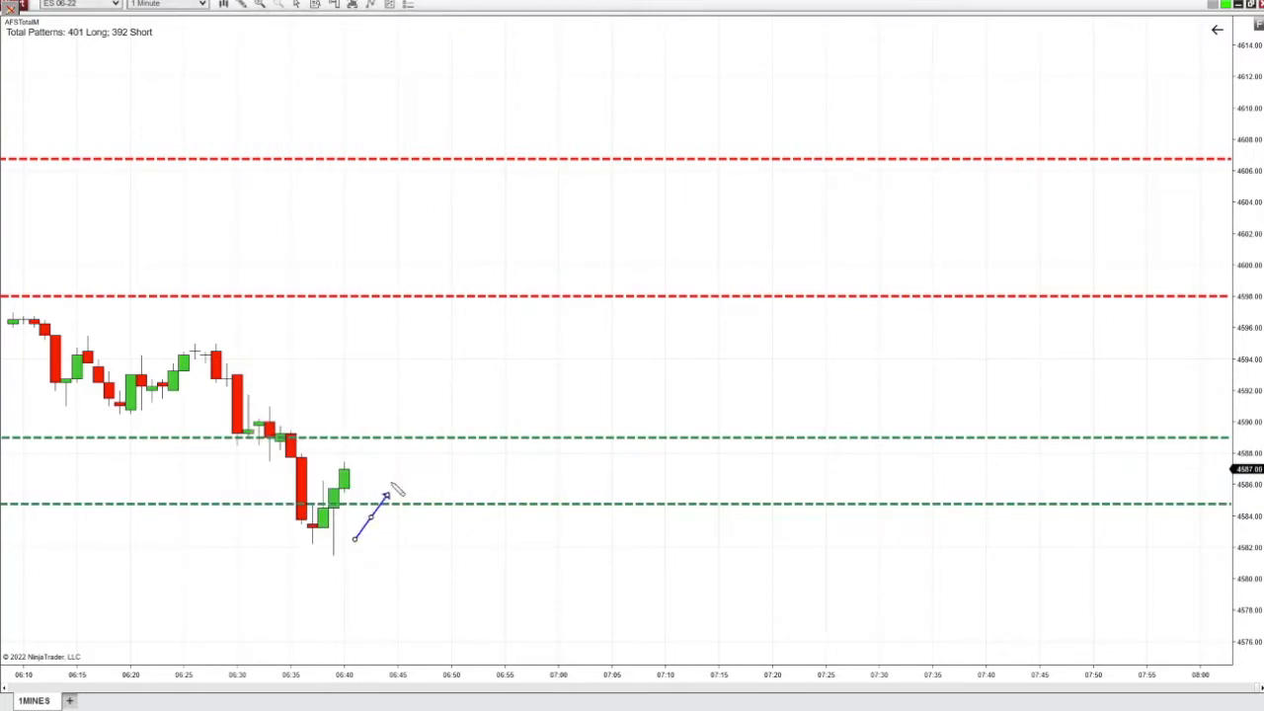
{"action": "left_click_drag", "start_coordinate": [388, 492], "coordinate": [418, 437]}
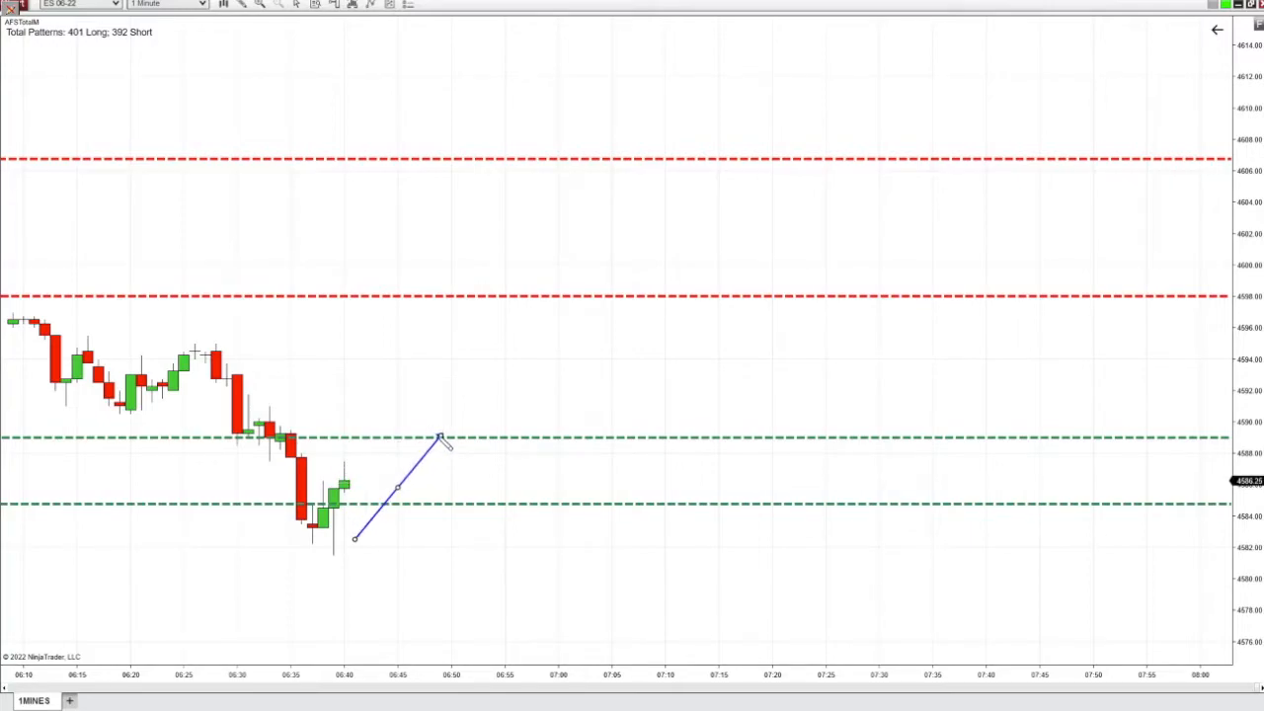
{"action": "left_click_drag", "start_coordinate": [440, 436], "coordinate": [451, 325]}
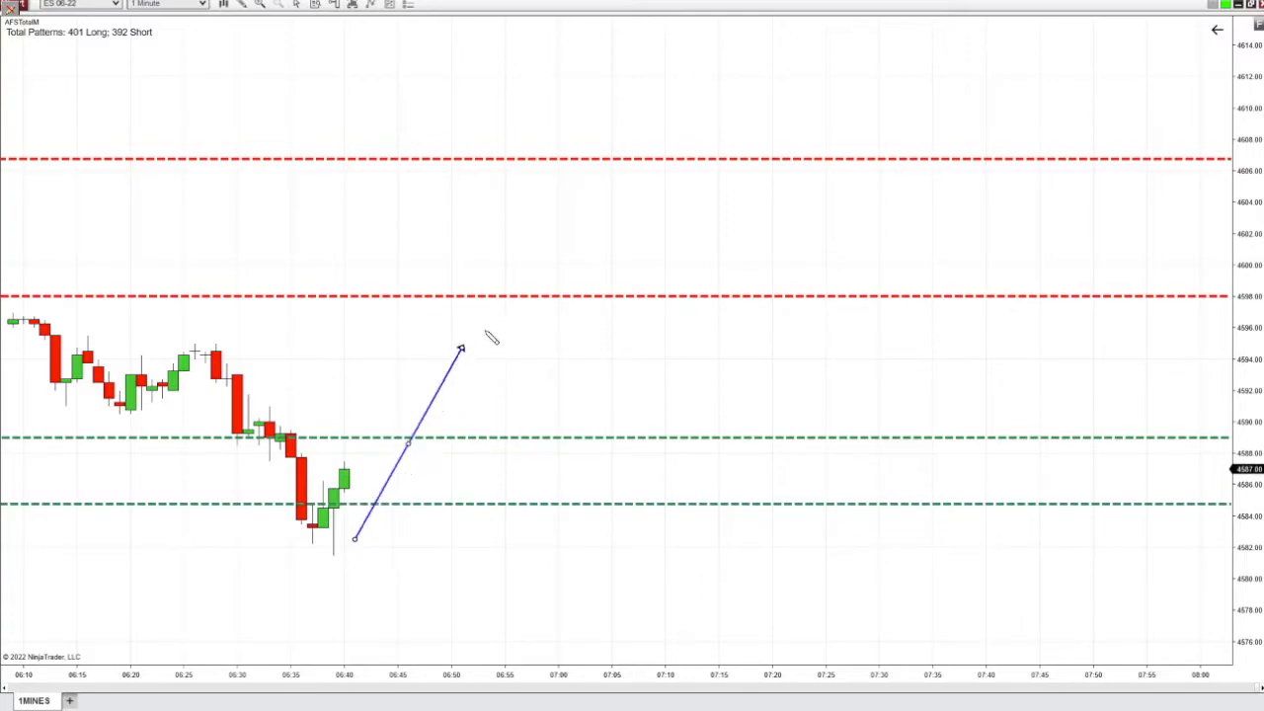
{"action": "left_click_drag", "start_coordinate": [461, 349], "coordinate": [494, 316]}
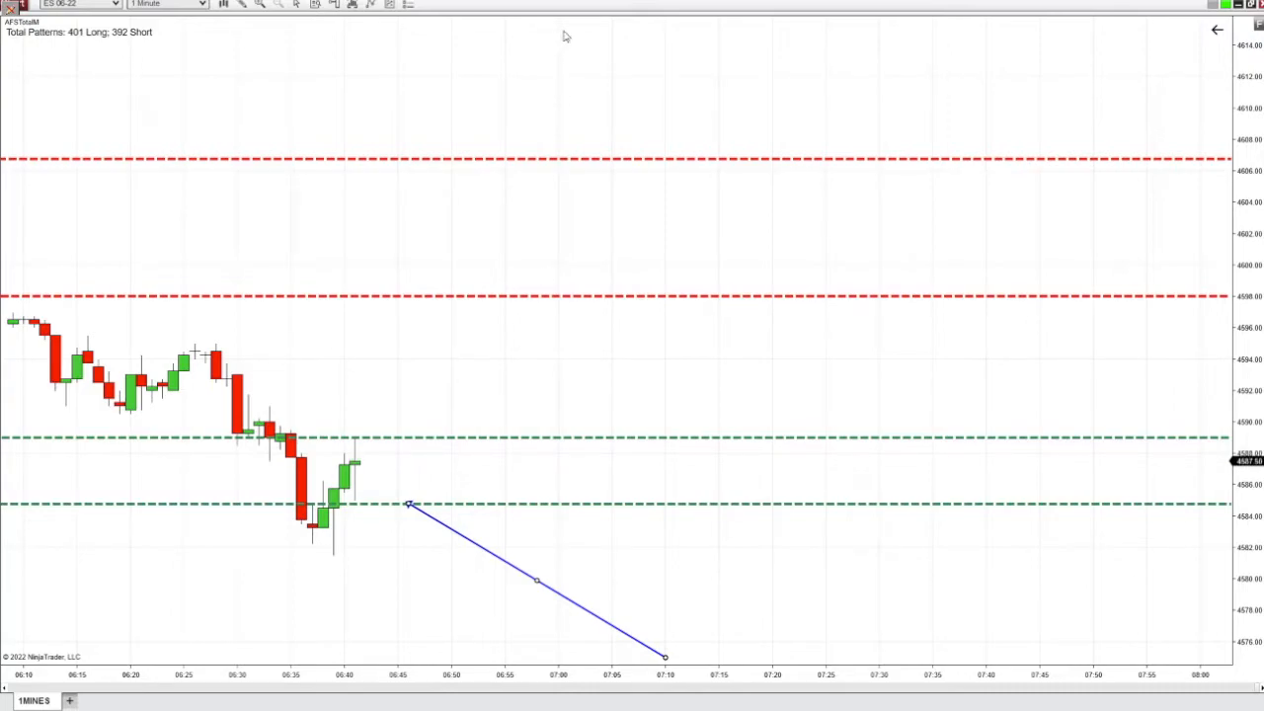
{"action": "mouse_move", "coordinate": [597, 8]}
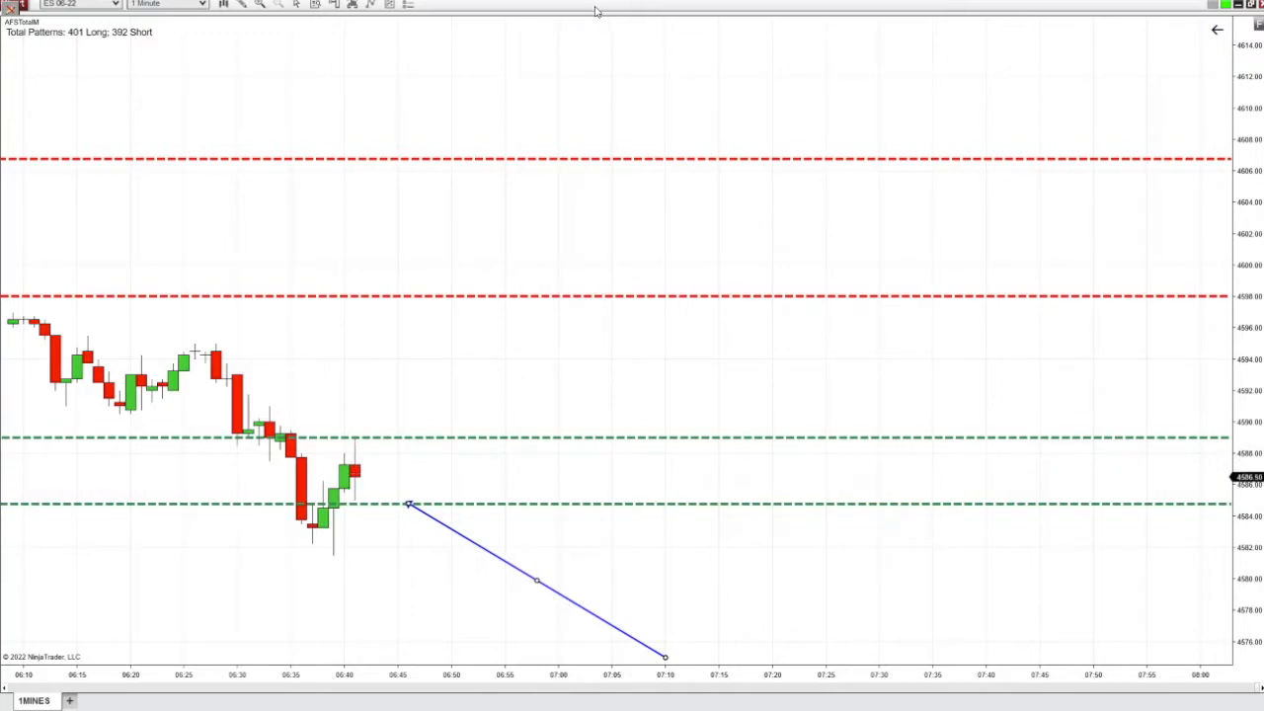
- Restore the full-screen 1-minute chart back into a window beside the 60-minute chart
{"action": "left_click", "coordinate": [147, 701]}
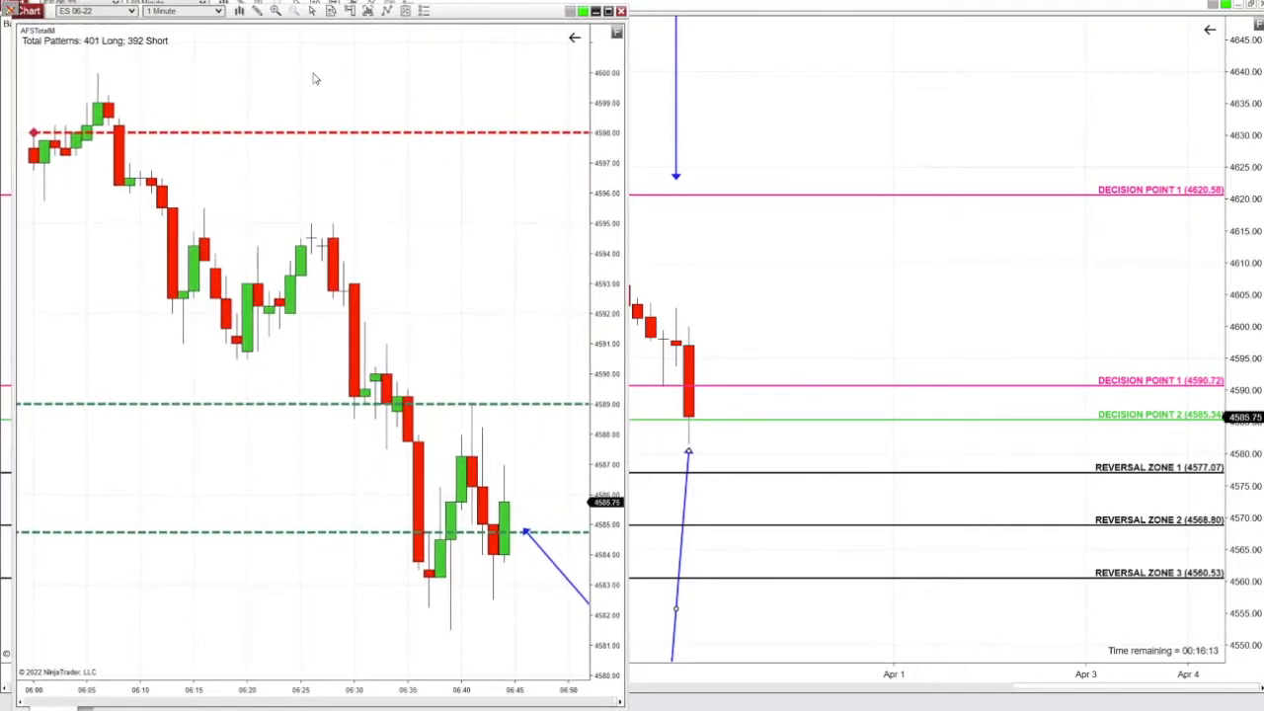
- Start a downward arrow on the 1-minute chart, then return to the weekly Fibonacci chart
{"action": "left_click", "coordinate": [259, 11]}
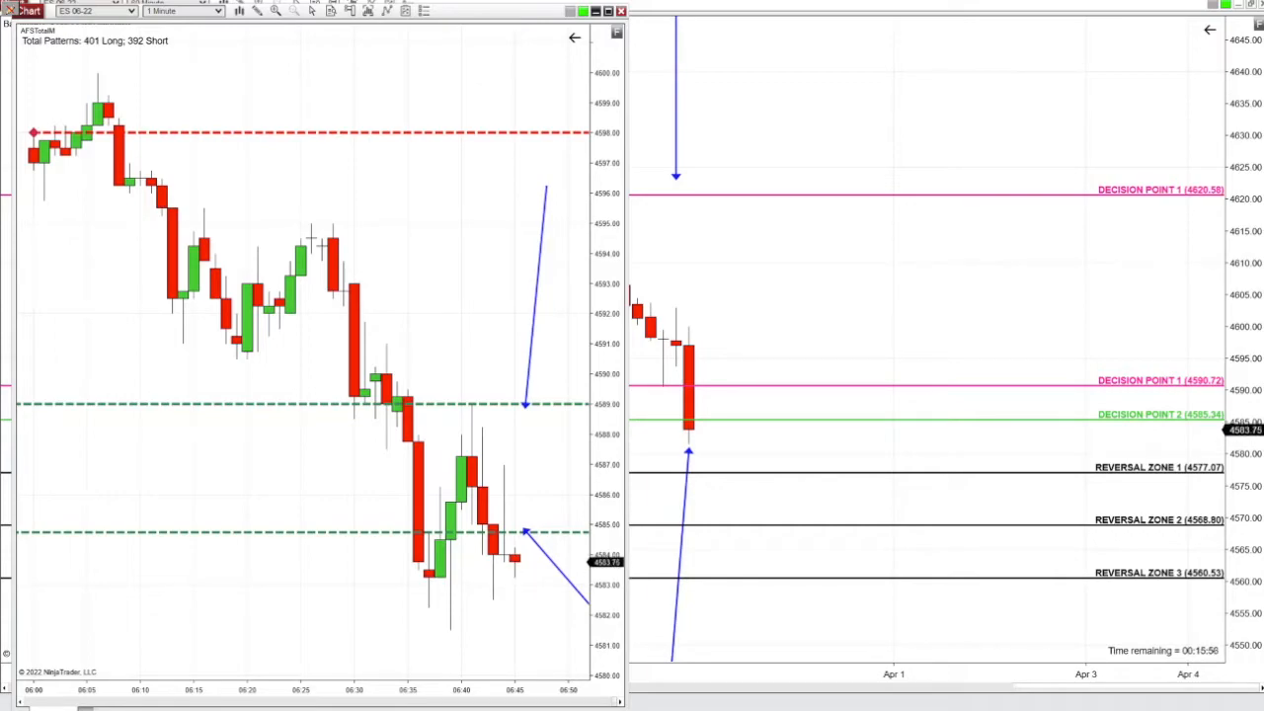
{"action": "mouse_move", "coordinate": [601, 306]}
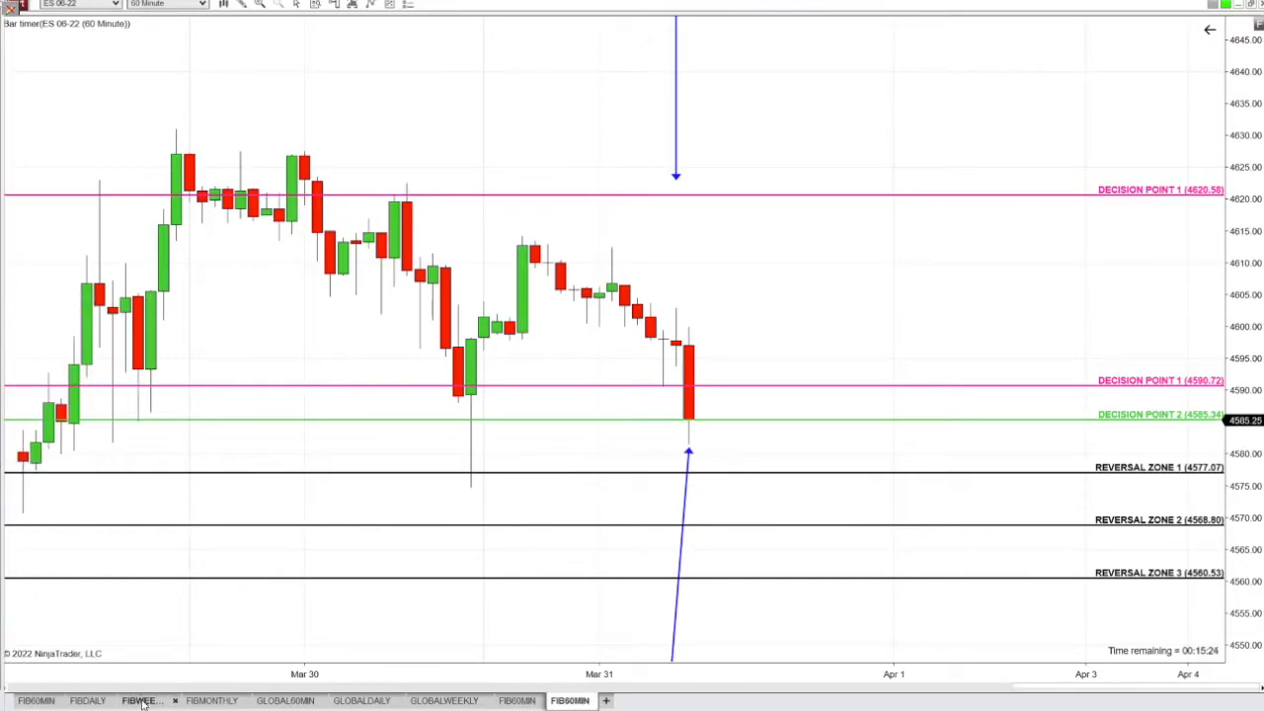
{"action": "left_click", "coordinate": [146, 700]}
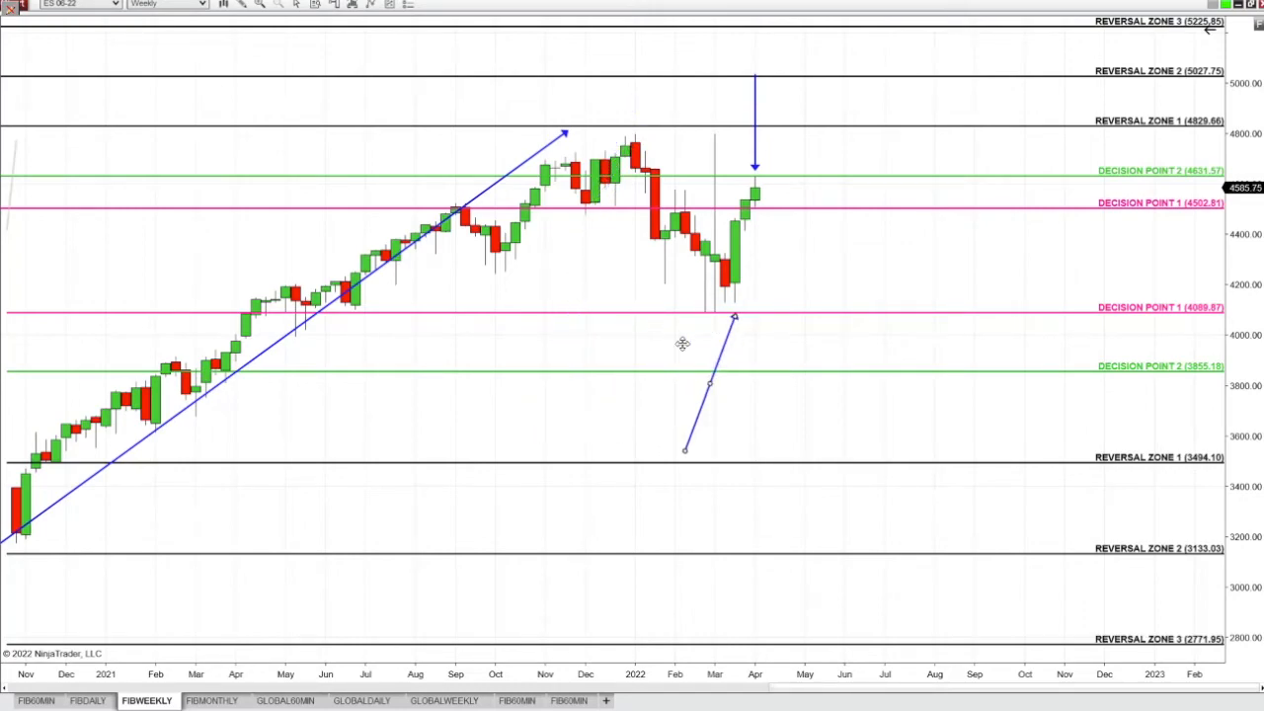
{"action": "mouse_move", "coordinate": [709, 499]}
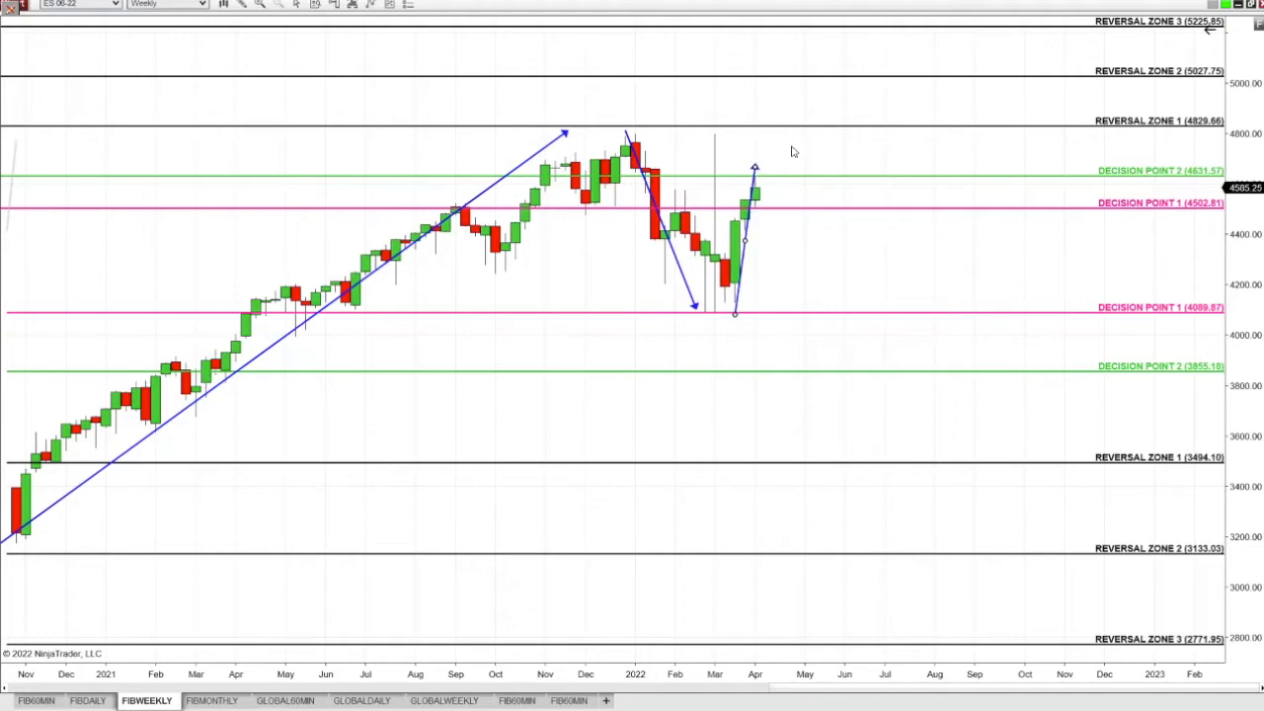
- Stretch the weekly rally arrow tip toward May and settle it above Decision Point 2
{"action": "left_click_drag", "start_coordinate": [756, 163], "coordinate": [790, 202]}
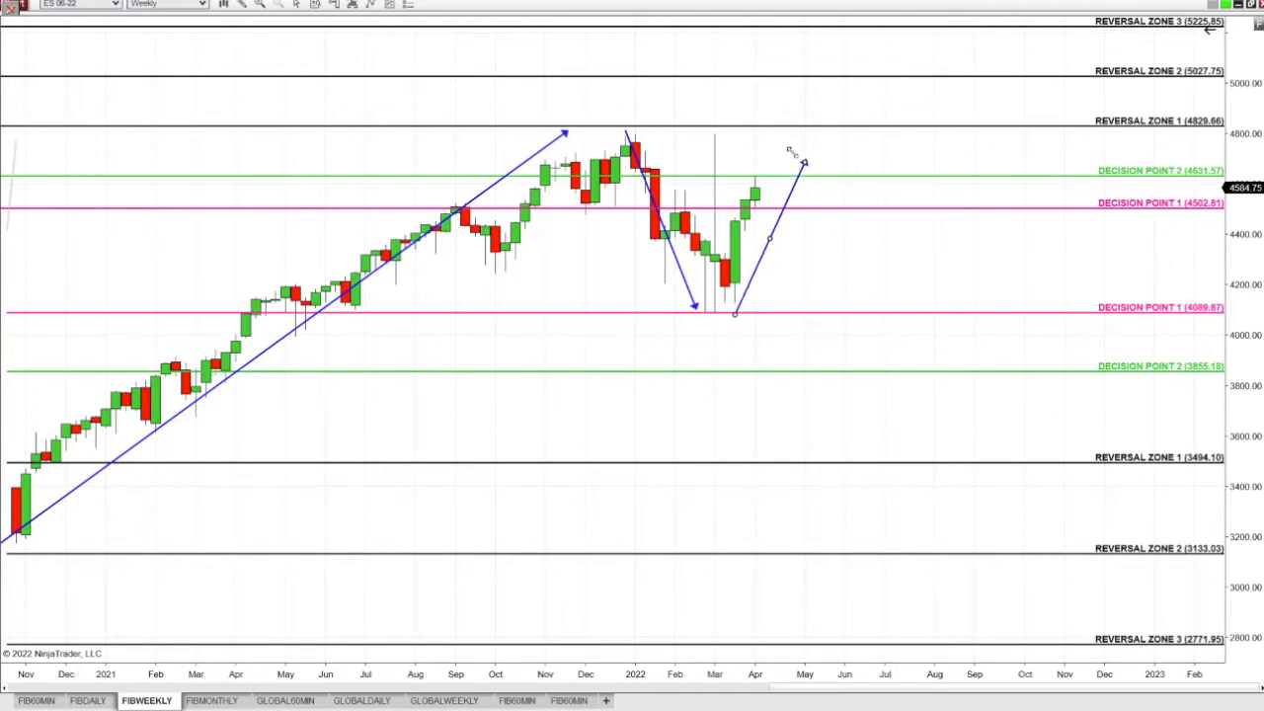
{"action": "left_click_drag", "start_coordinate": [797, 162], "coordinate": [655, 451]}
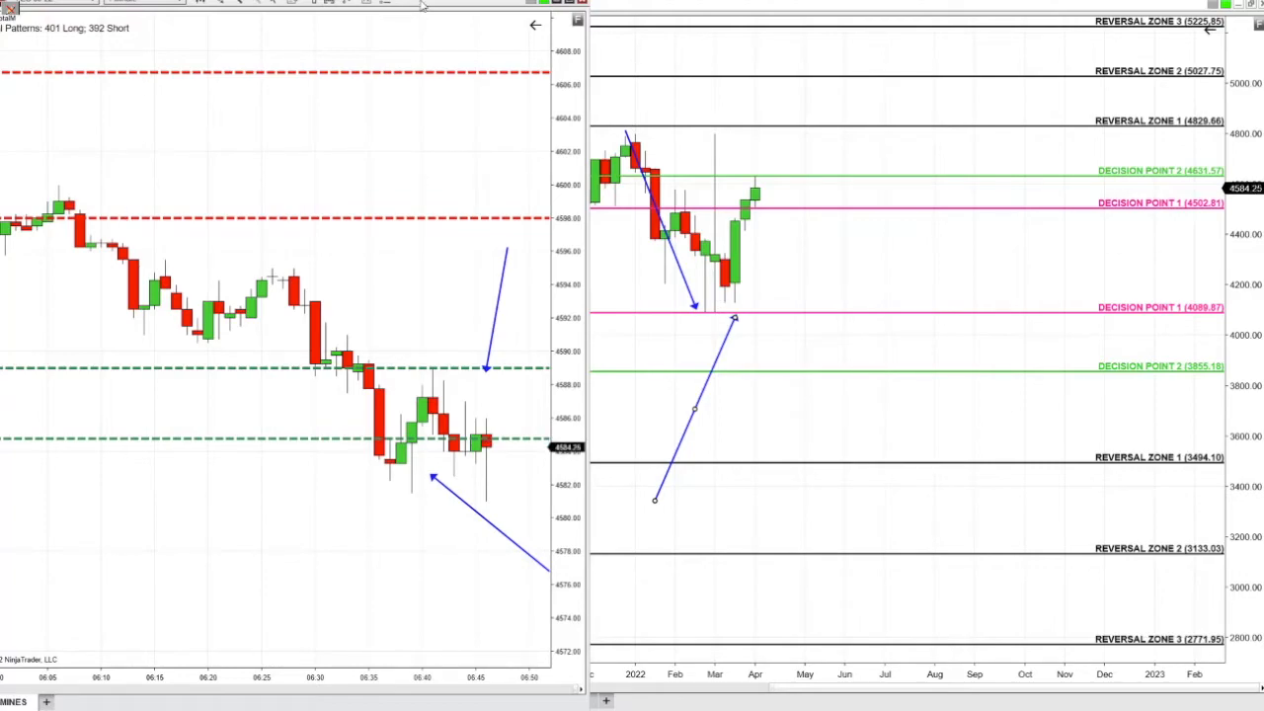
- Bring back the full weekly ES chart and reposition the rally arrow tip near Decision Point 2
{"action": "left_click", "coordinate": [146, 700]}
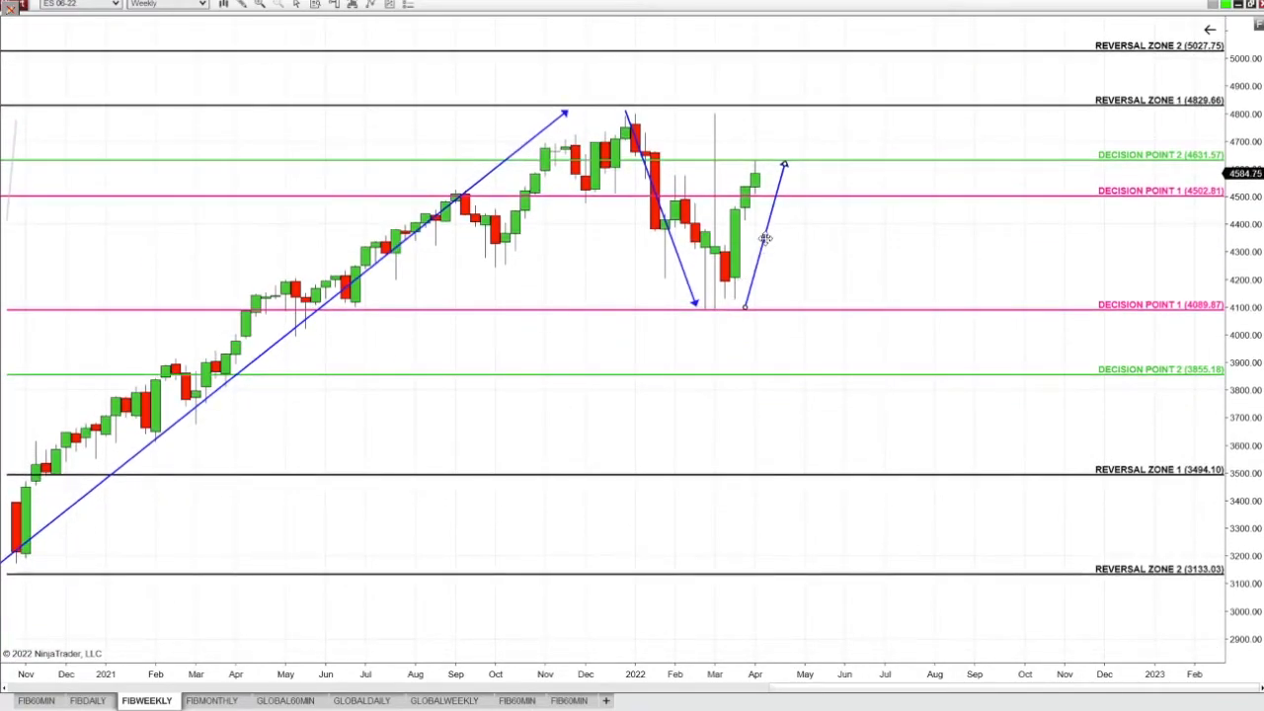
{"action": "left_click_drag", "start_coordinate": [765, 241], "coordinate": [754, 395]}
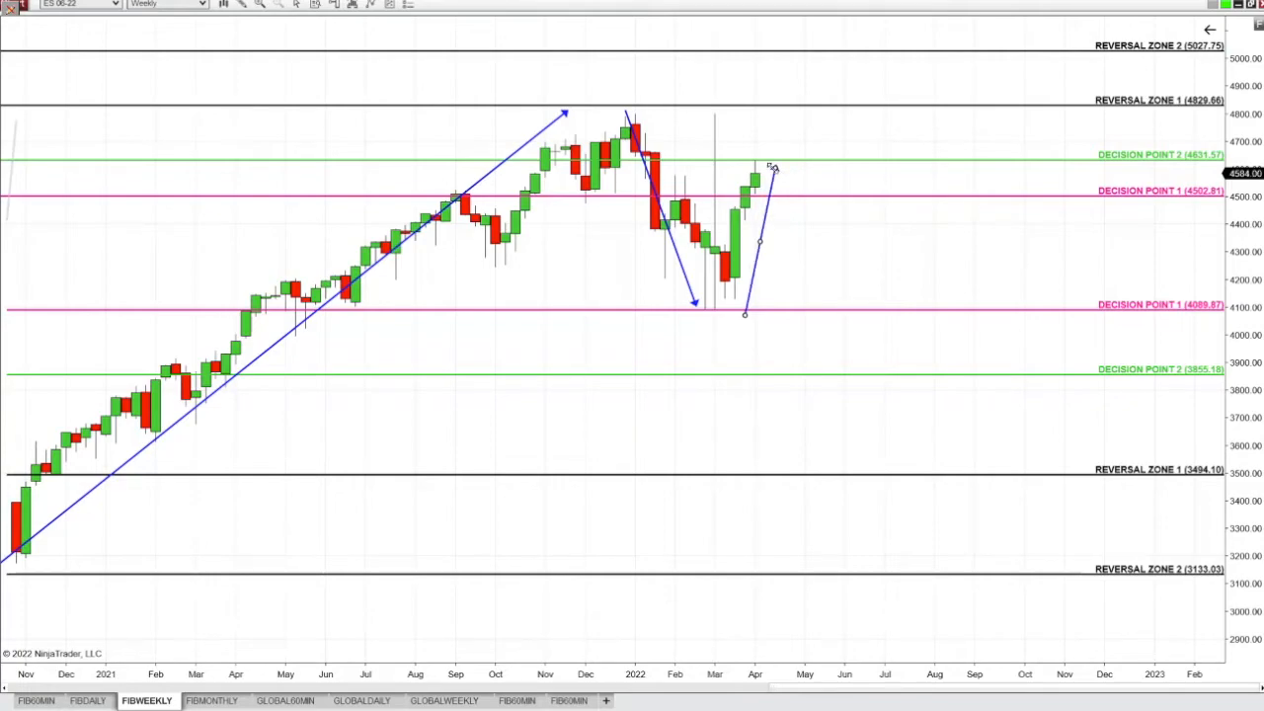
{"action": "left_click_drag", "start_coordinate": [773, 165], "coordinate": [856, 160]}
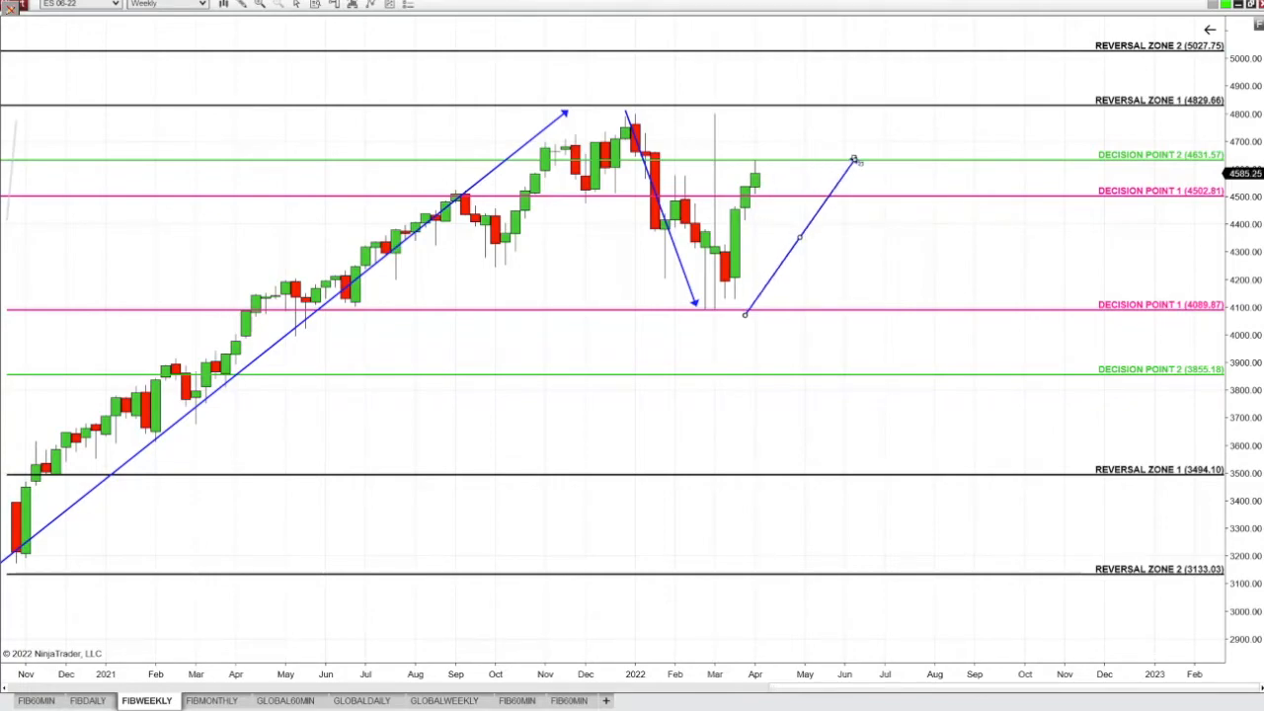
{"action": "left_click_drag", "start_coordinate": [854, 160], "coordinate": [943, 166]}
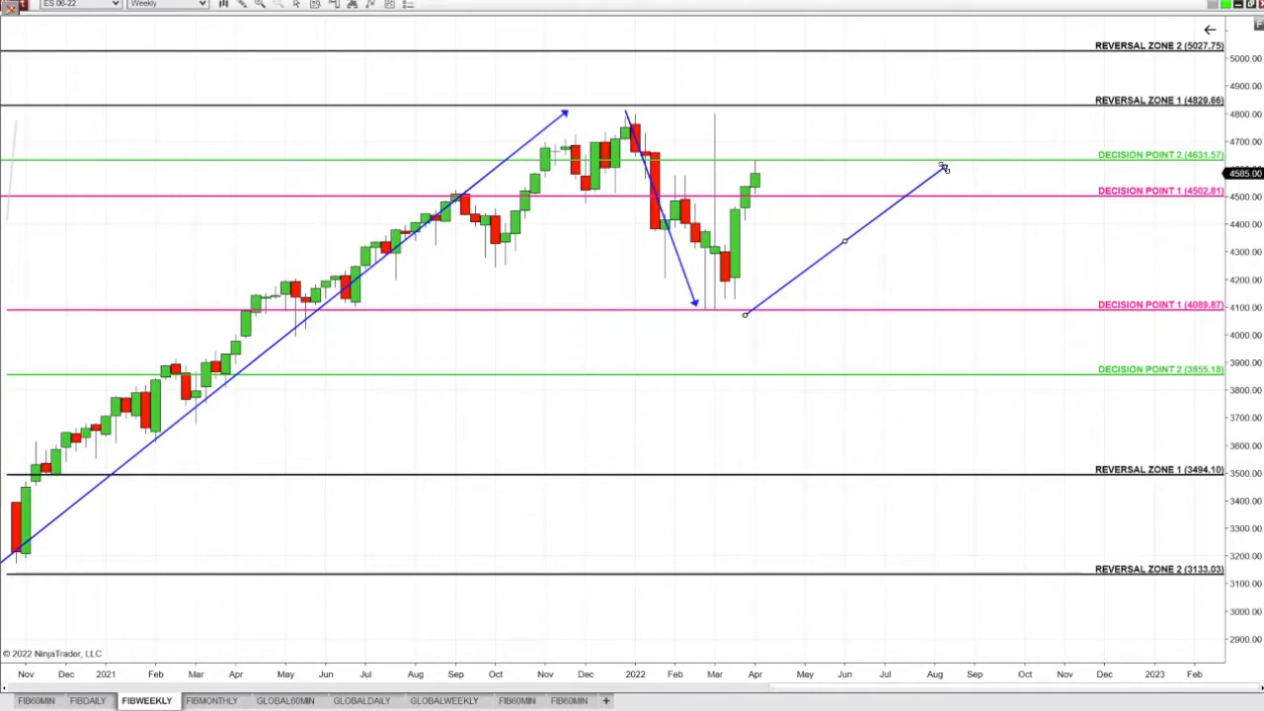
{"action": "left_click_drag", "start_coordinate": [945, 167], "coordinate": [783, 167]}
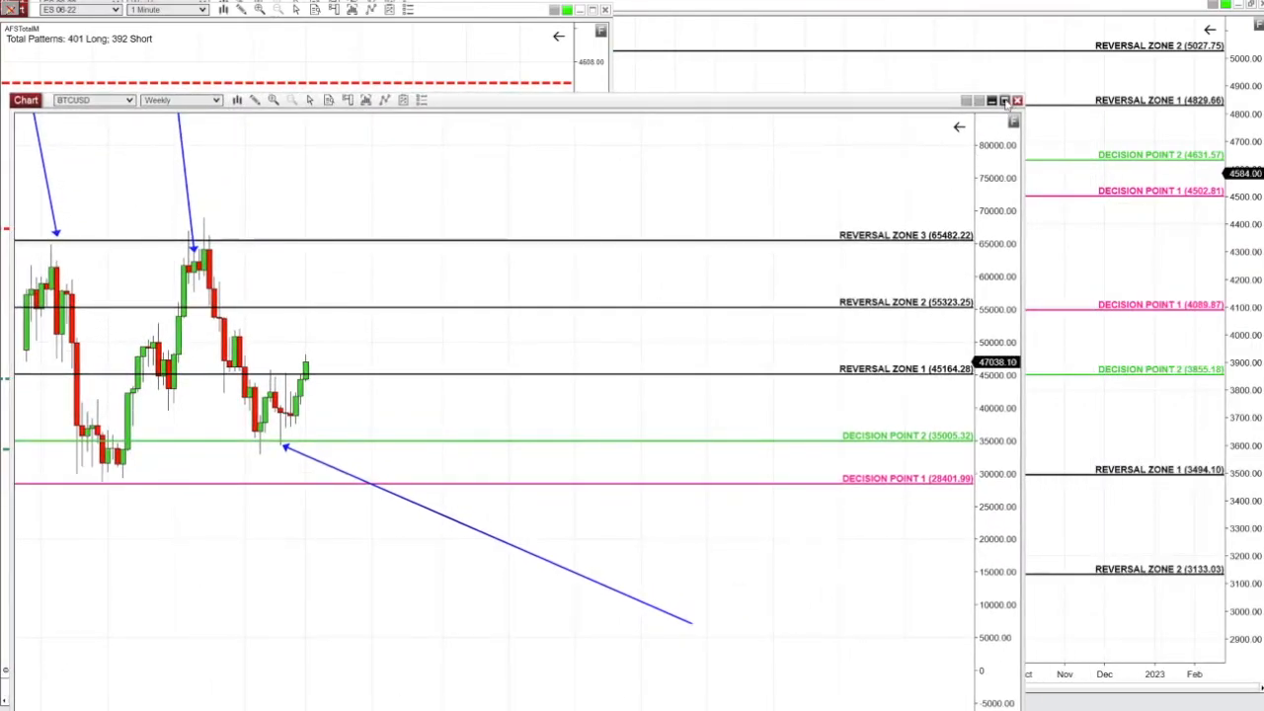
- Maximize the BTCUSD weekly chart, then switch to the ETHUSDINST weekly chart
{"action": "left_click", "coordinate": [1003, 100]}
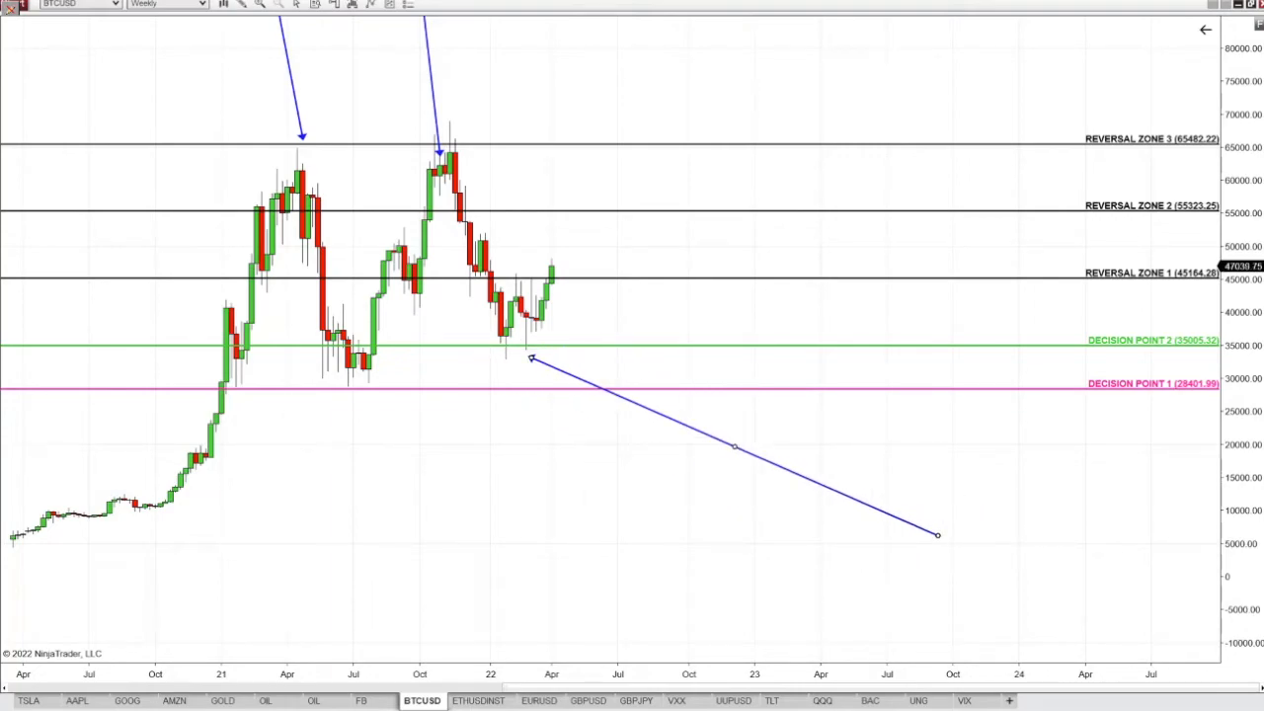
{"action": "left_click", "coordinate": [478, 700]}
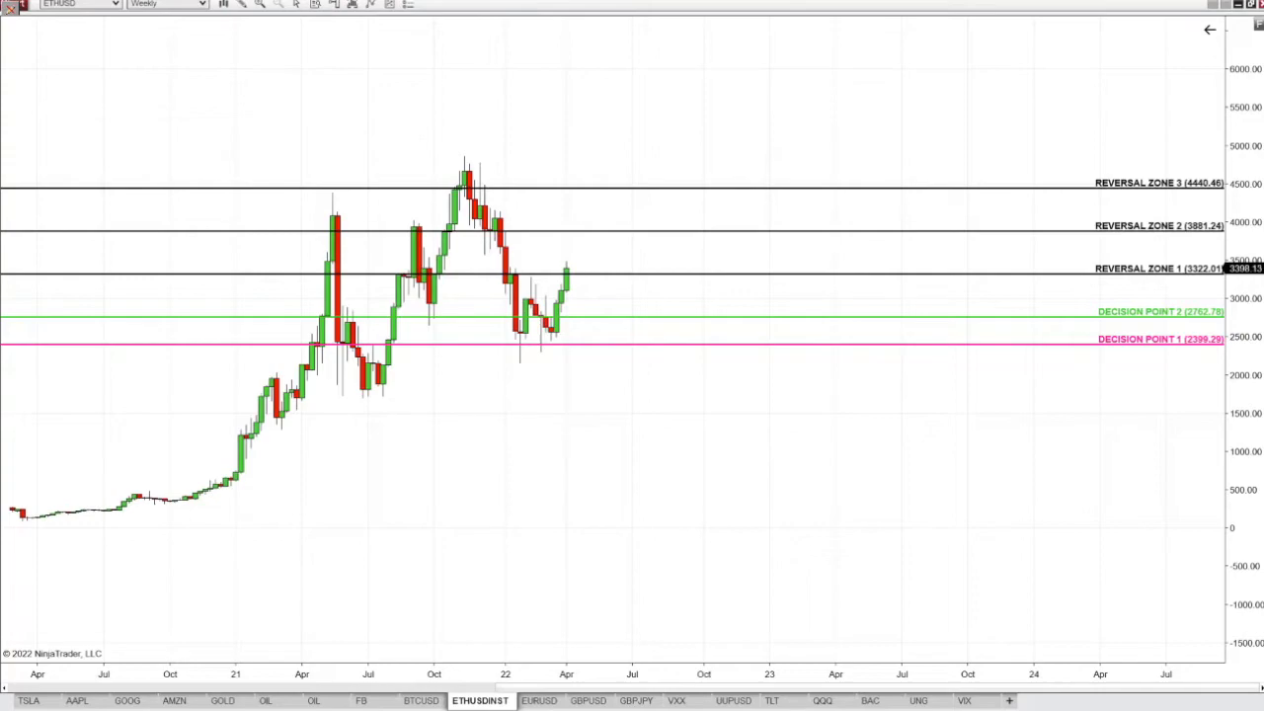
{"action": "mouse_move", "coordinate": [1236, 520]}
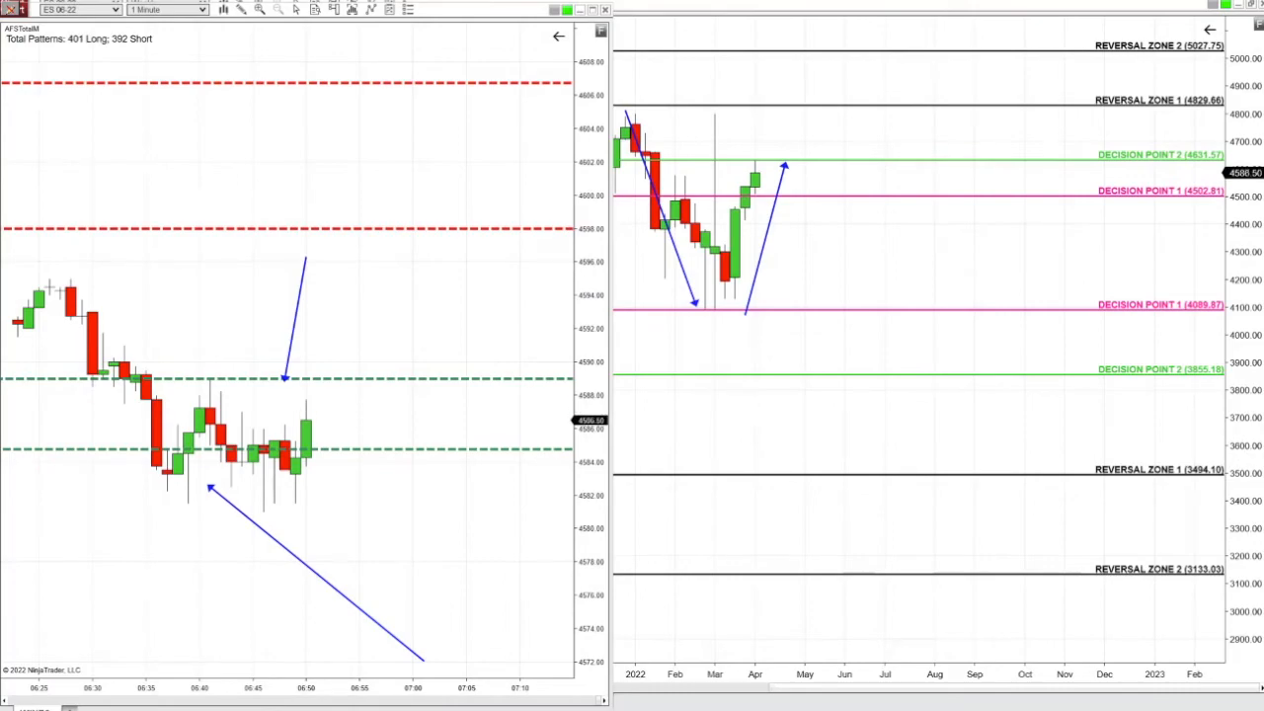
{"action": "mouse_move", "coordinate": [590, 600]}
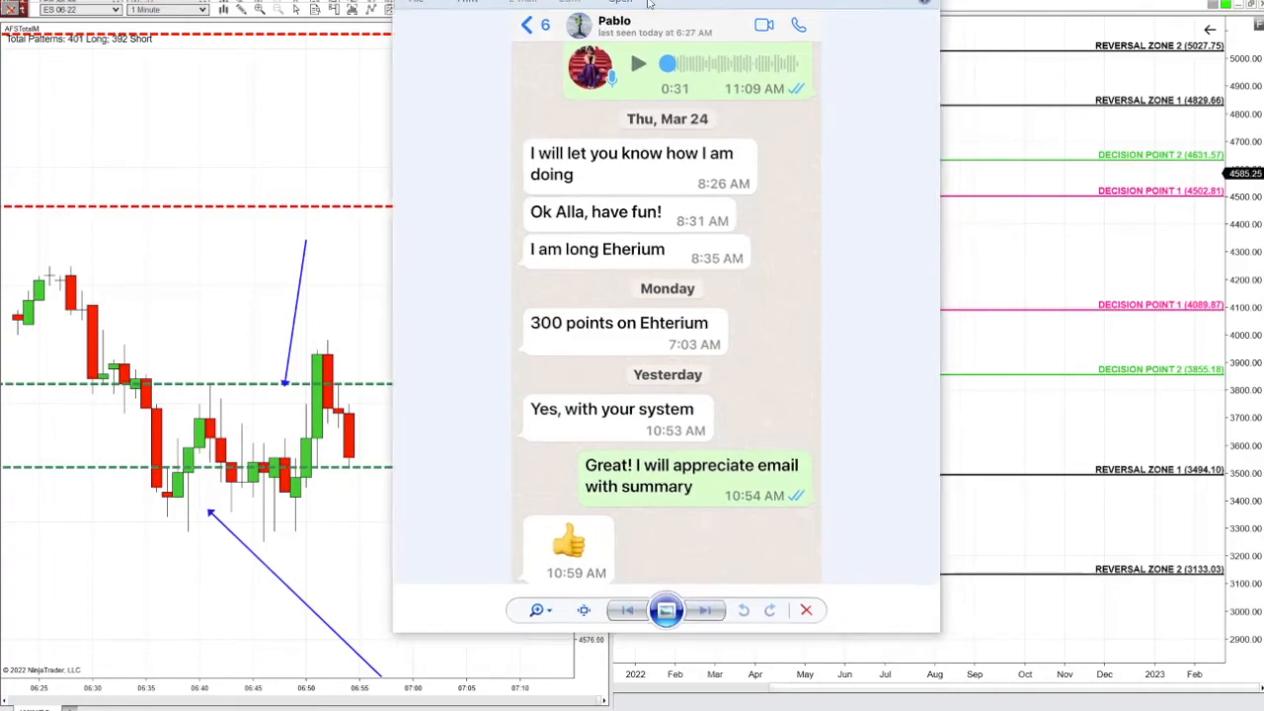
- Close the WhatsApp chat screenshot with the viewer's red X
{"action": "left_click", "coordinate": [806, 609]}
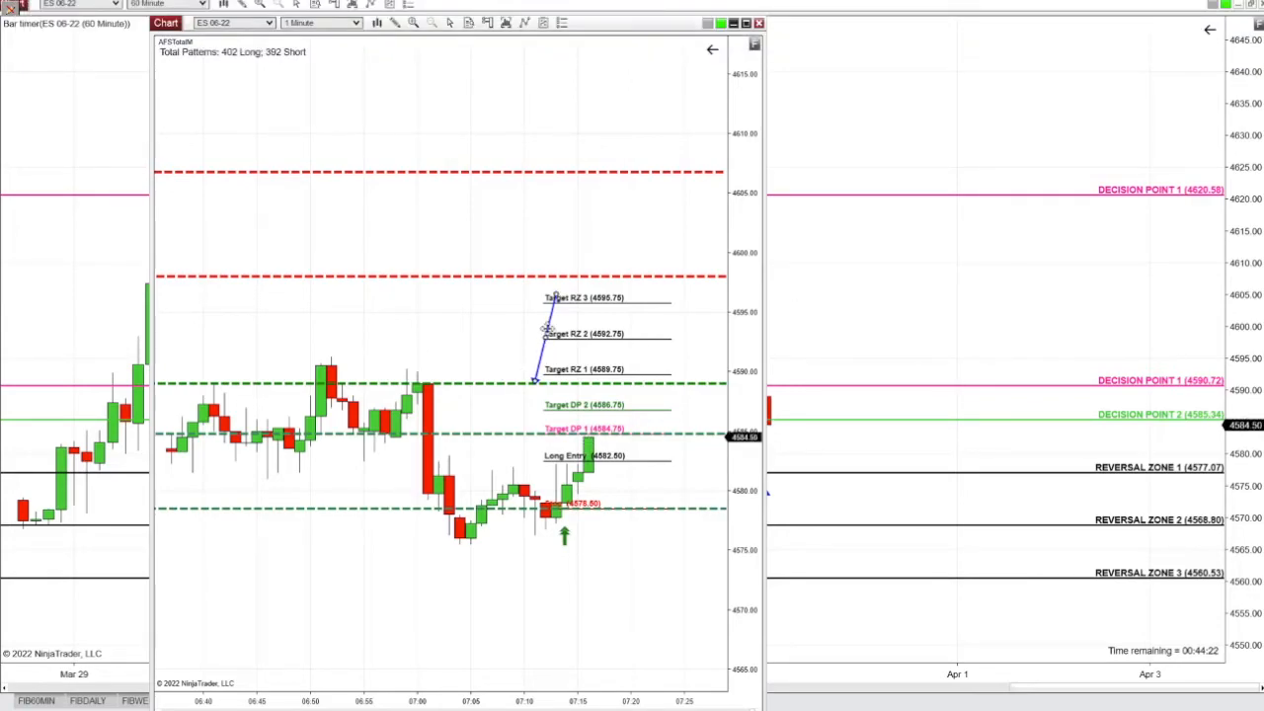
- Reposition the arrow around Target RZ 3 and the Long Entry lines
{"action": "left_click_drag", "start_coordinate": [550, 329], "coordinate": [447, 343]}
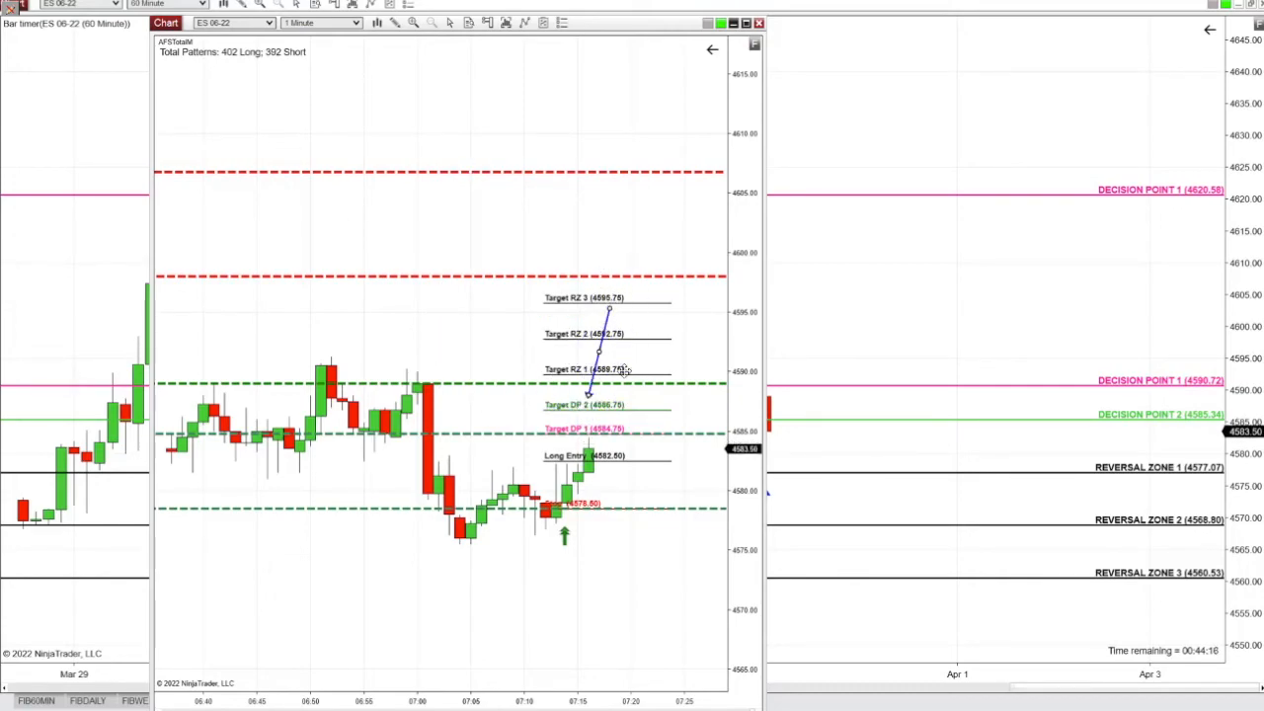
{"action": "left_click_drag", "start_coordinate": [597, 350], "coordinate": [647, 291]}
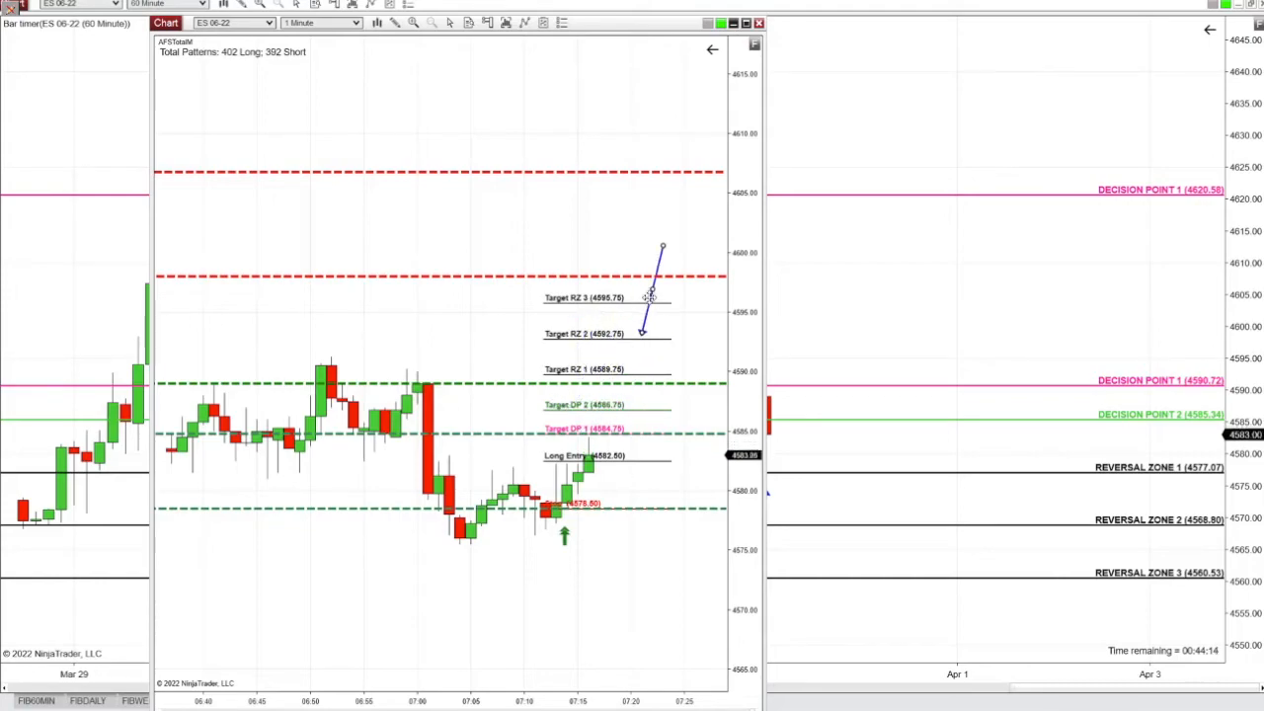
{"action": "left_click_drag", "start_coordinate": [662, 247], "coordinate": [598, 266]}
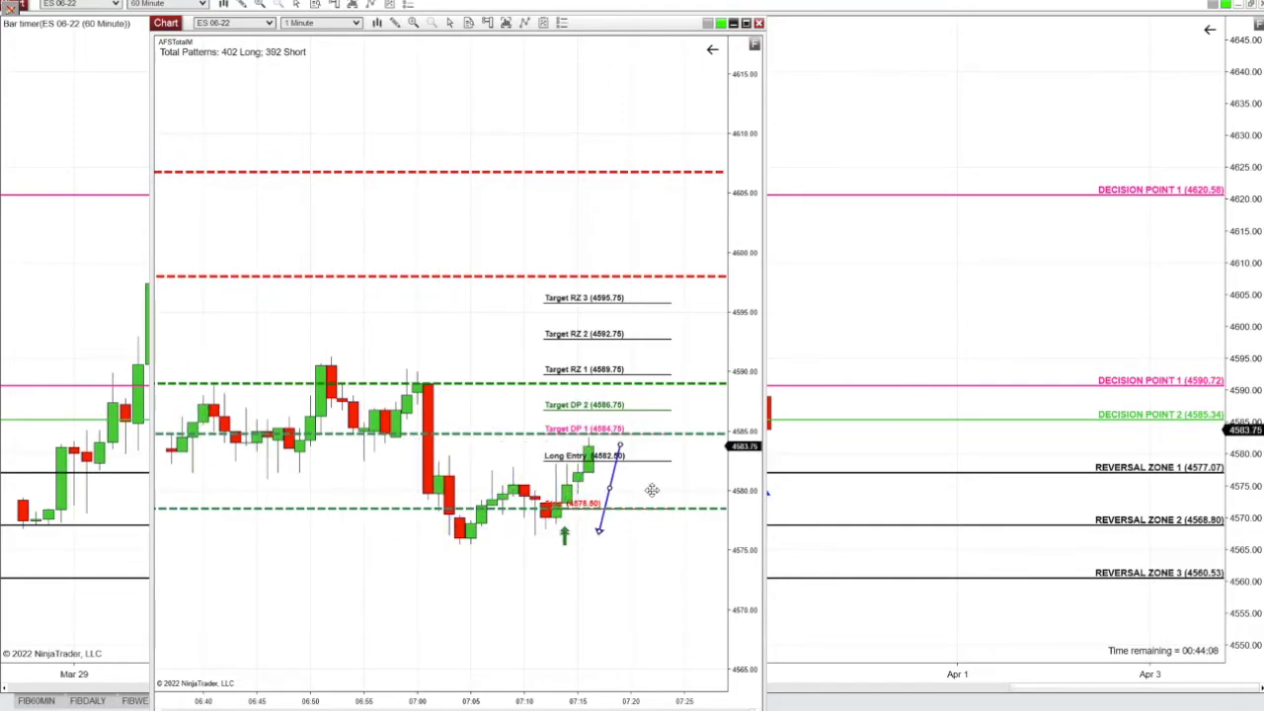
{"action": "left_click_drag", "start_coordinate": [603, 503], "coordinate": [383, 261]}
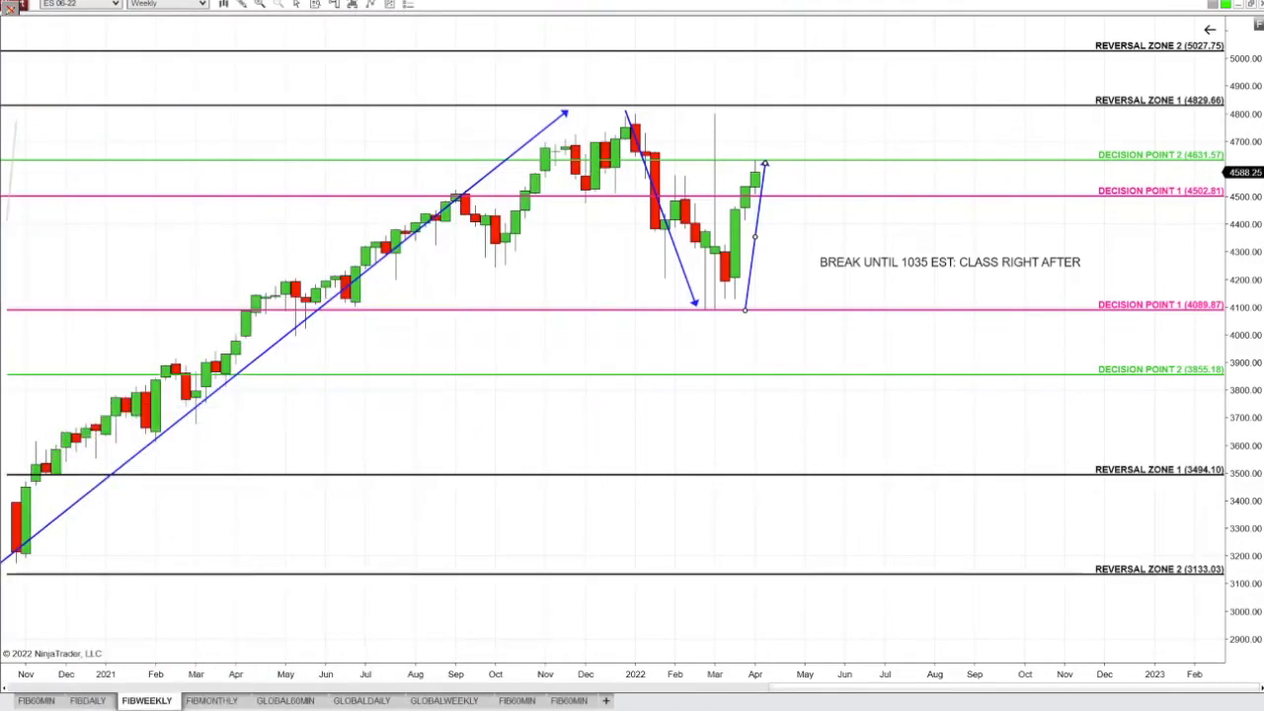
- Remove the break notice and redraw the arrow from Decision Point 1 to Decision Point 2
{"action": "left_click", "coordinate": [948, 262]}
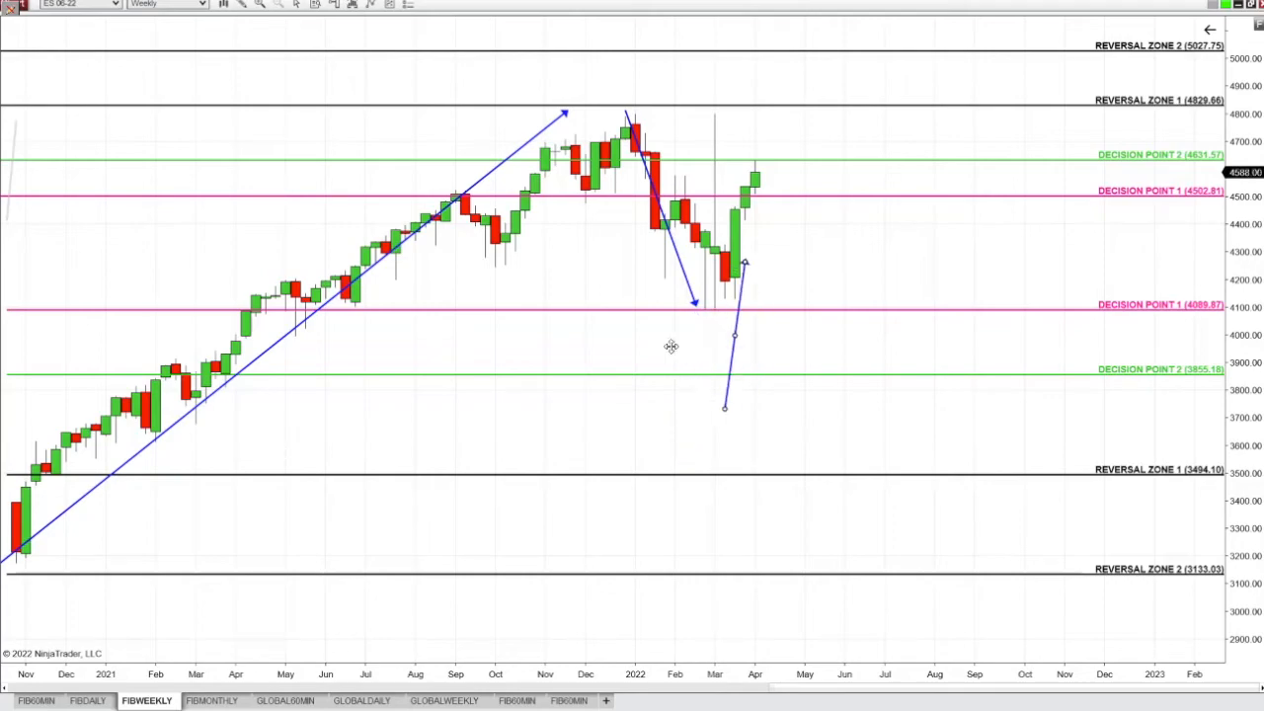
{"action": "left_click_drag", "start_coordinate": [726, 405], "coordinate": [746, 311]}
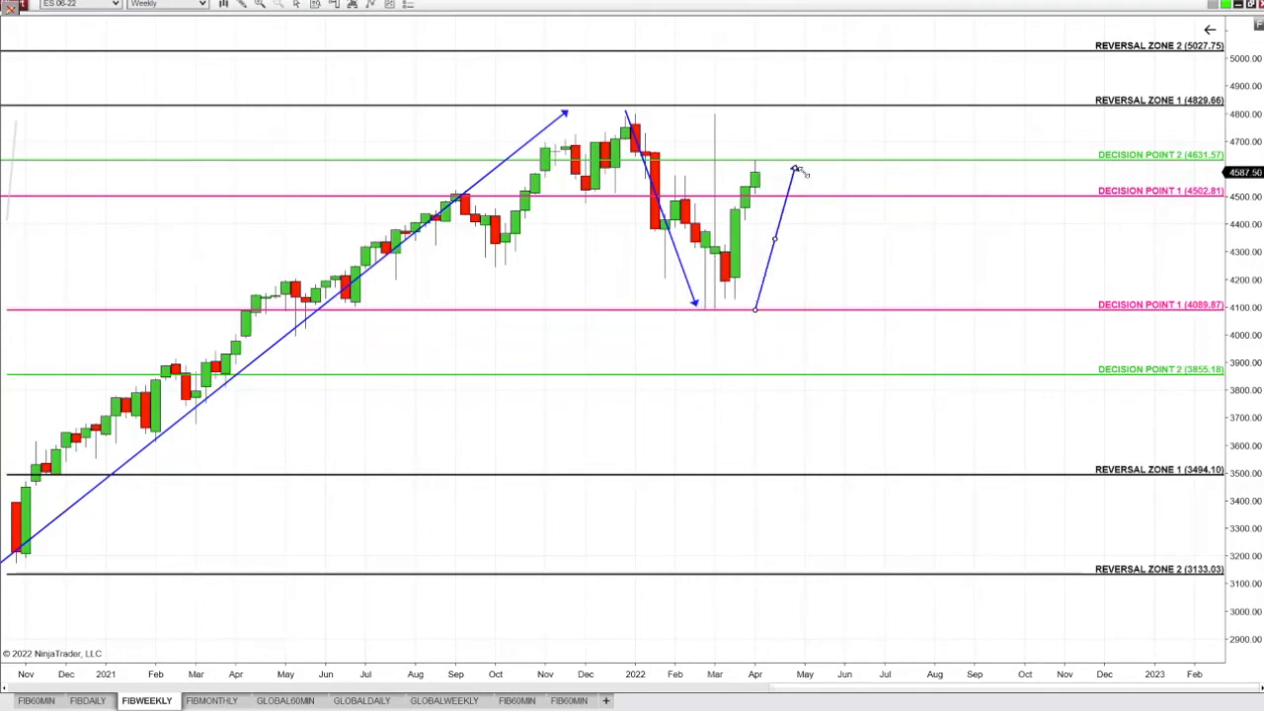
{"action": "left_click_drag", "start_coordinate": [798, 168], "coordinate": [775, 158]}
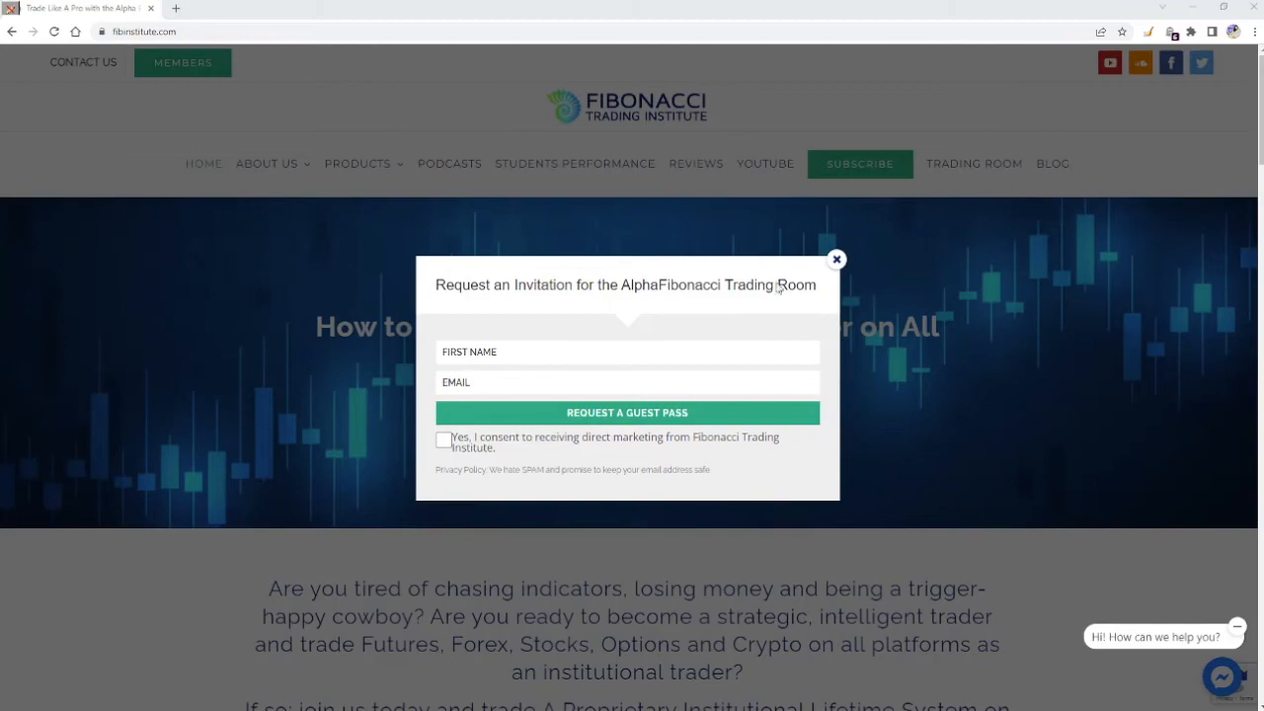
{"action": "mouse_move", "coordinate": [838, 269]}
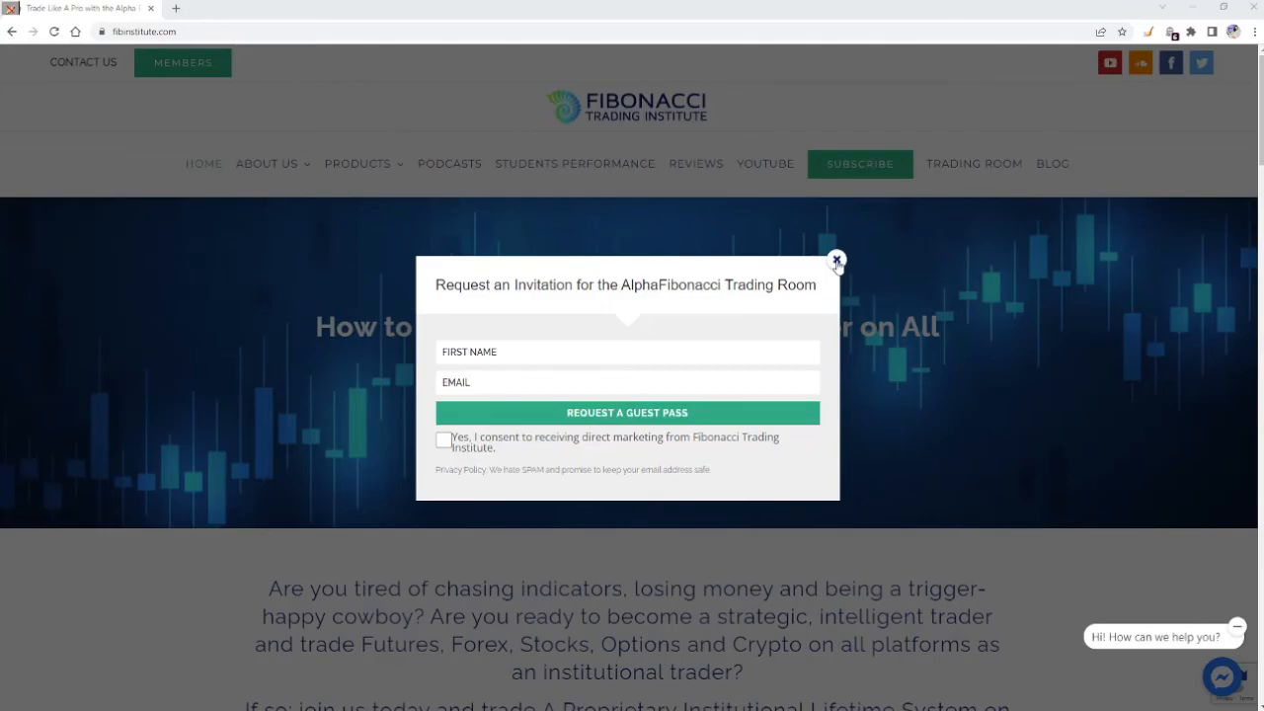
- Close the Request an Invitation pop-up on the Fibonacci Trading Institute homepage
{"action": "left_click", "coordinate": [836, 259]}
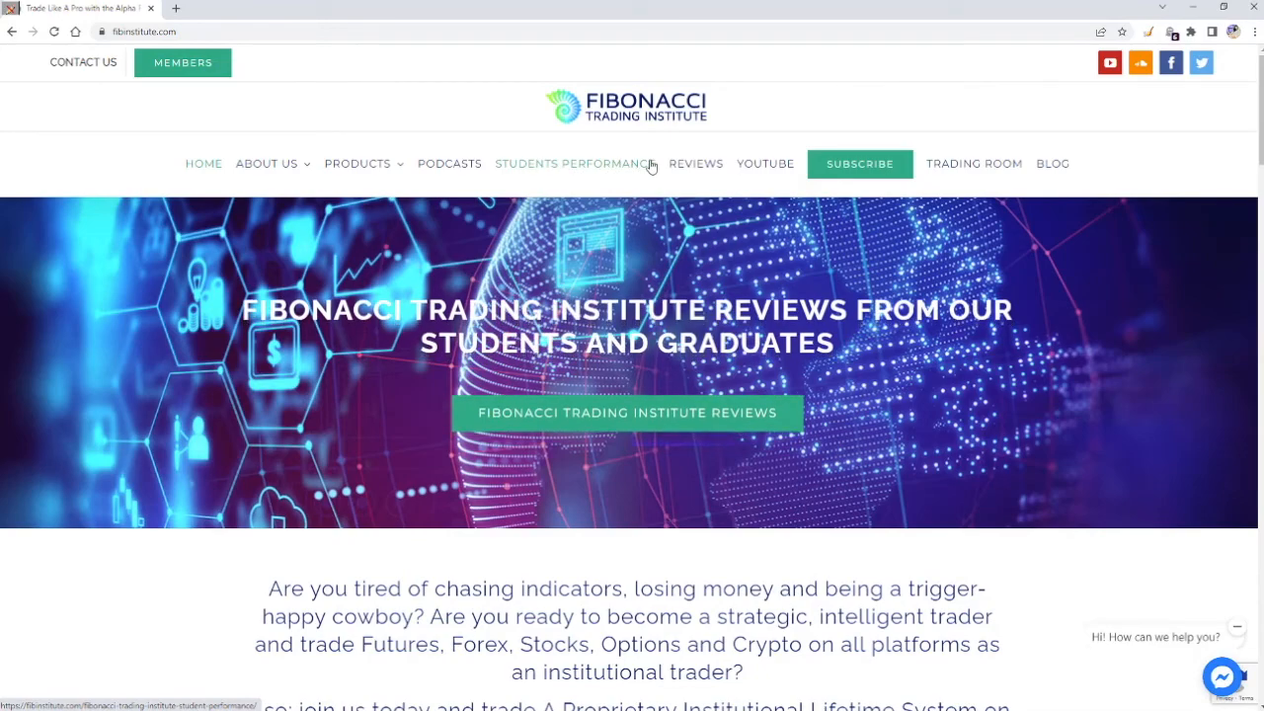
{"action": "mouse_move", "coordinate": [643, 170]}
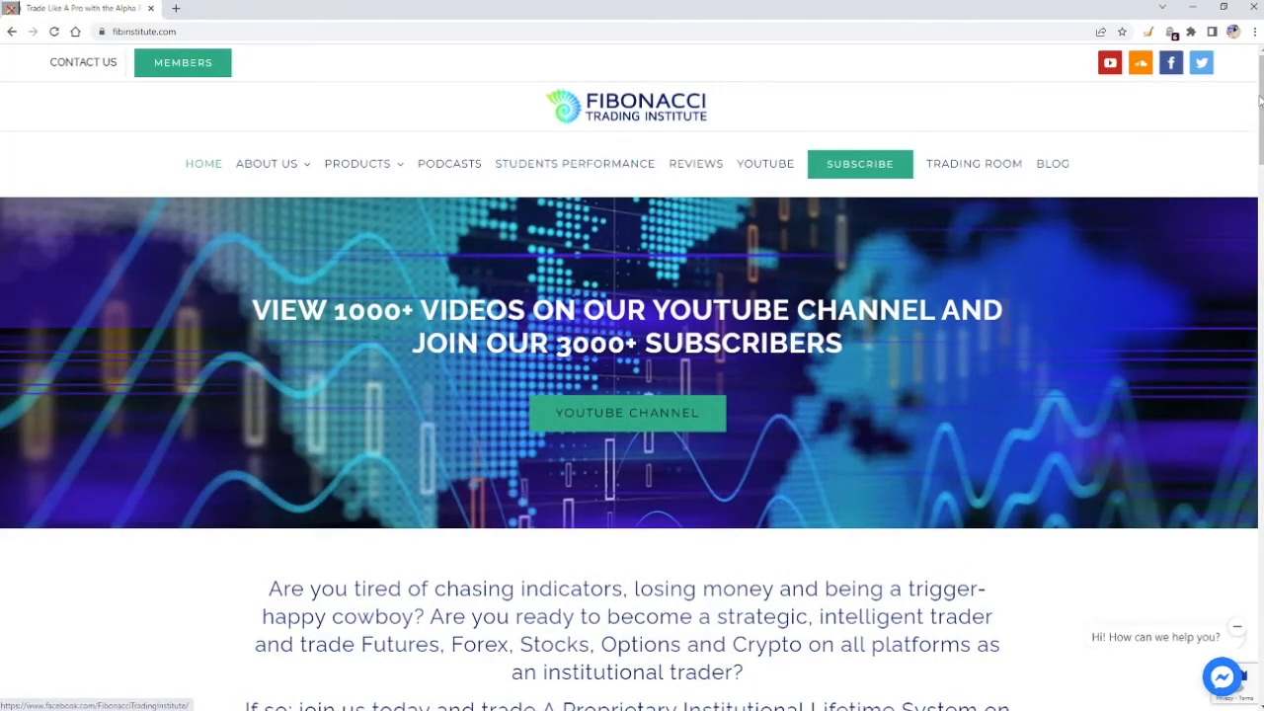
- Scroll down to the student podcast buttons and the four lifetime-system options banner
{"action": "scroll", "scroll_direction": "down", "scroll_amount": 3}
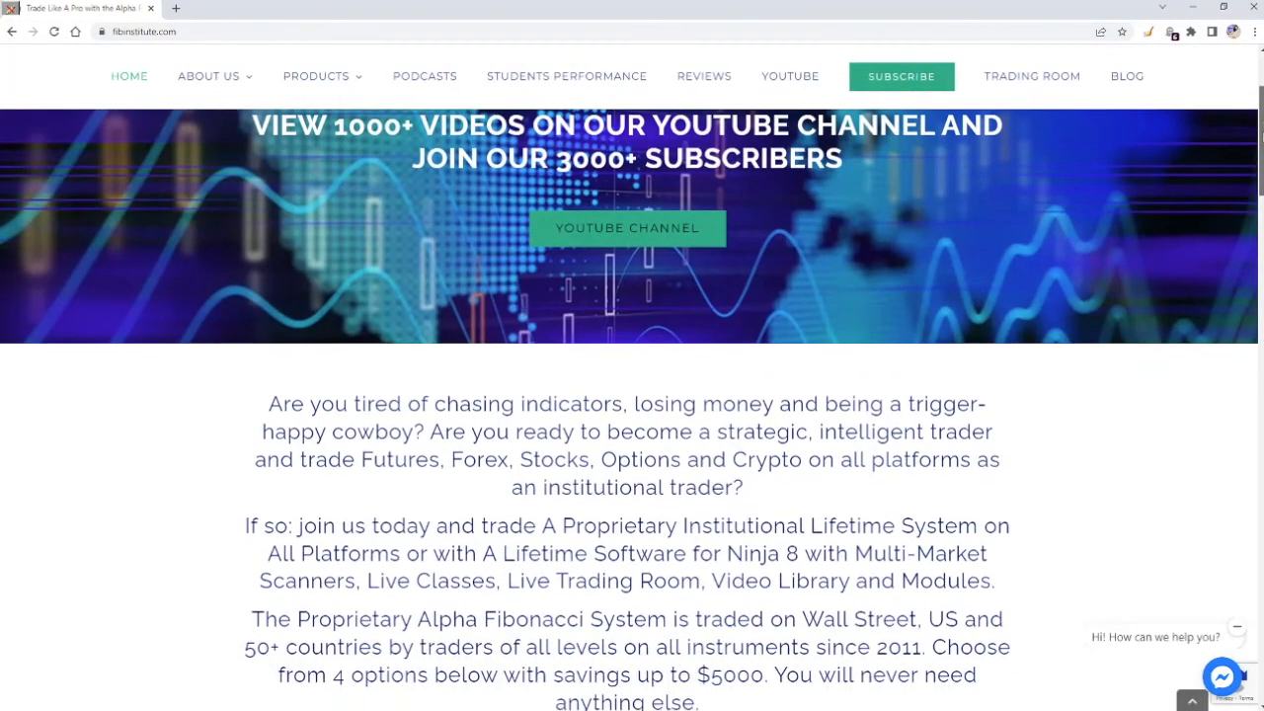
{"action": "scroll", "scroll_direction": "down", "scroll_amount": 3}
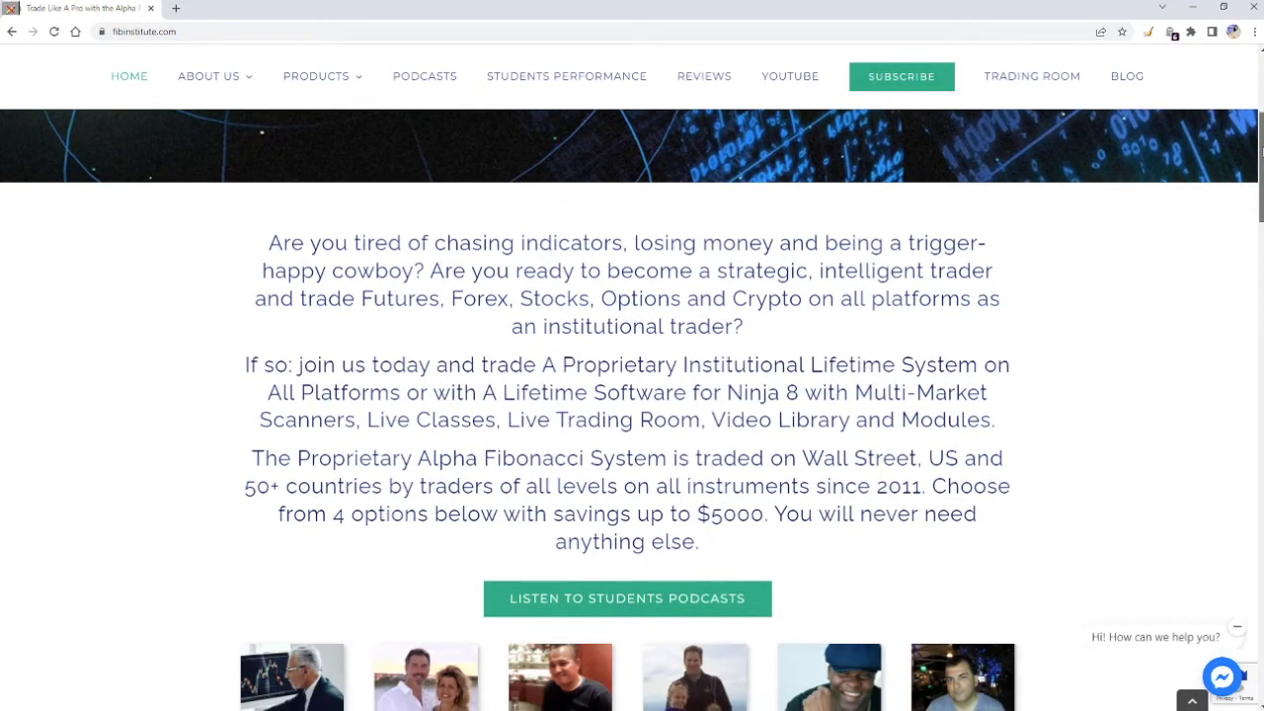
{"action": "scroll", "scroll_direction": "down", "scroll_amount": 3}
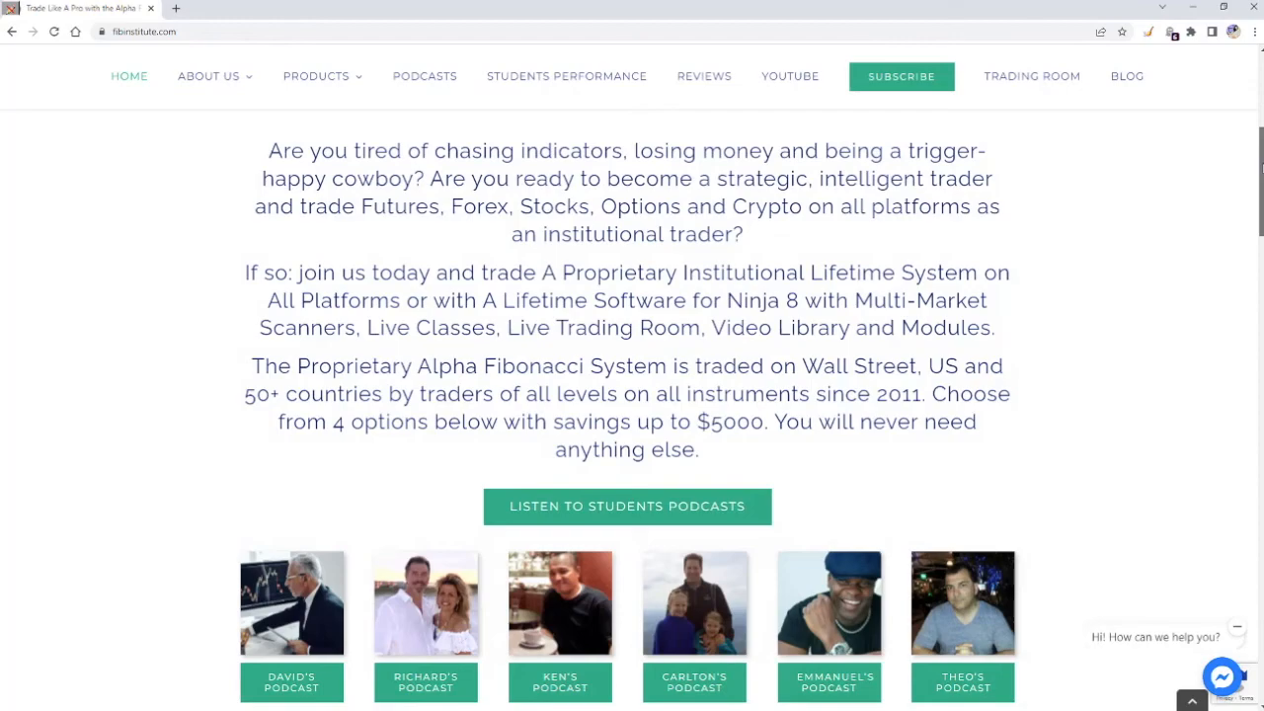
{"action": "scroll", "scroll_direction": "down", "scroll_amount": 3}
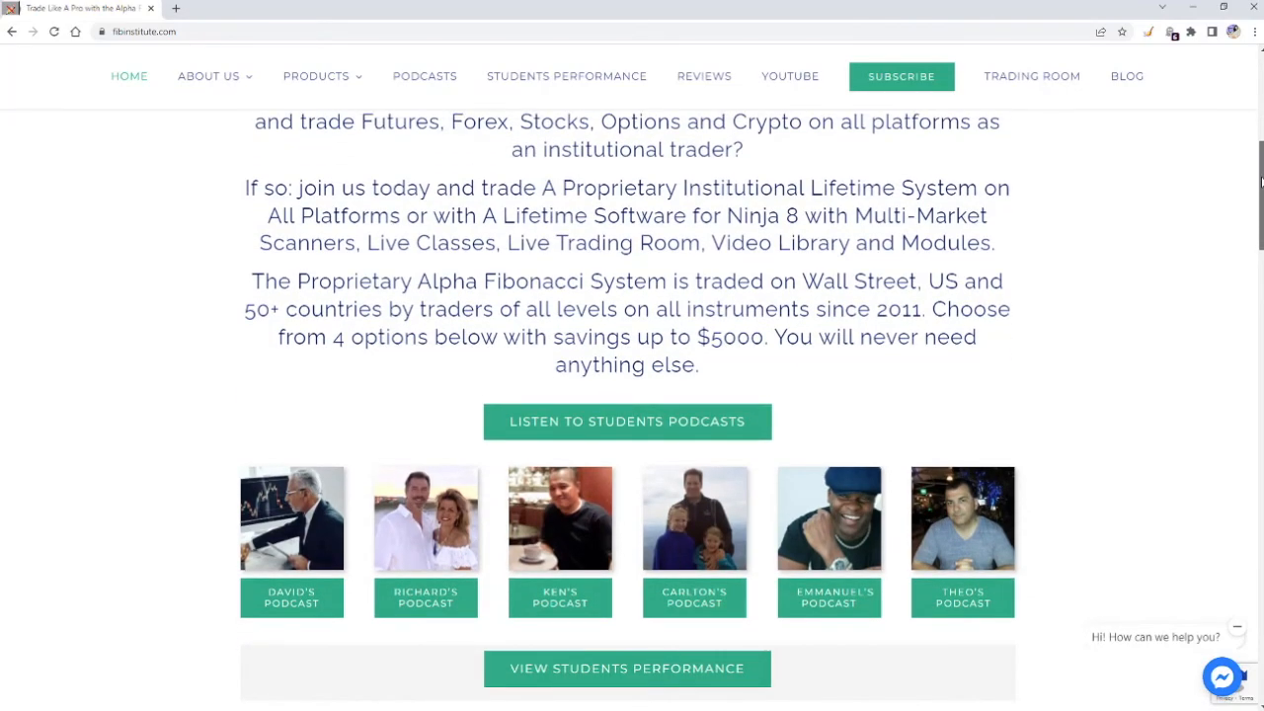
{"action": "scroll", "scroll_direction": "down", "scroll_amount": 3}
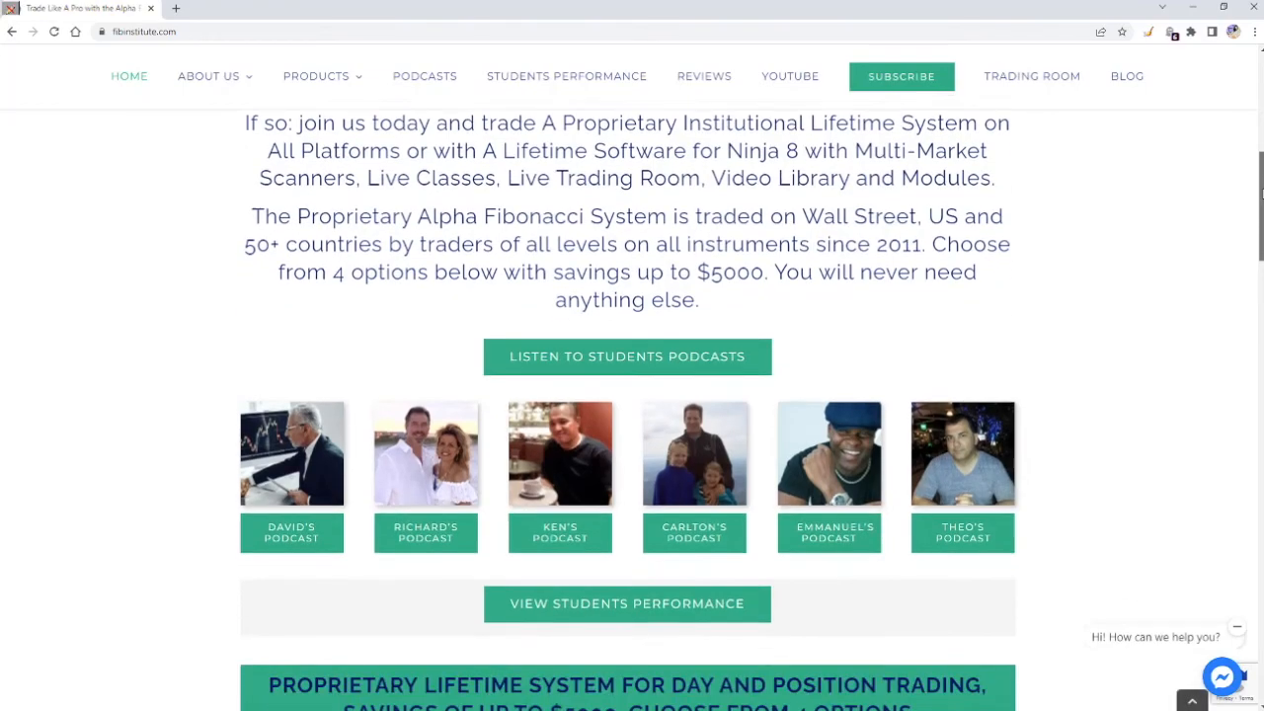
{"action": "scroll", "scroll_direction": "down", "scroll_amount": 3}
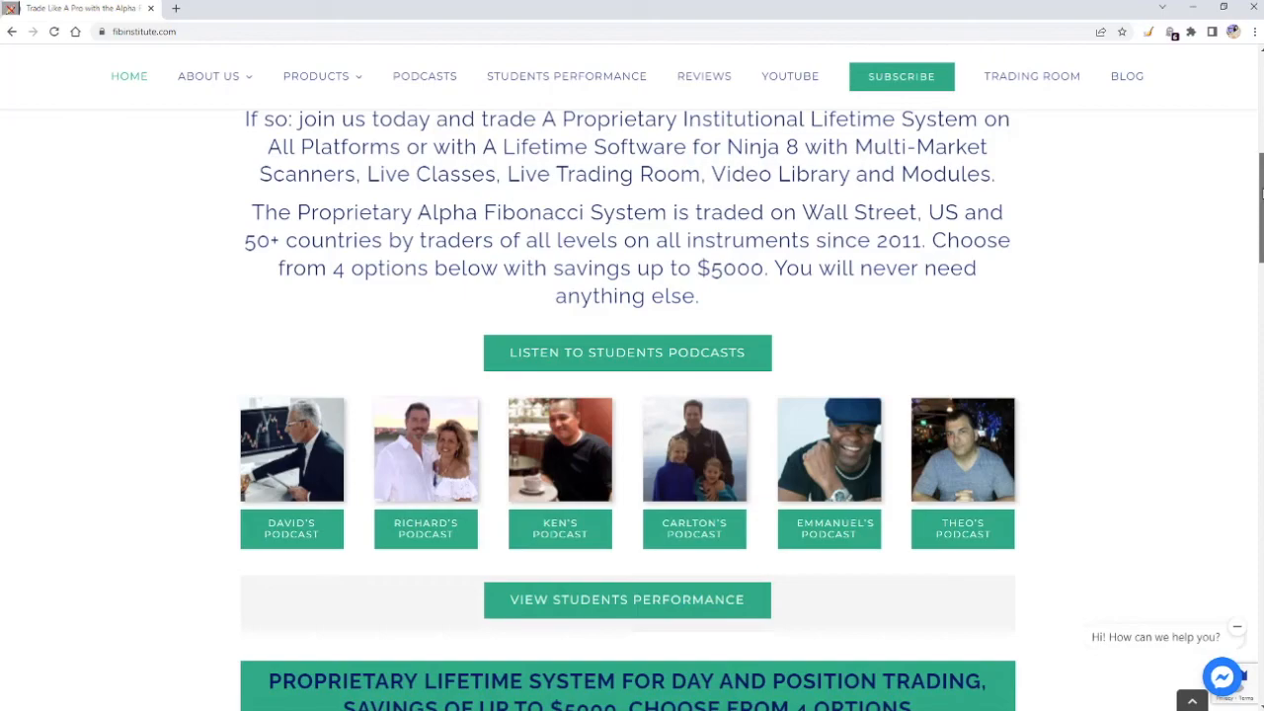
{"action": "scroll", "scroll_direction": "down", "scroll_amount": 3}
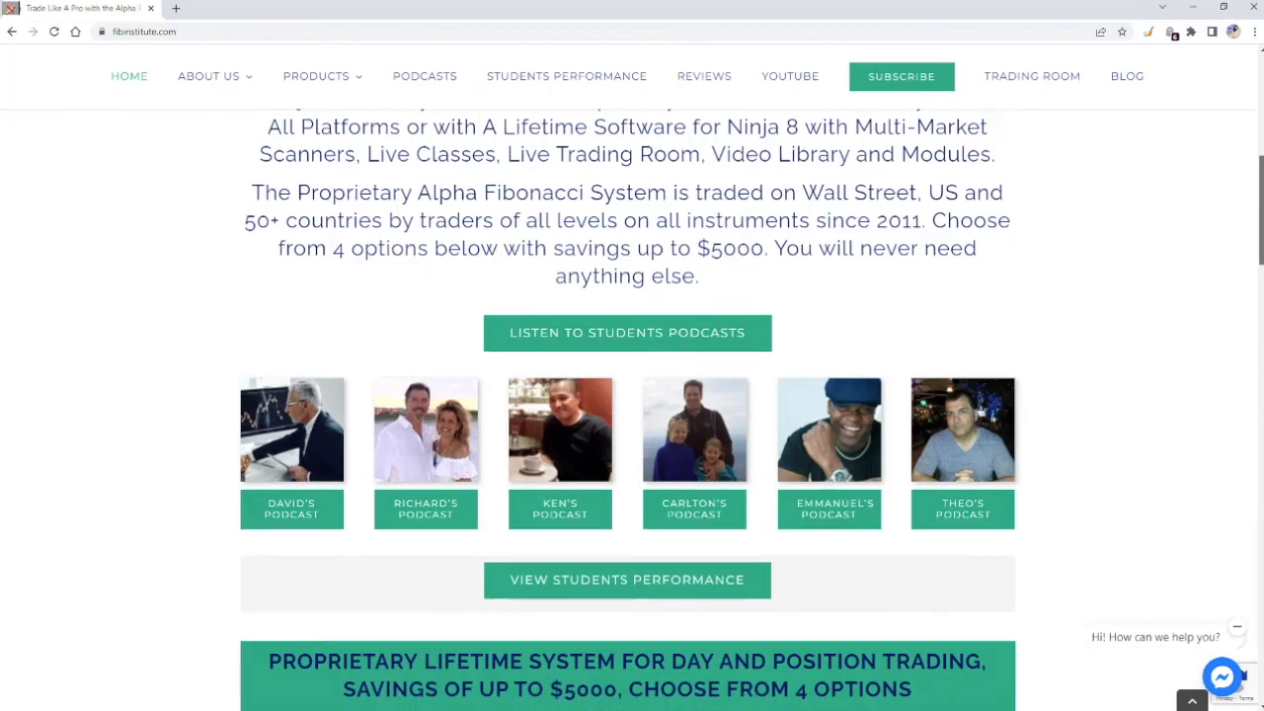
{"action": "scroll", "scroll_direction": "down", "scroll_amount": 3}
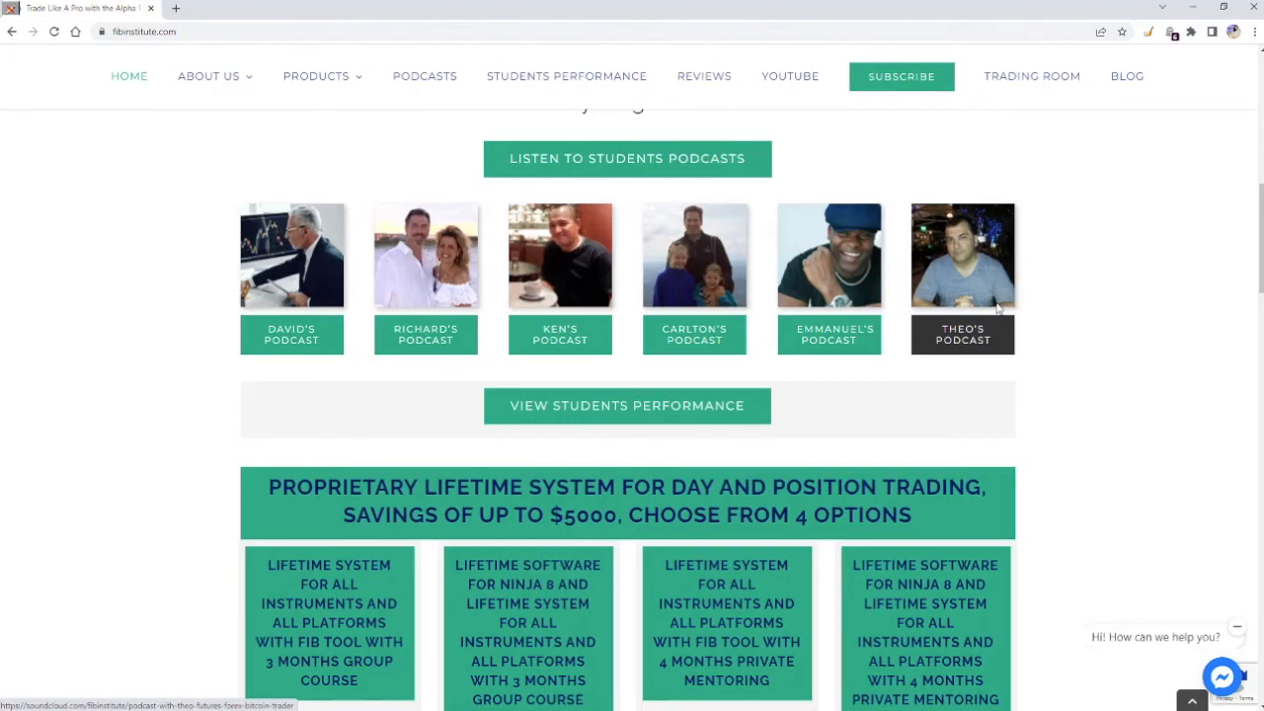
{"action": "mouse_move", "coordinate": [977, 346]}
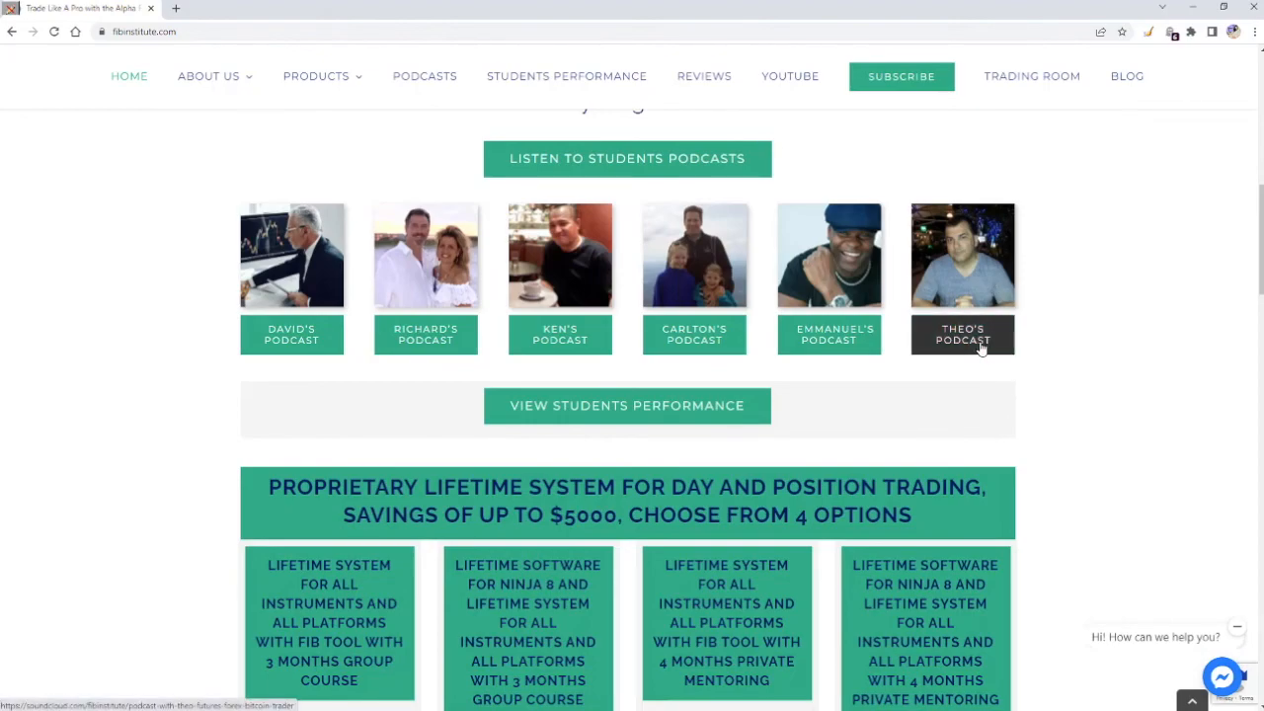
{"action": "scroll", "scroll_direction": "down", "scroll_amount": 3}
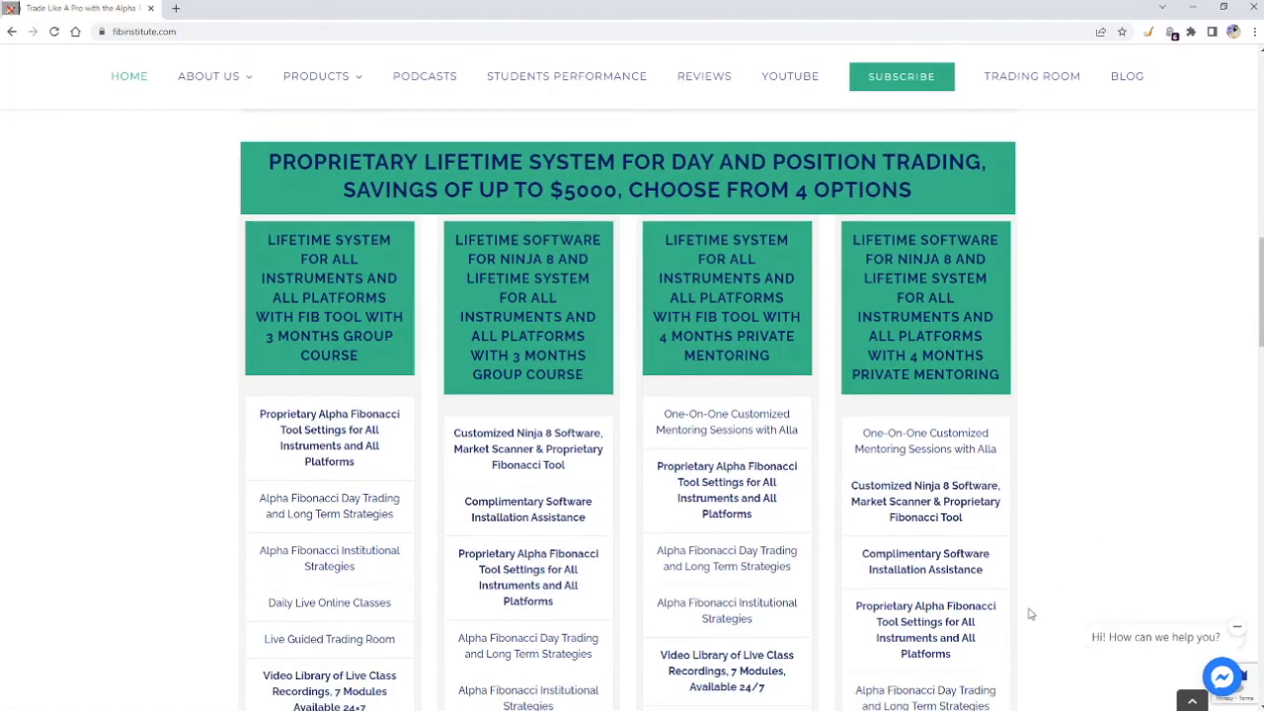
{"action": "mouse_move", "coordinate": [912, 170]}
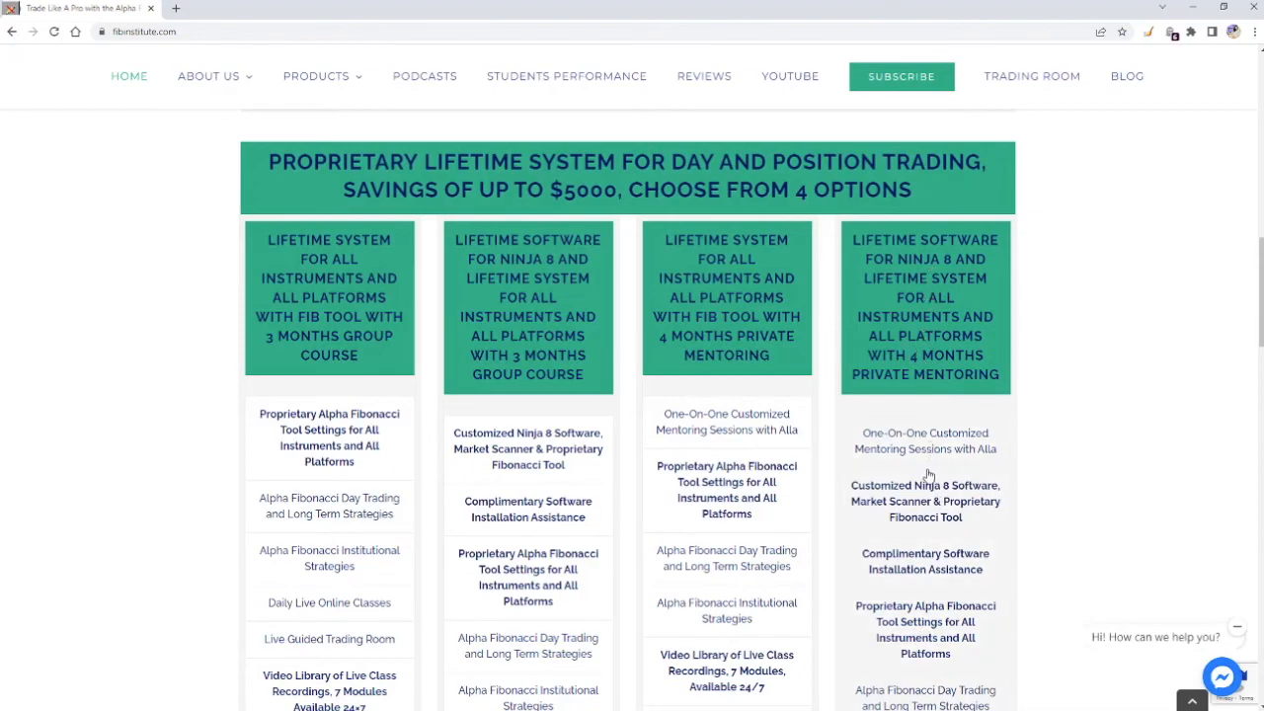
{"action": "mouse_move", "coordinate": [936, 241]}
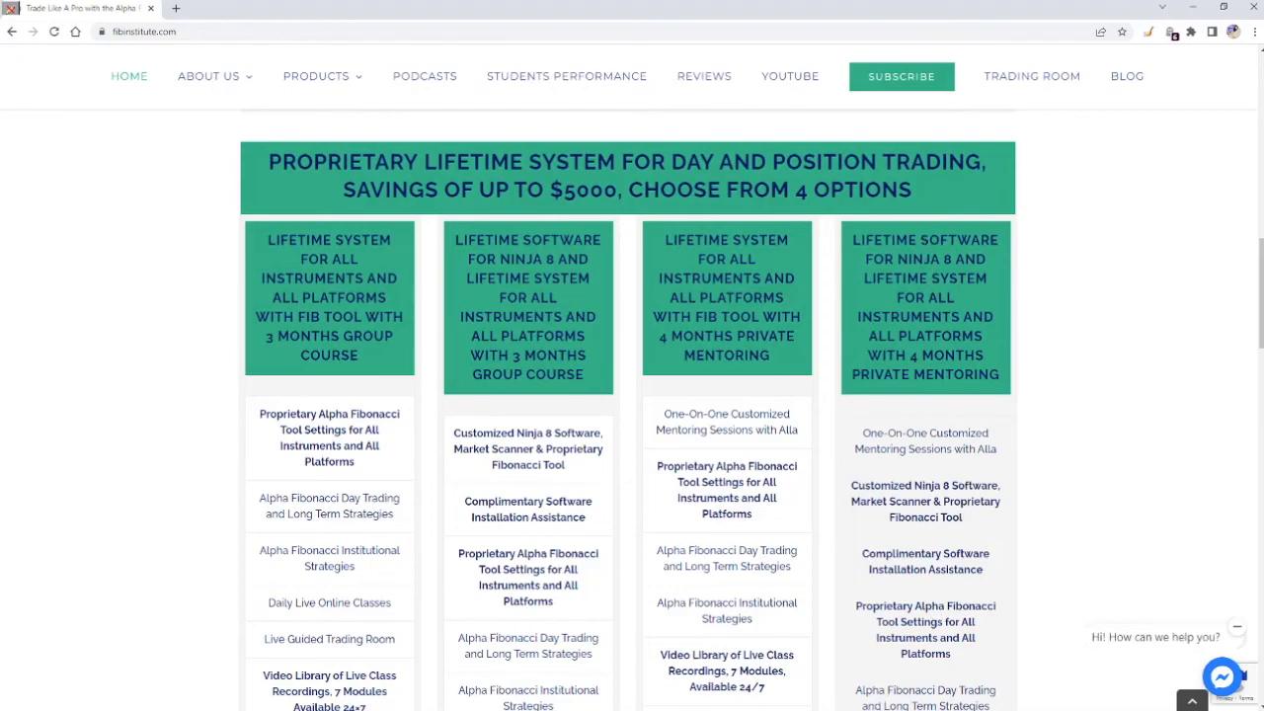
{"action": "mouse_move", "coordinate": [544, 242]}
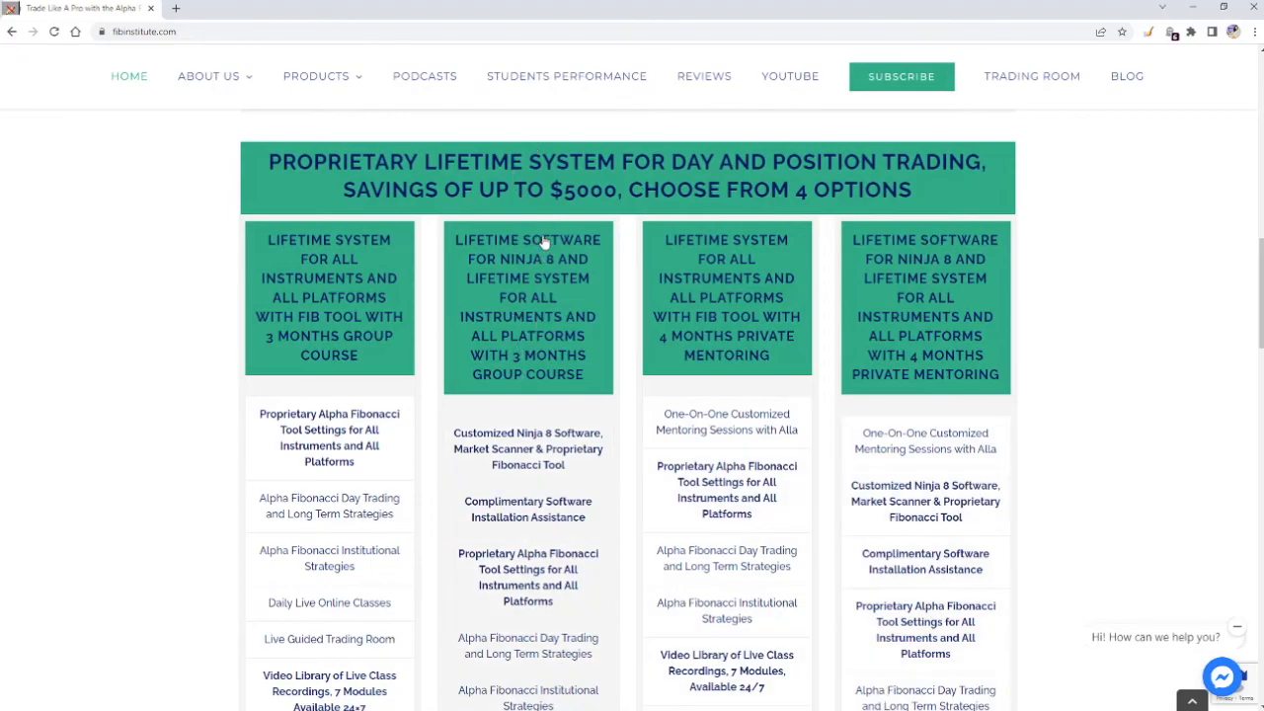
{"action": "mouse_move", "coordinate": [524, 355]}
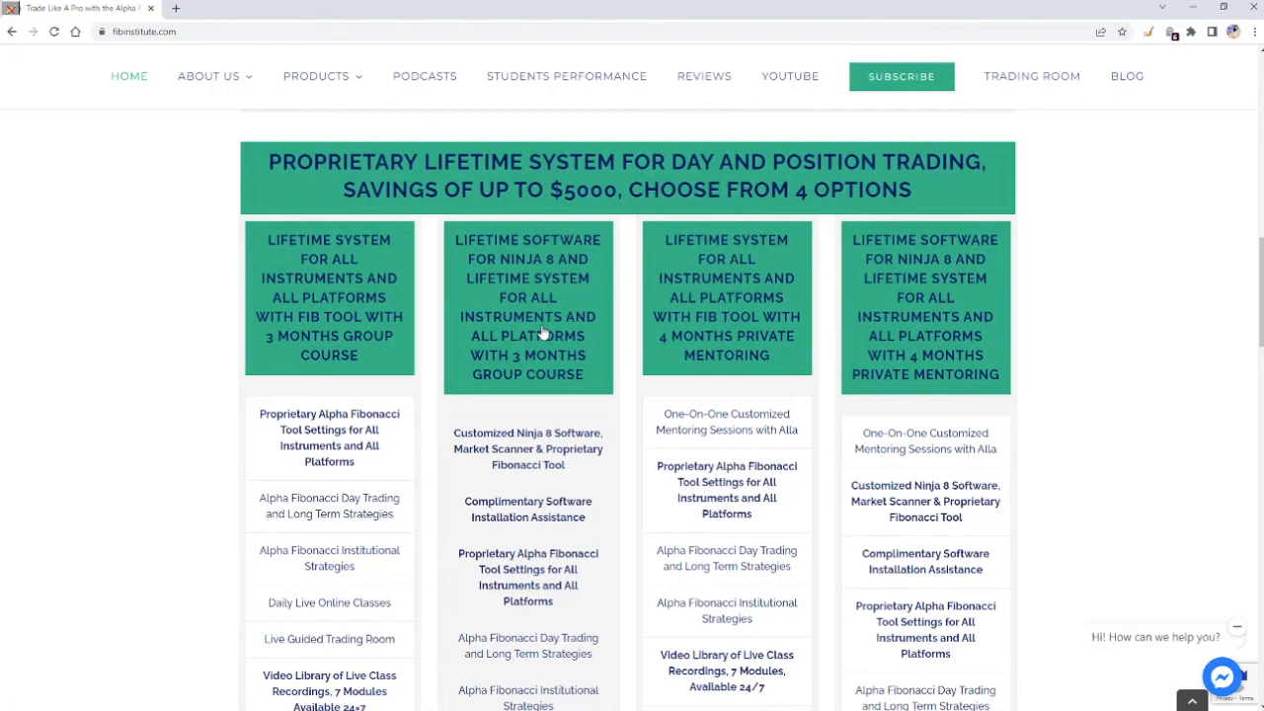
{"action": "mouse_move", "coordinate": [512, 358]}
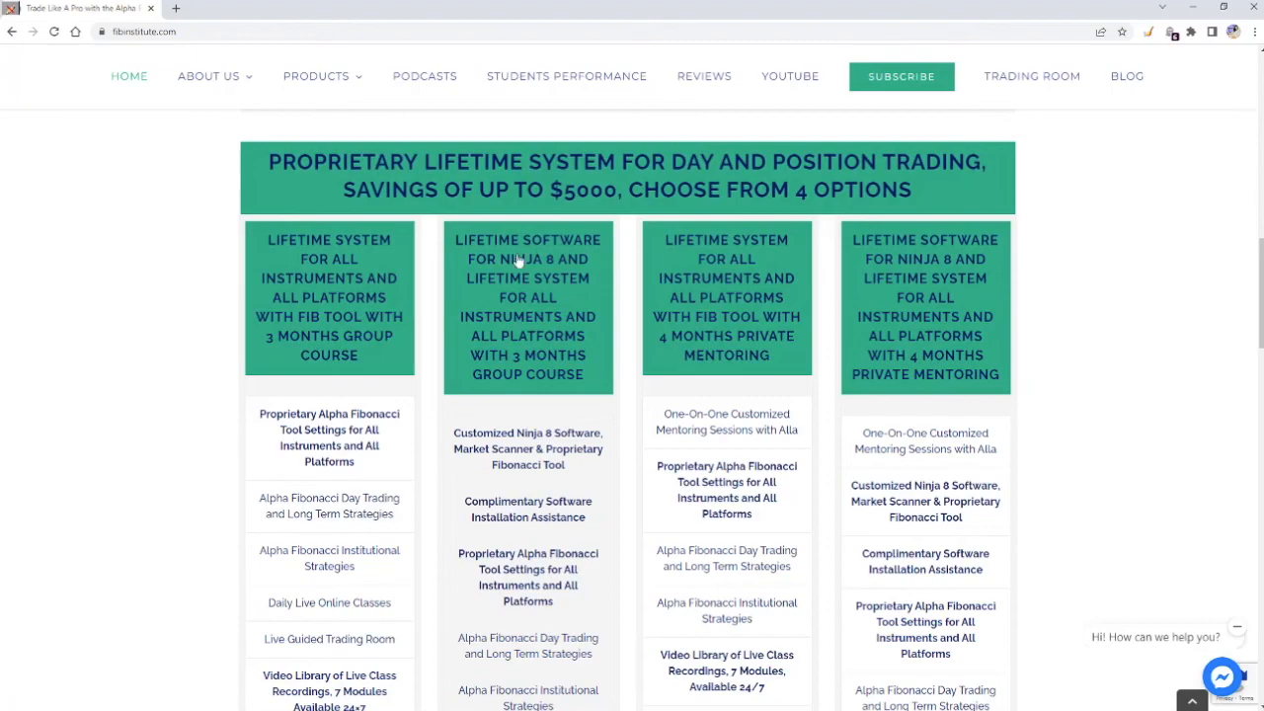
{"action": "mouse_move", "coordinate": [543, 346]}
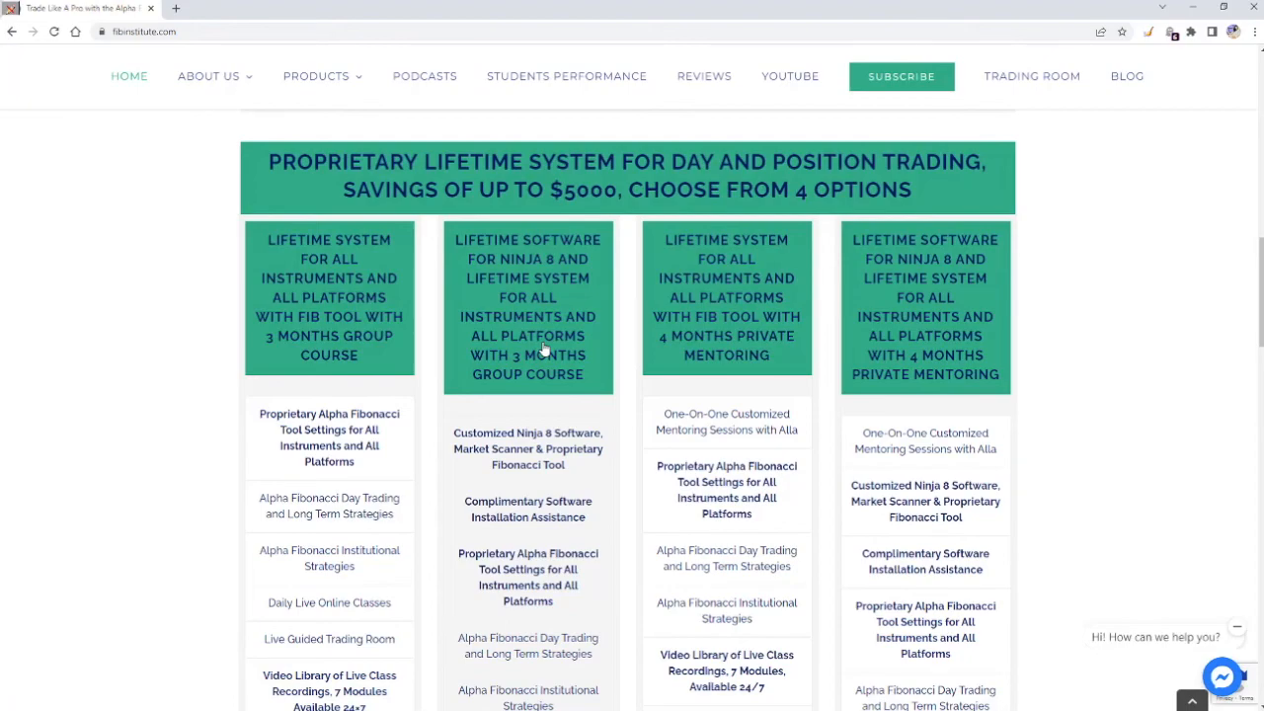
{"action": "mouse_move", "coordinate": [884, 514]}
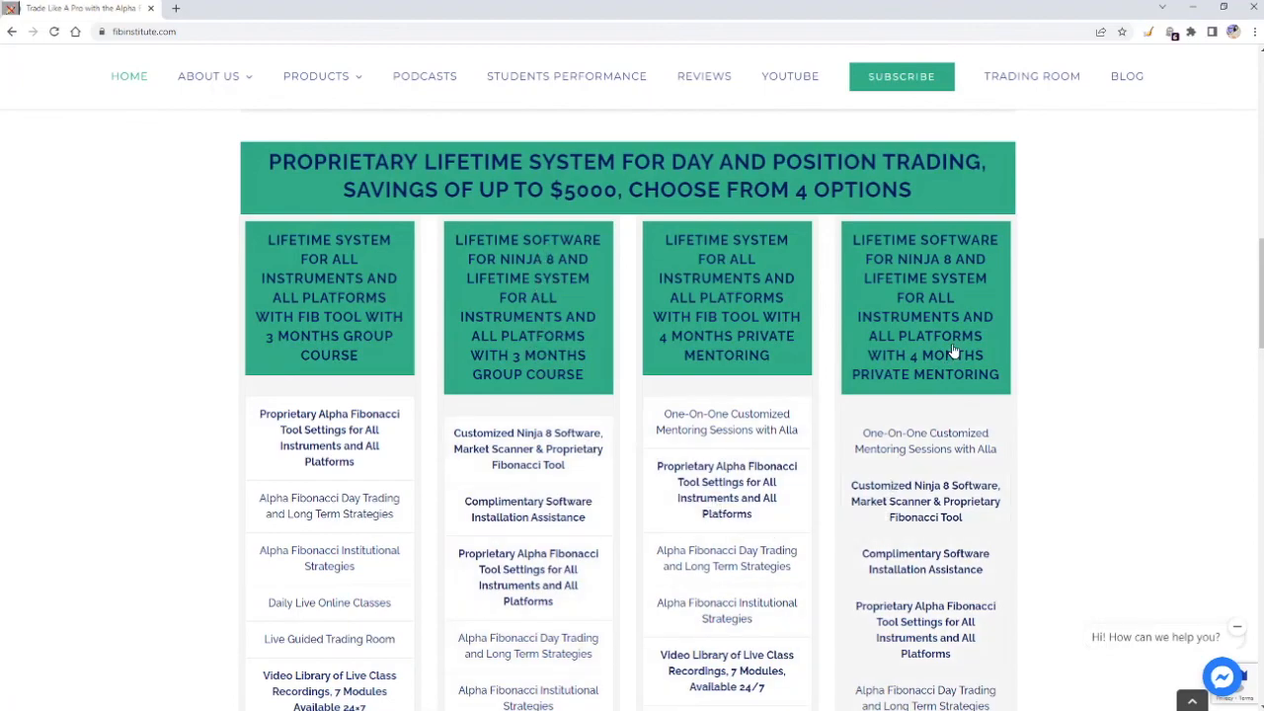
{"action": "mouse_move", "coordinate": [978, 439]}
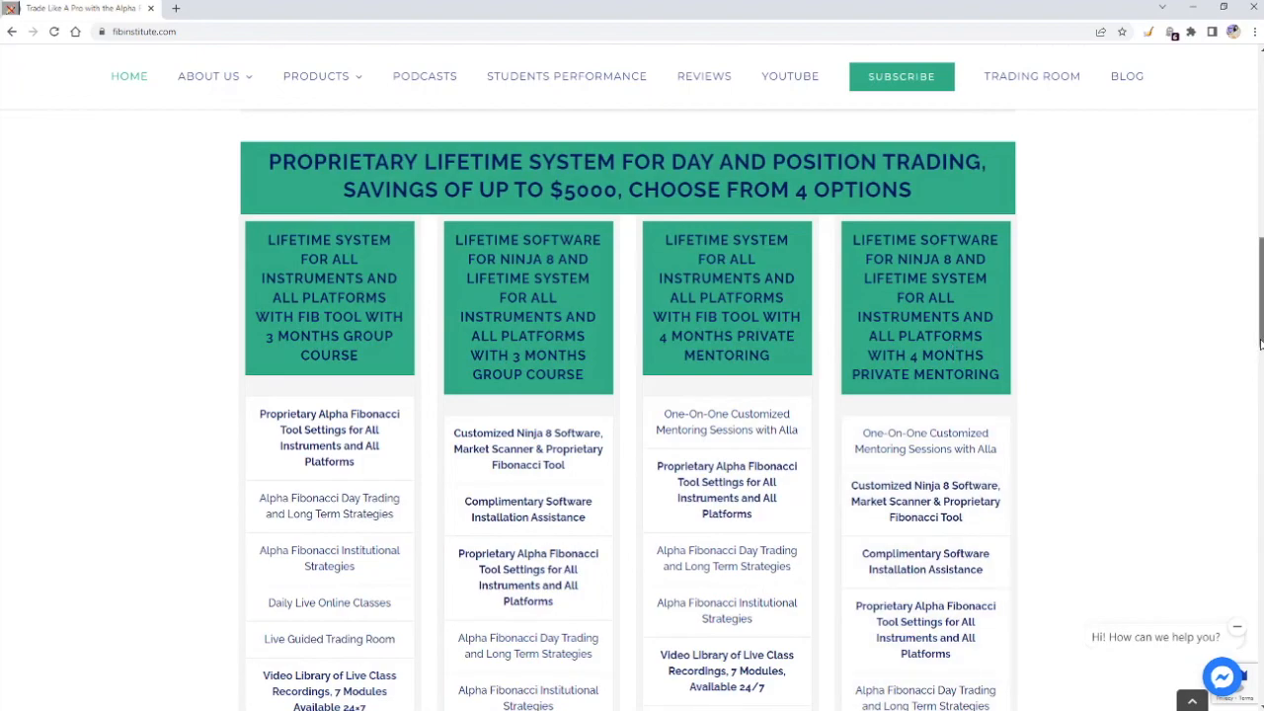
- Scroll to the top and open the Contact Us page from the header
{"action": "scroll", "scroll_direction": "up", "scroll_amount": 3}
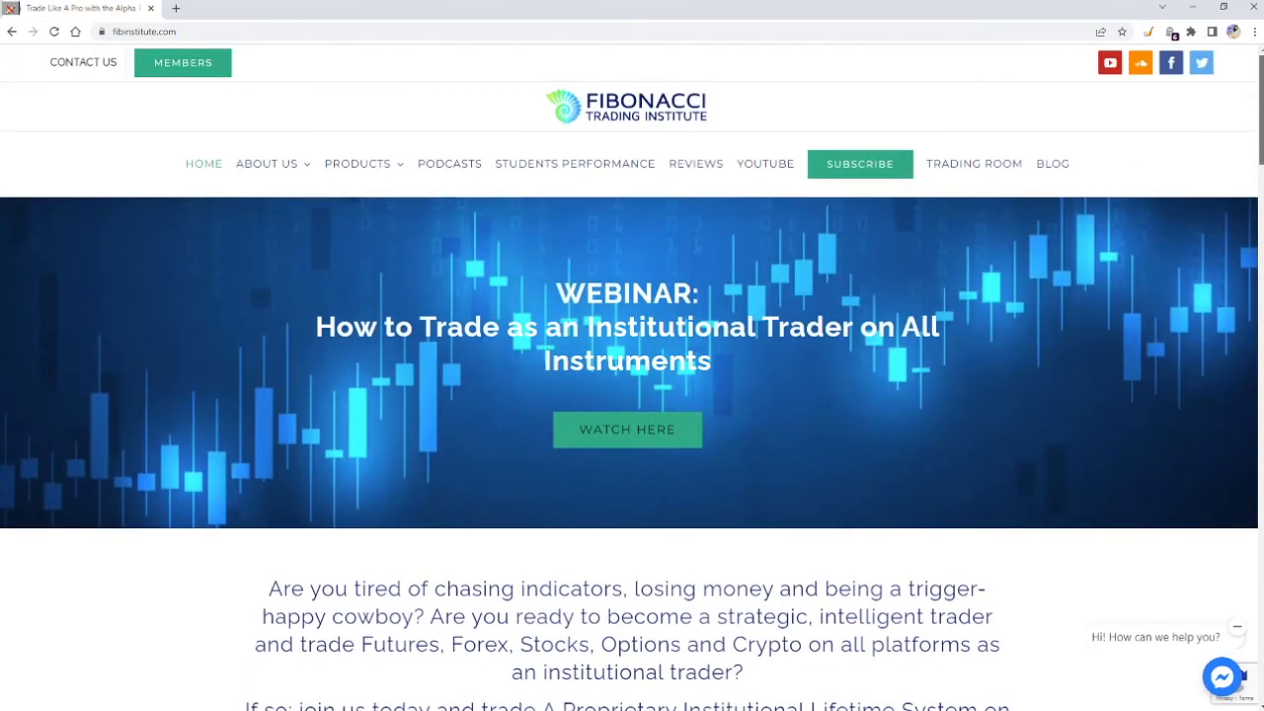
{"action": "left_click", "coordinate": [83, 62]}
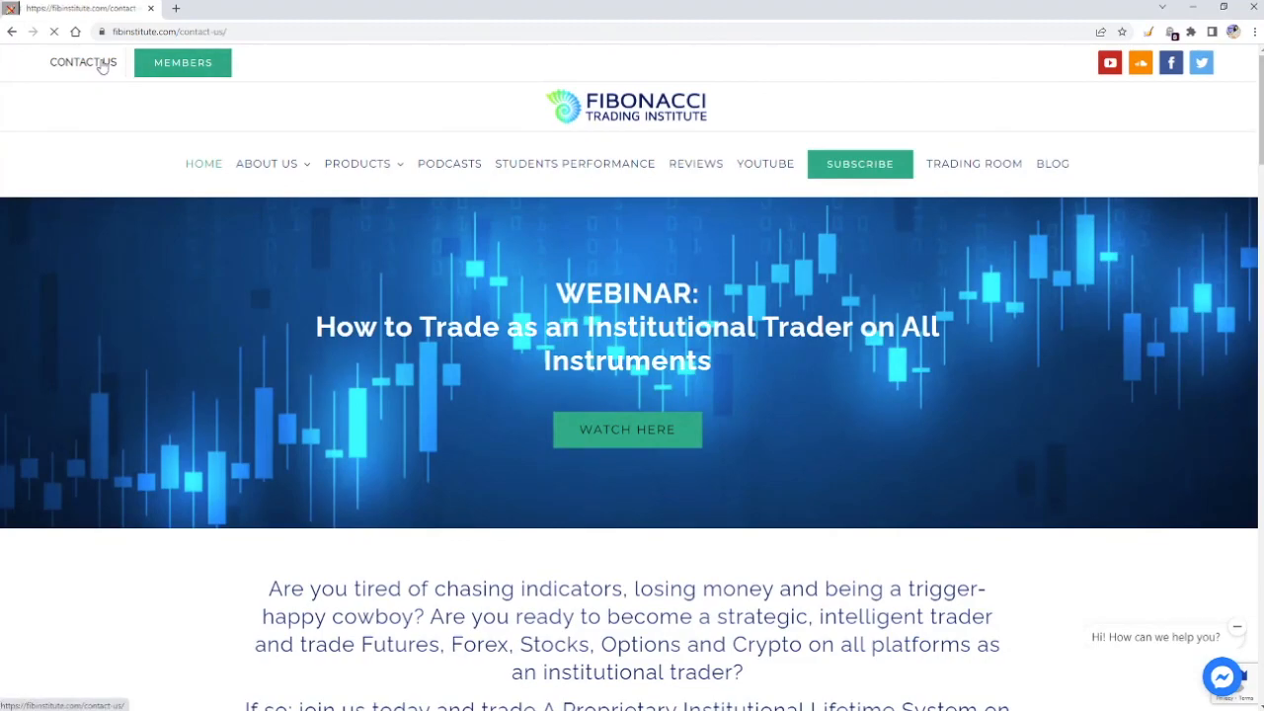
{"action": "left_click", "coordinate": [83, 63]}
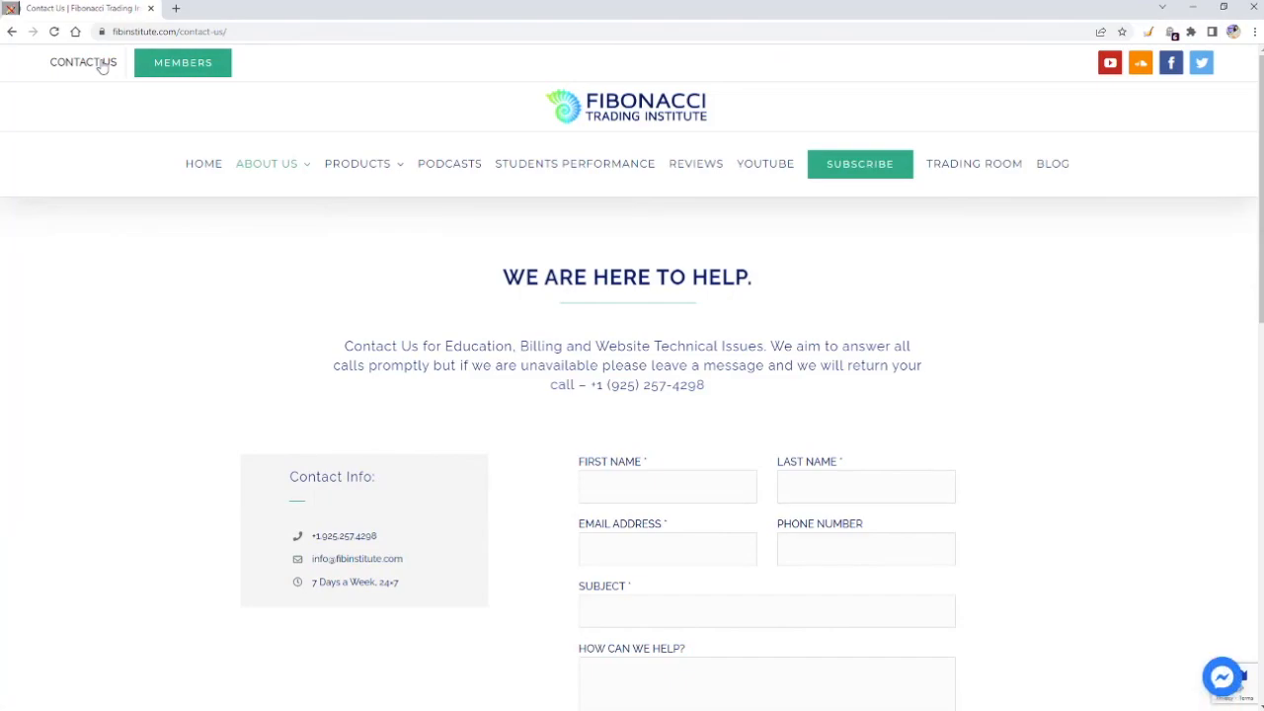
{"action": "mouse_move", "coordinate": [1082, 103]}
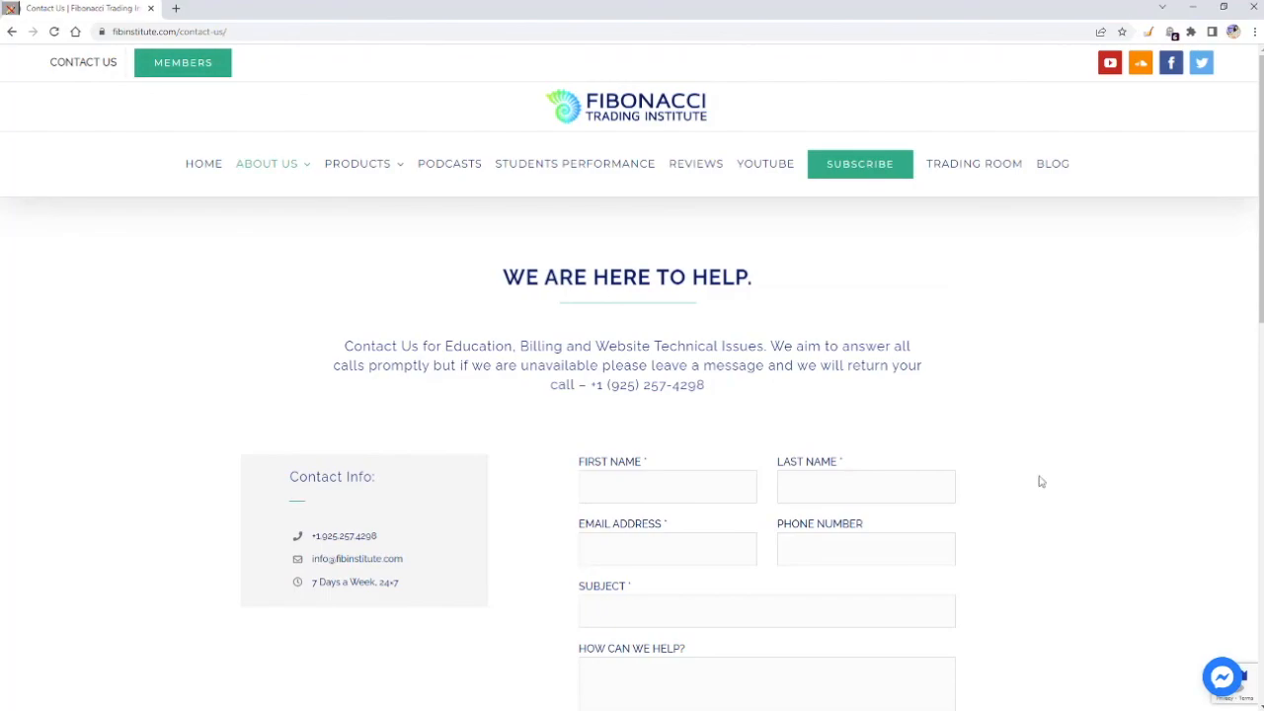
{"action": "mouse_move", "coordinate": [1193, 27]}
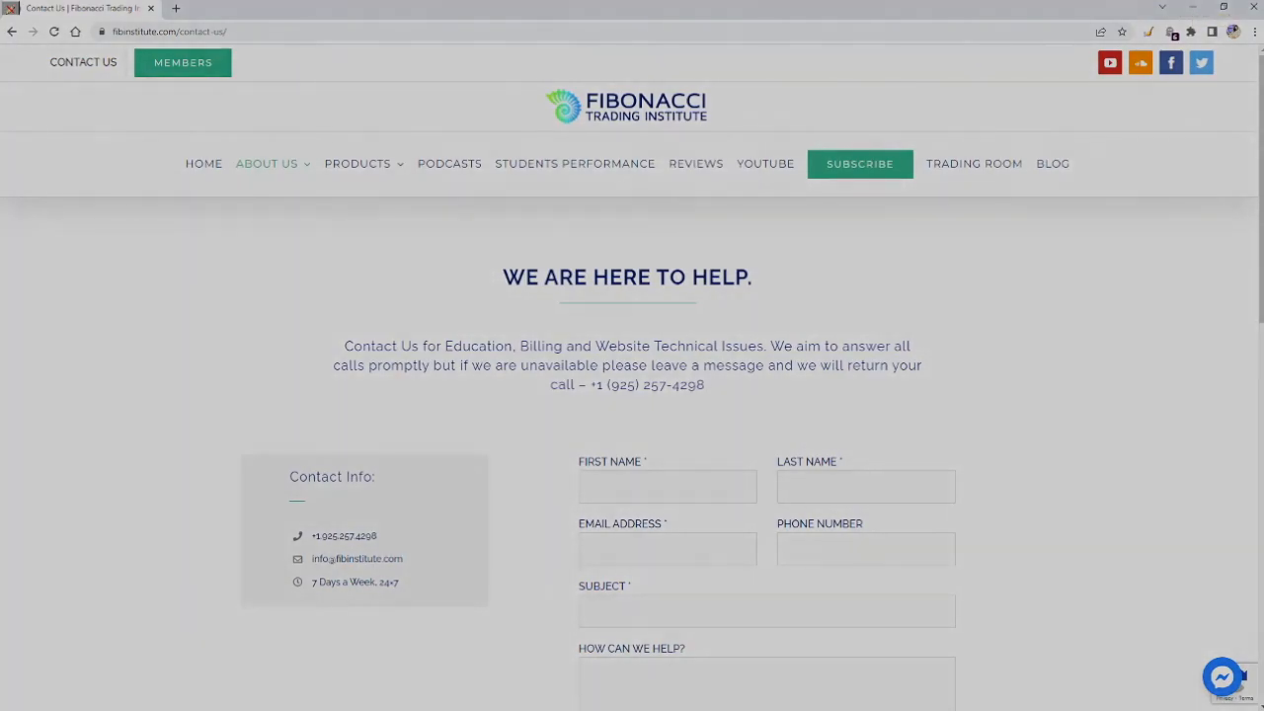
{"action": "left_click", "coordinate": [1222, 677]}
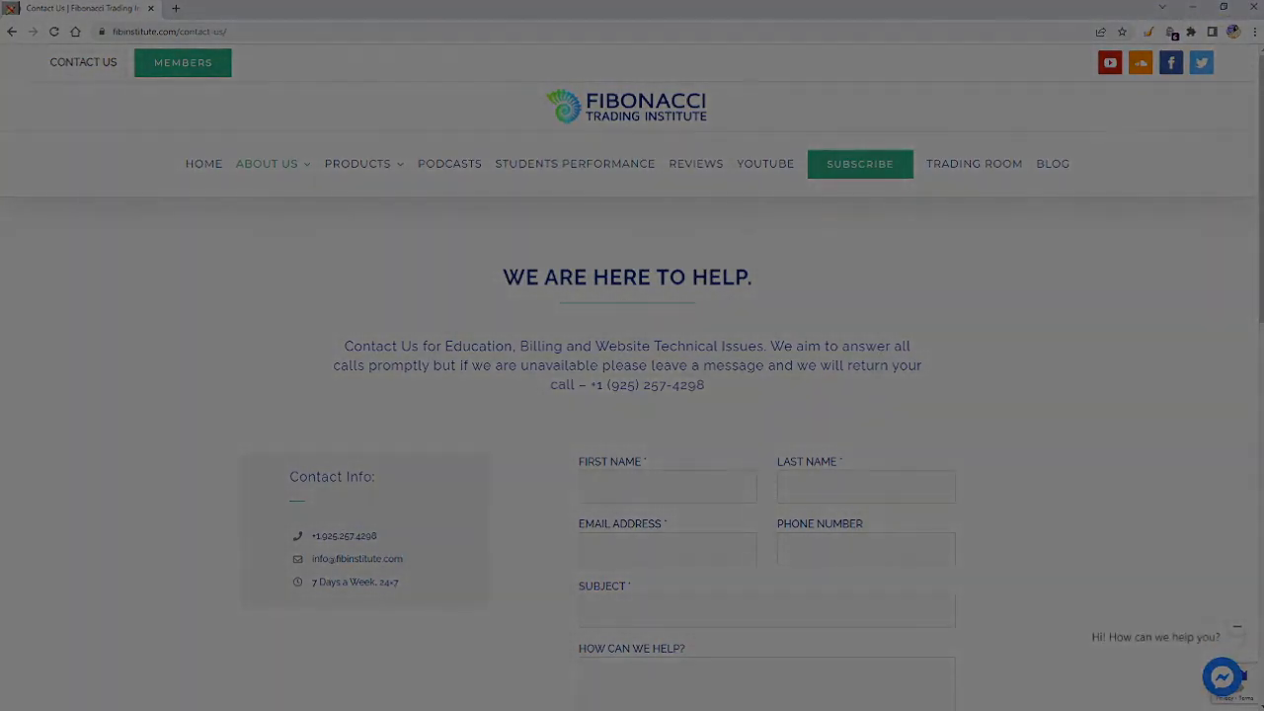